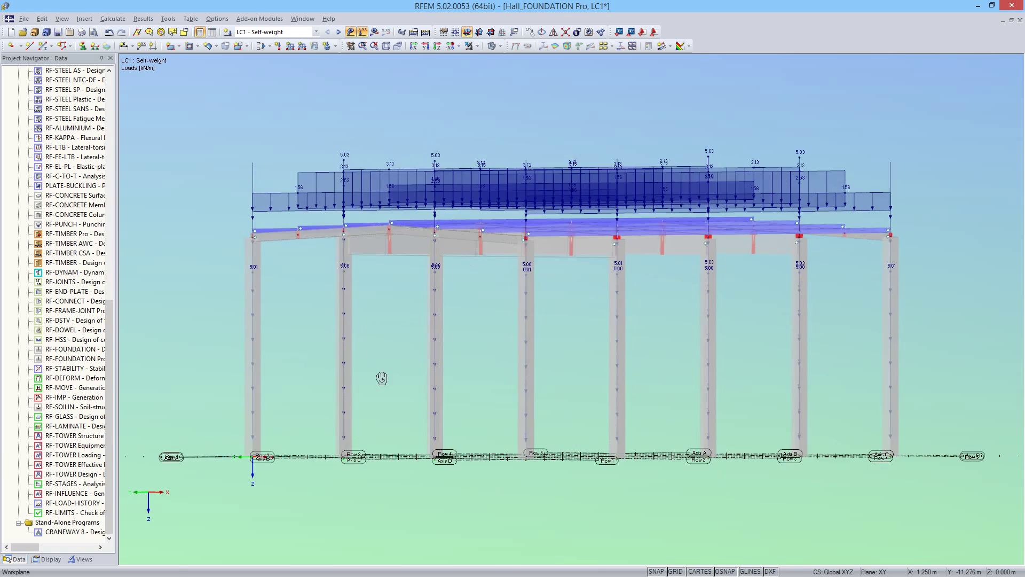
Step: Rotate the model to a 3D view and review the load cases, keeping Self-weight active
drag(381, 378, 458, 436)
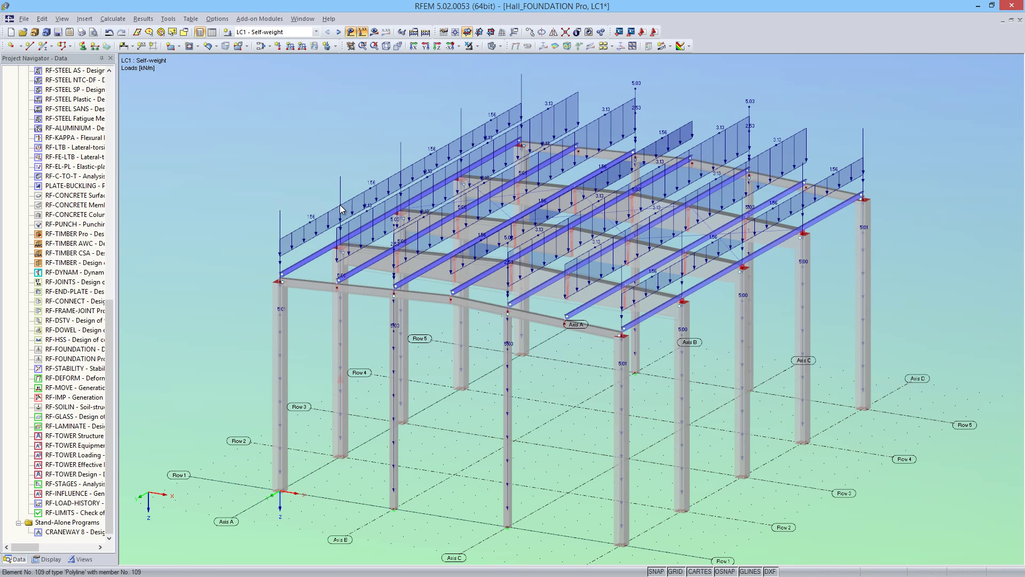
click(319, 31)
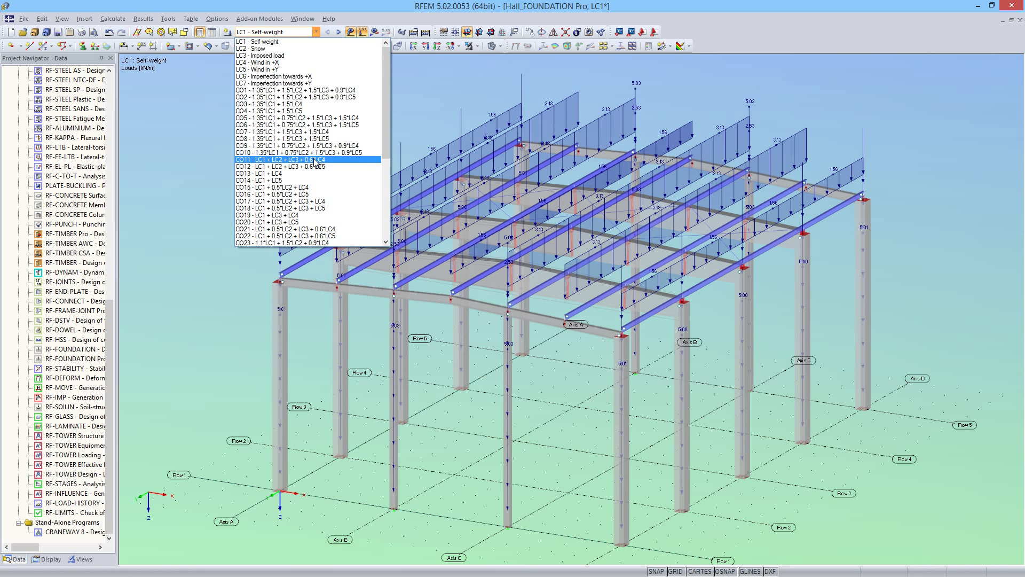
scroll(down, 3)
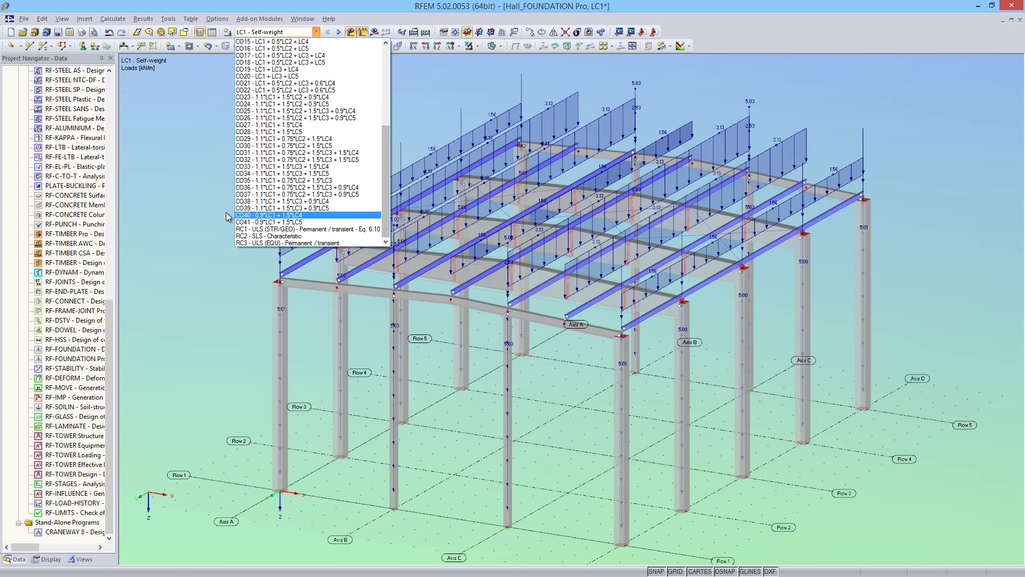
click(181, 341)
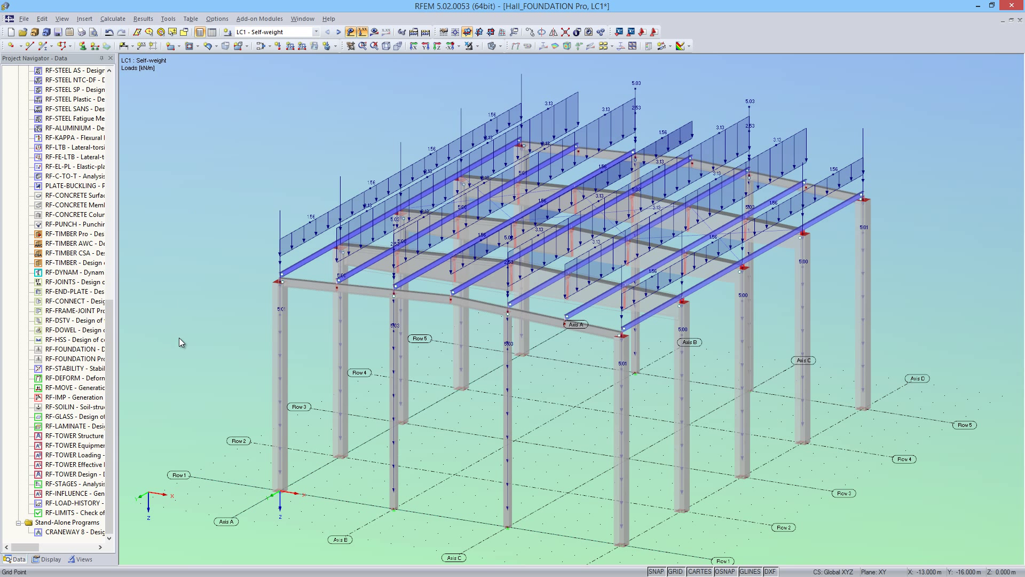
mouse_move(75, 359)
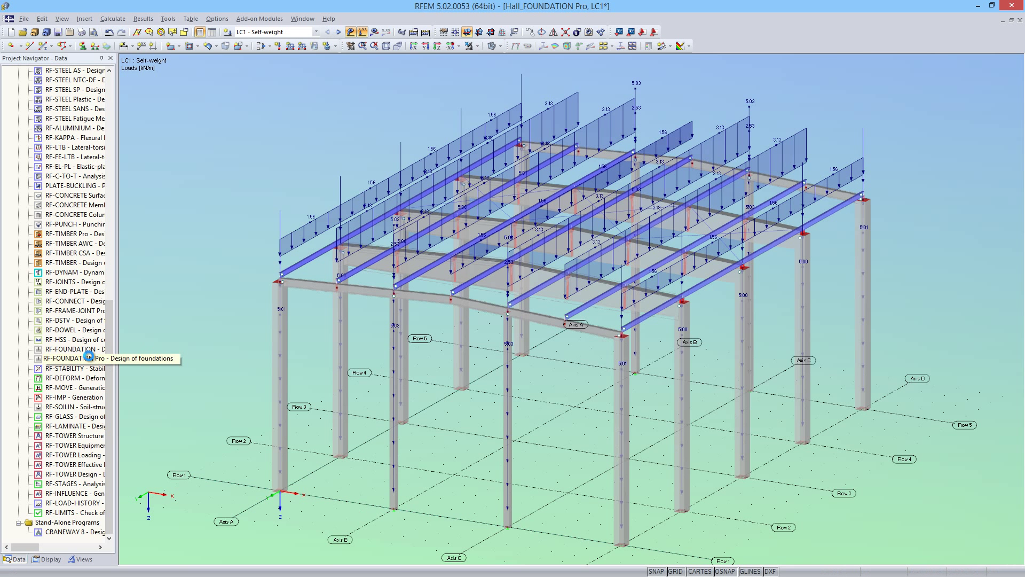
Step: Start RF-FOUNDATION Pro with the German DIN annex and begin picking corner support nodes for foundation 1
double_click(85, 349)
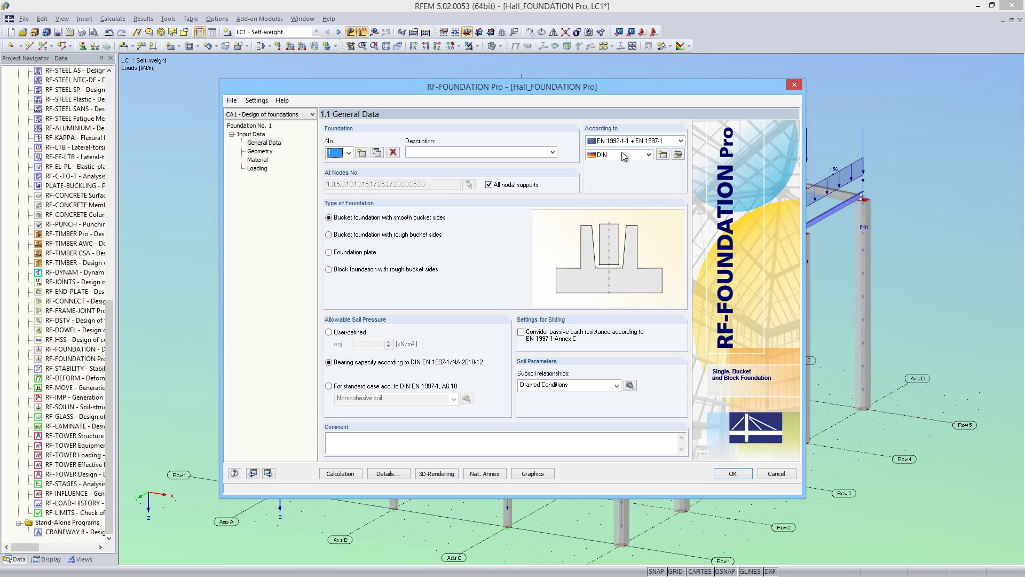
click(647, 154)
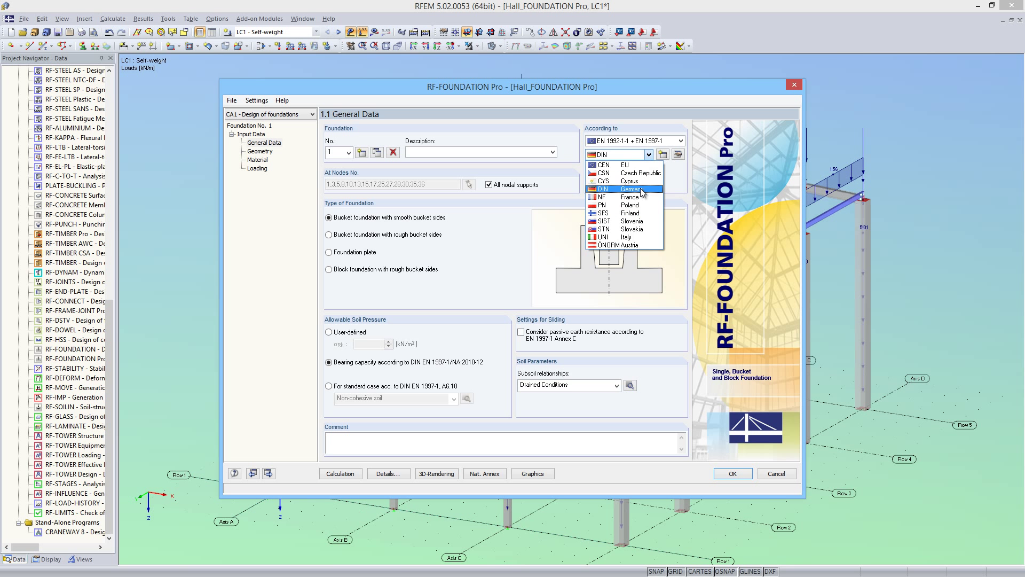
click(631, 188)
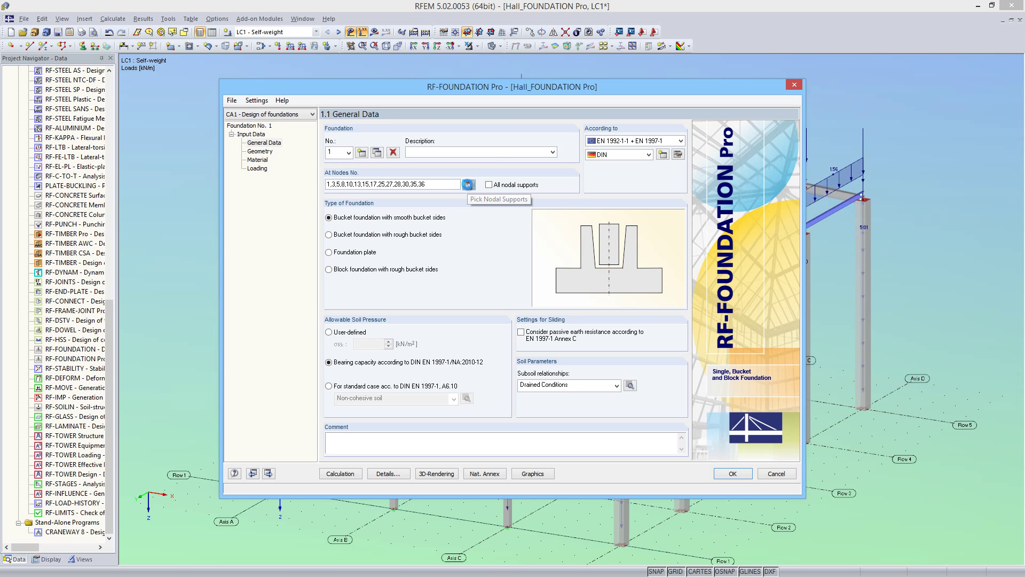
click(467, 184)
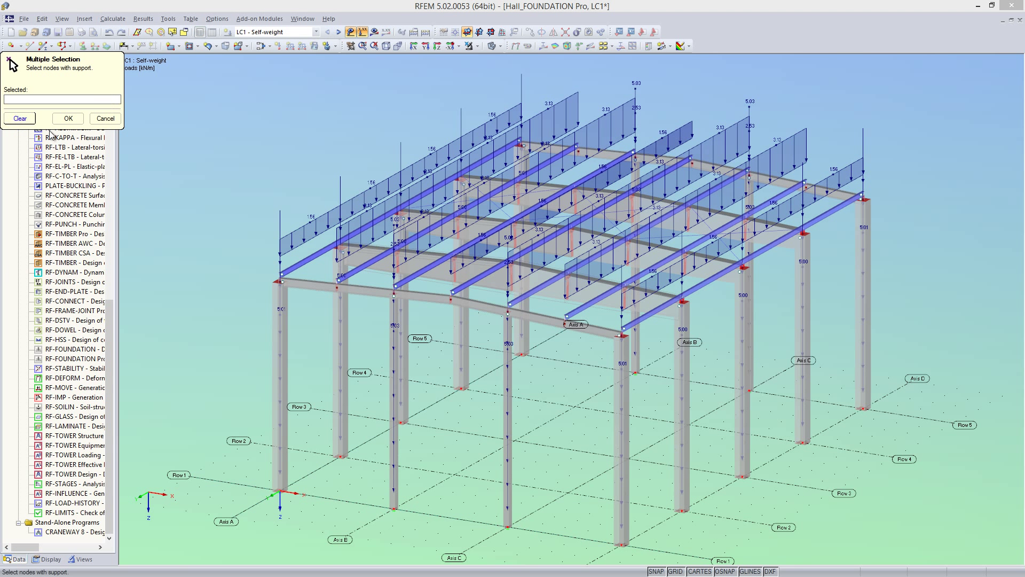
click(474, 366)
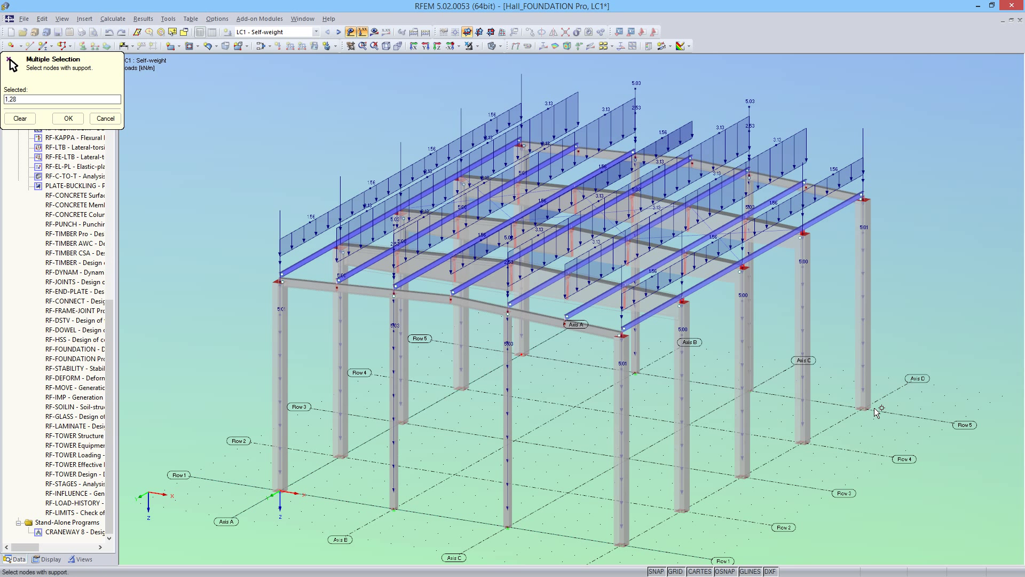
click(619, 544)
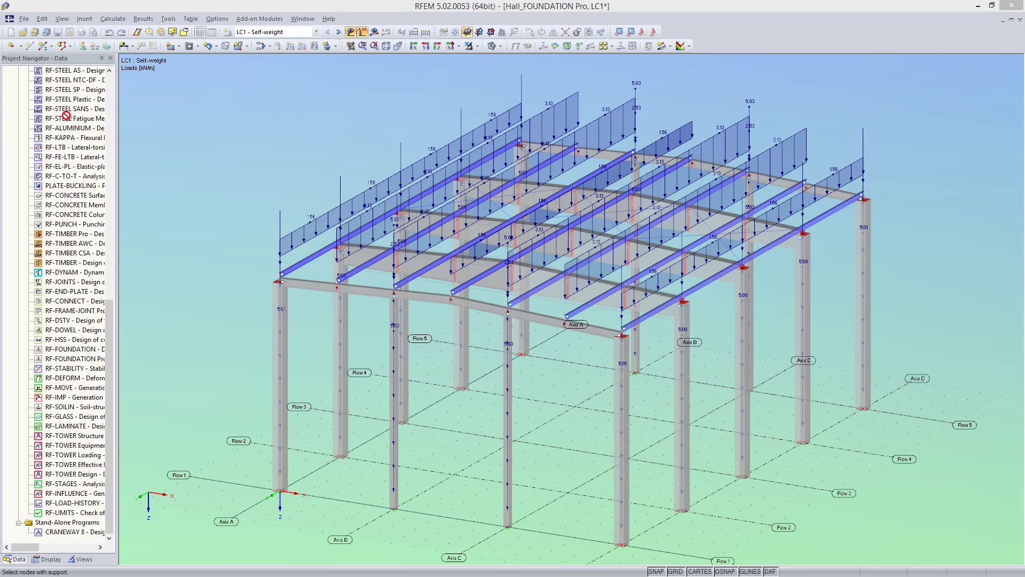
Step: Finish node selection and set foundation 1 to a bucket foundation with rough bucket sides
click(73, 349)
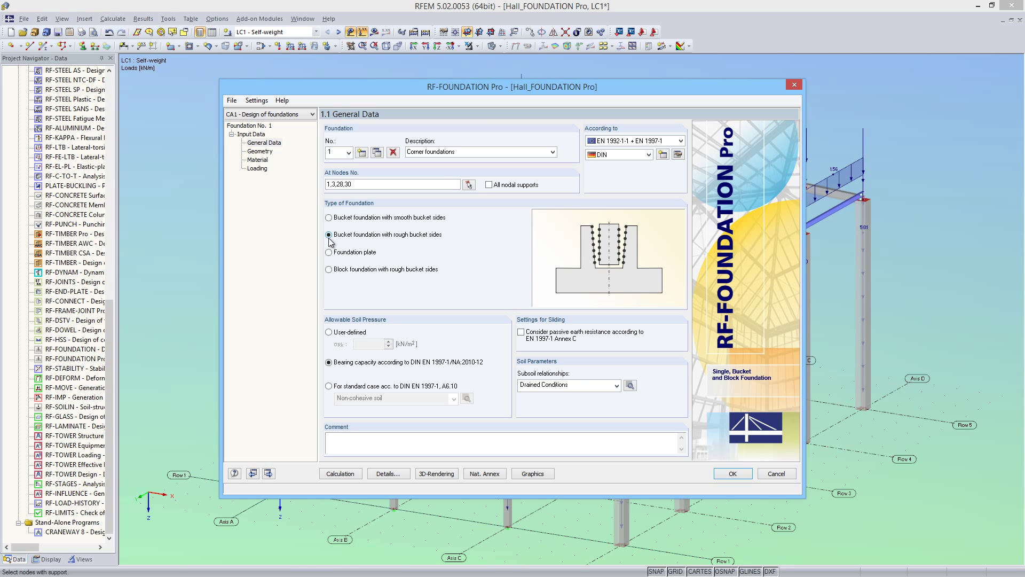
click(328, 252)
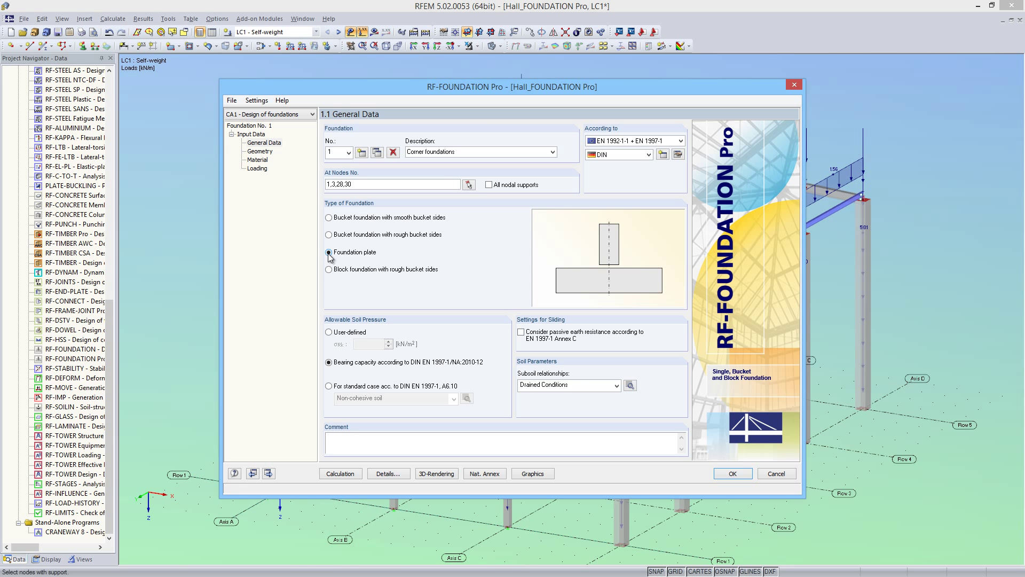
click(327, 270)
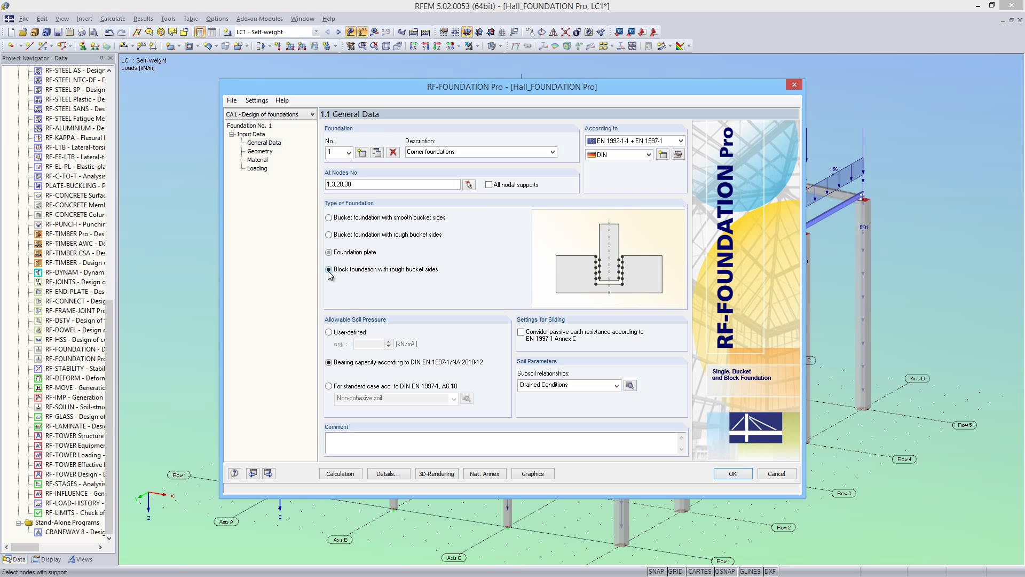
mouse_move(330, 248)
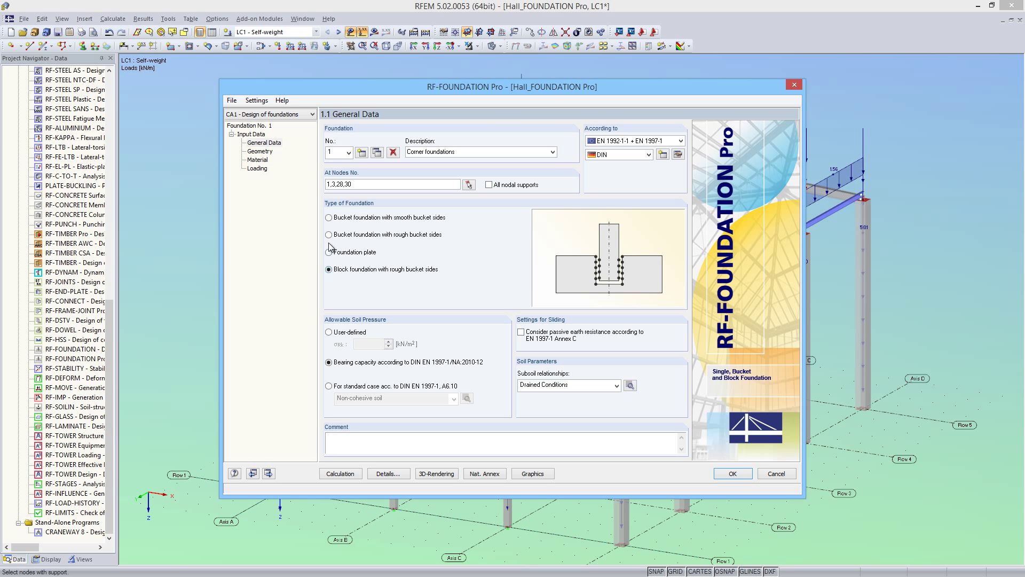
click(328, 234)
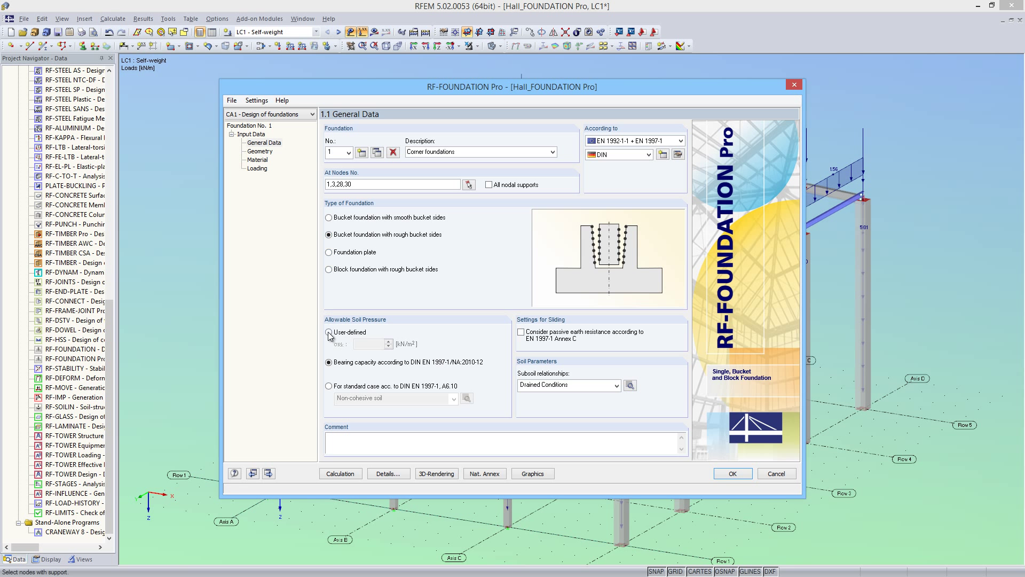
Step: Use a user-defined allowable soil pressure of 250 kN/m² with drained subsoil conditions
click(329, 332)
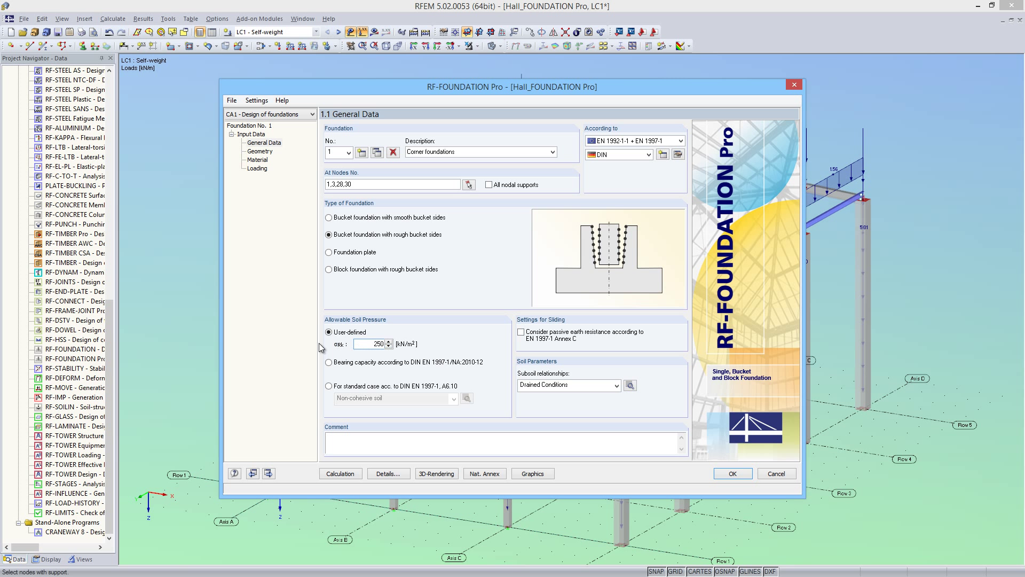
click(328, 362)
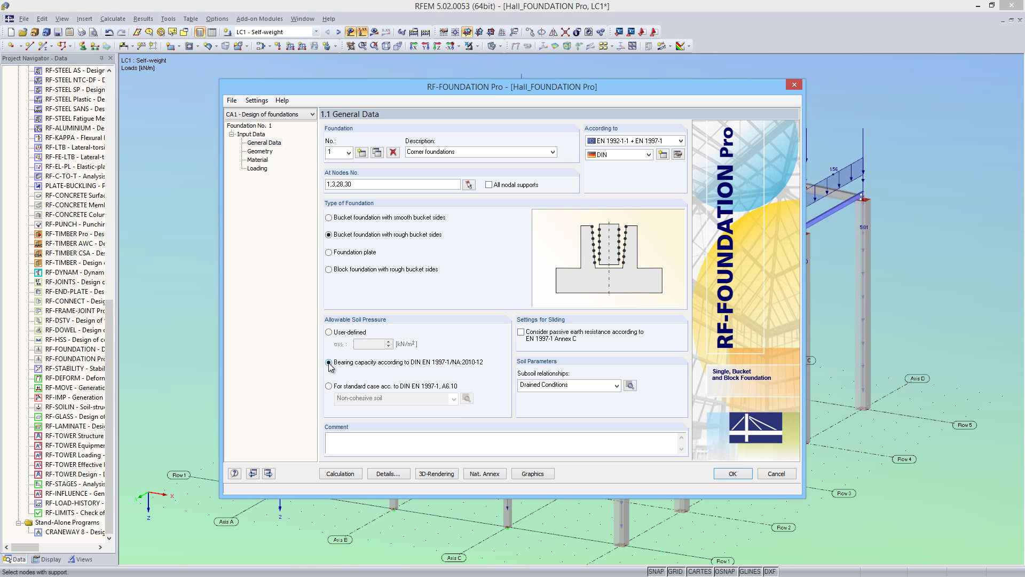
click(329, 385)
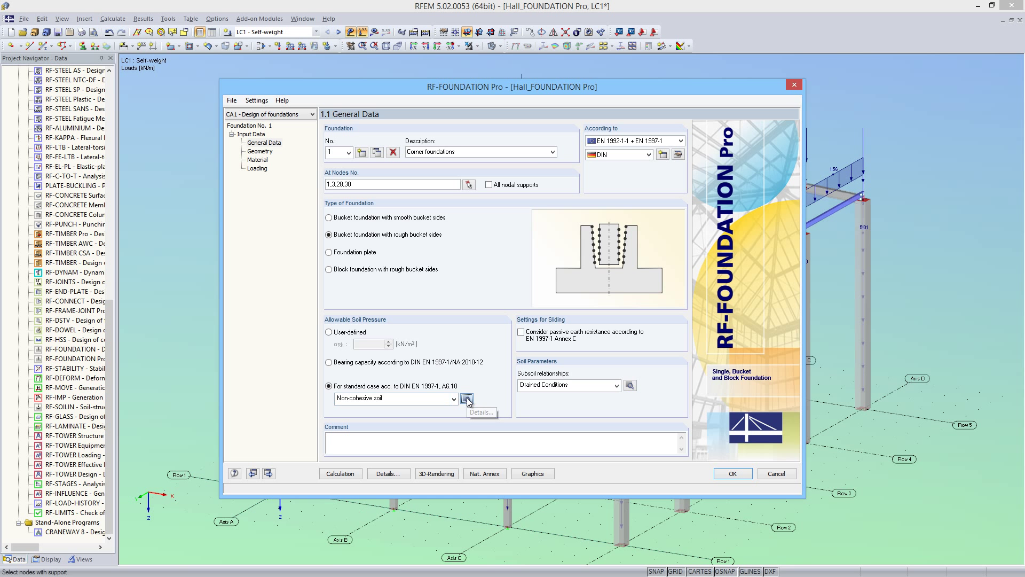
click(467, 398)
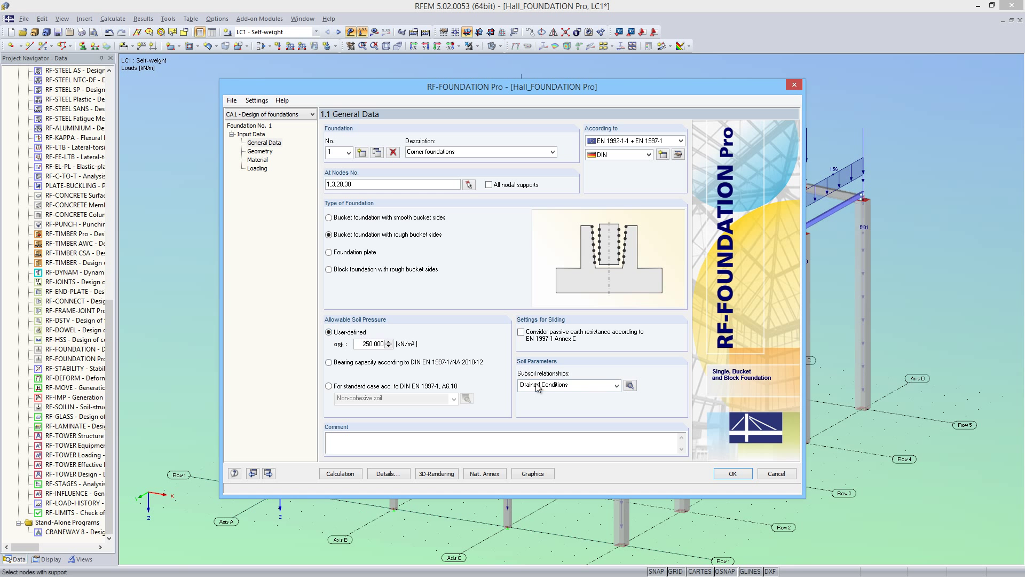
click(615, 384)
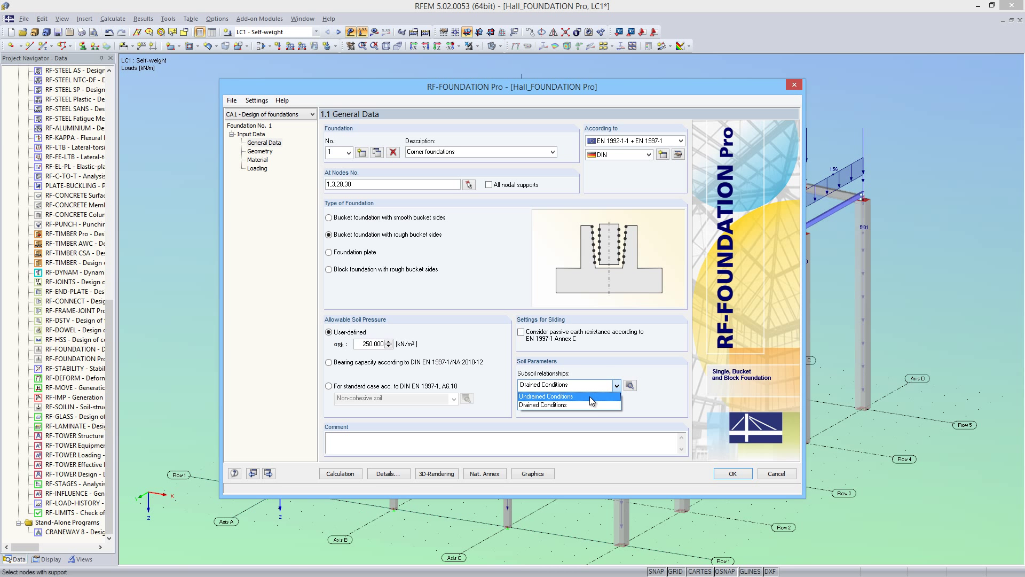
mouse_move(567, 405)
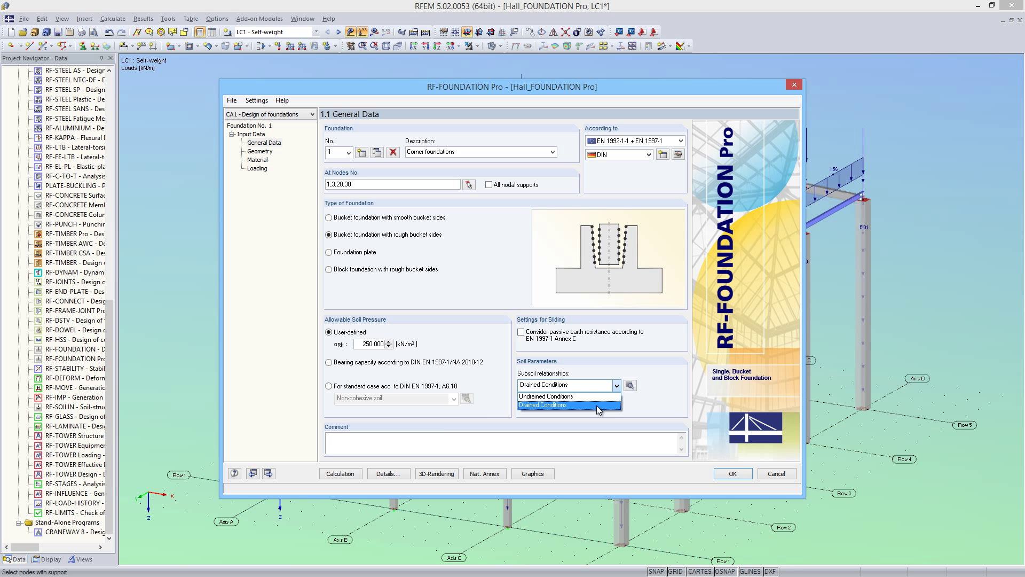
click(566, 406)
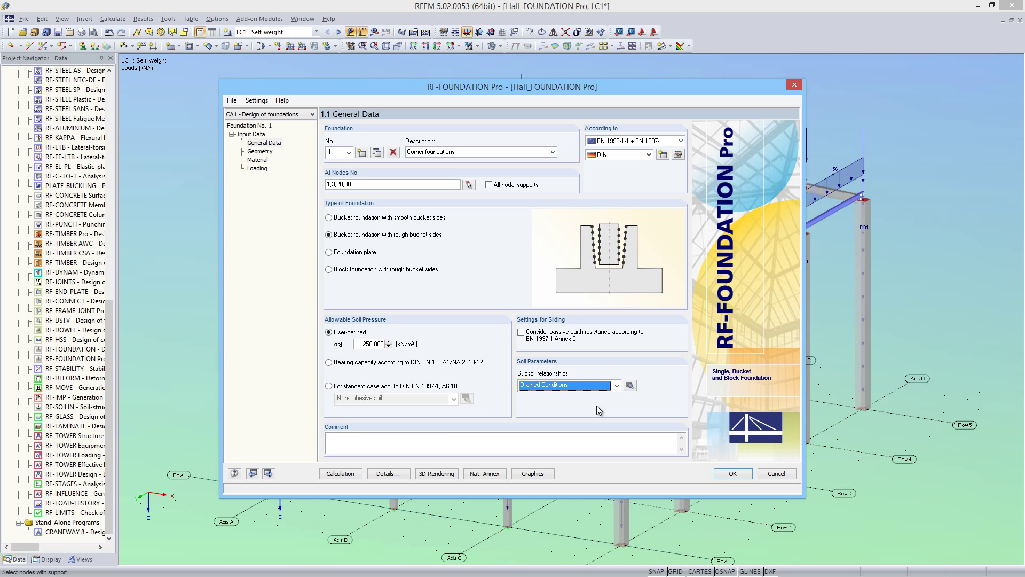
click(386, 474)
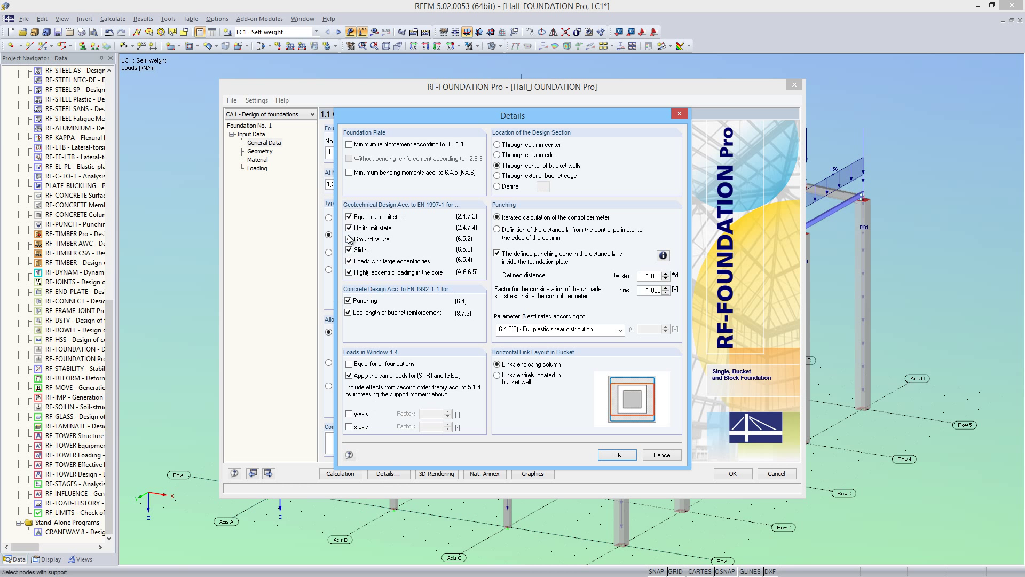
Step: In Details, apply equal loads to all foundations and locate horizontal links entirely in the bucket wall, then confirm
click(349, 228)
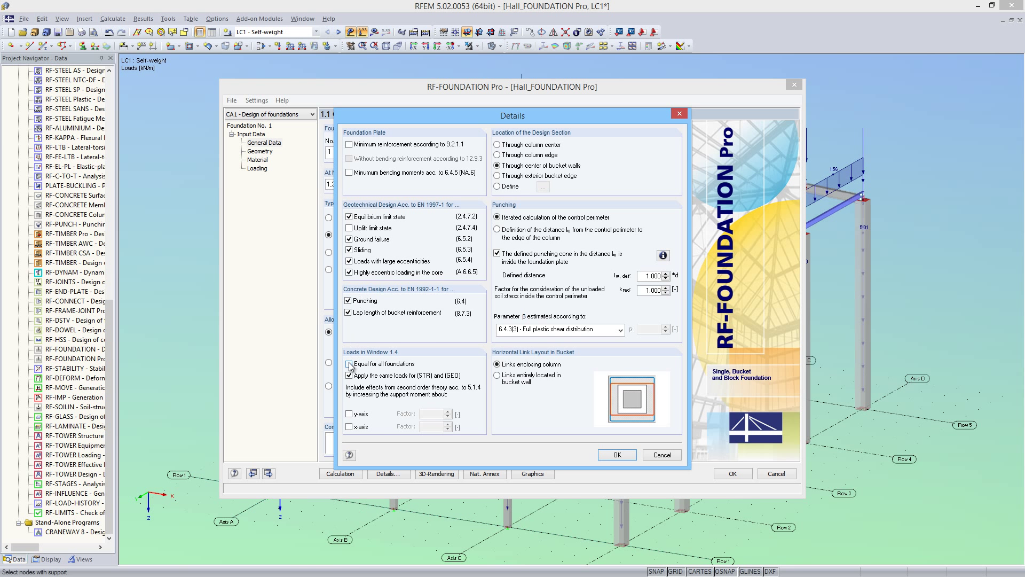
click(349, 363)
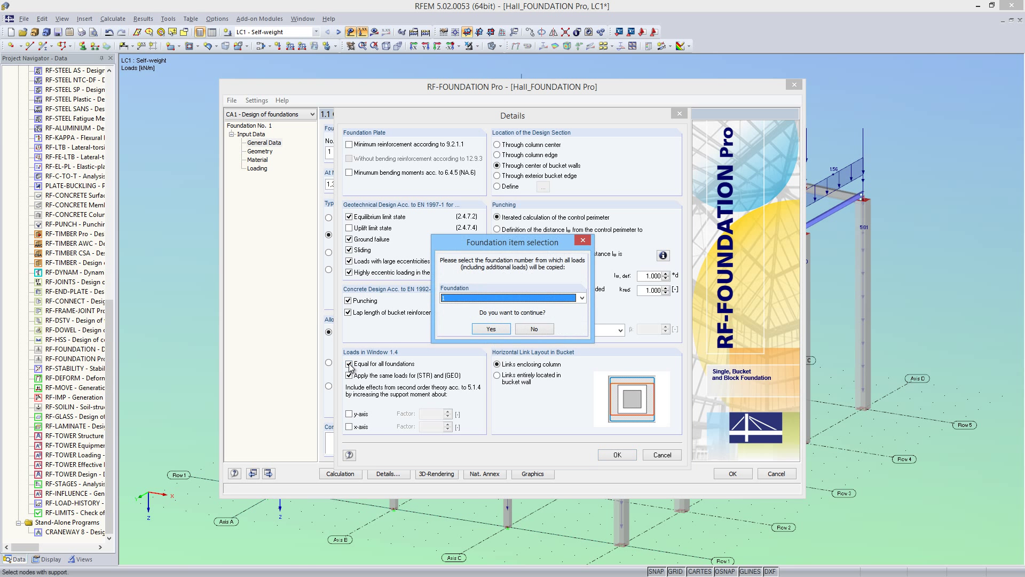
mouse_move(497, 343)
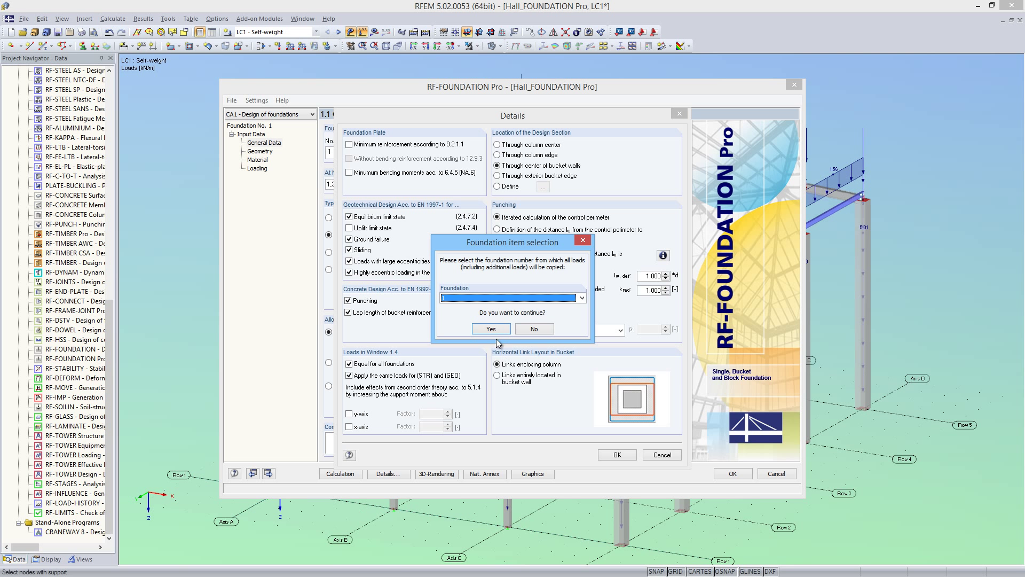
click(490, 327)
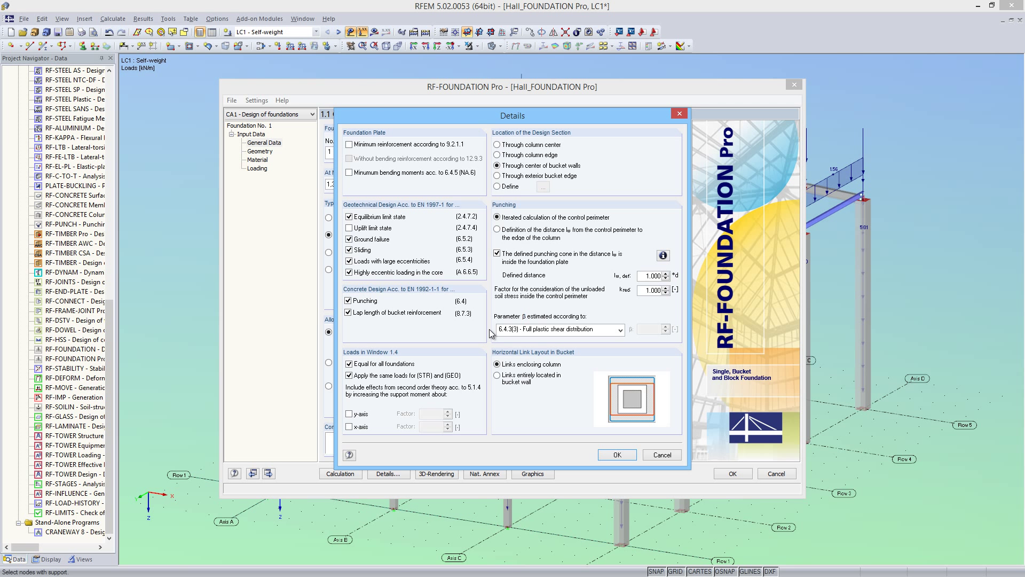
mouse_move(505, 348)
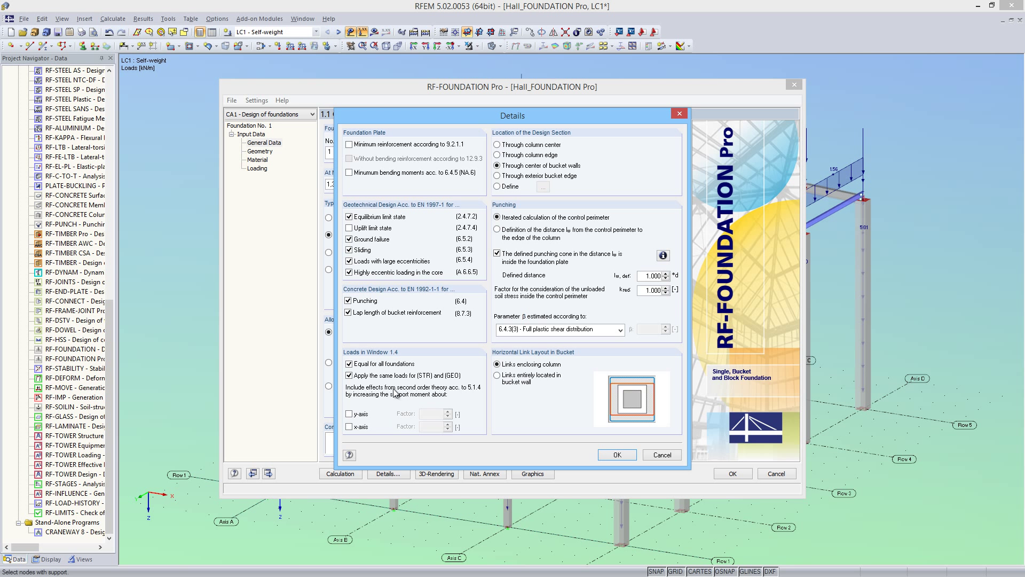
mouse_move(389, 423)
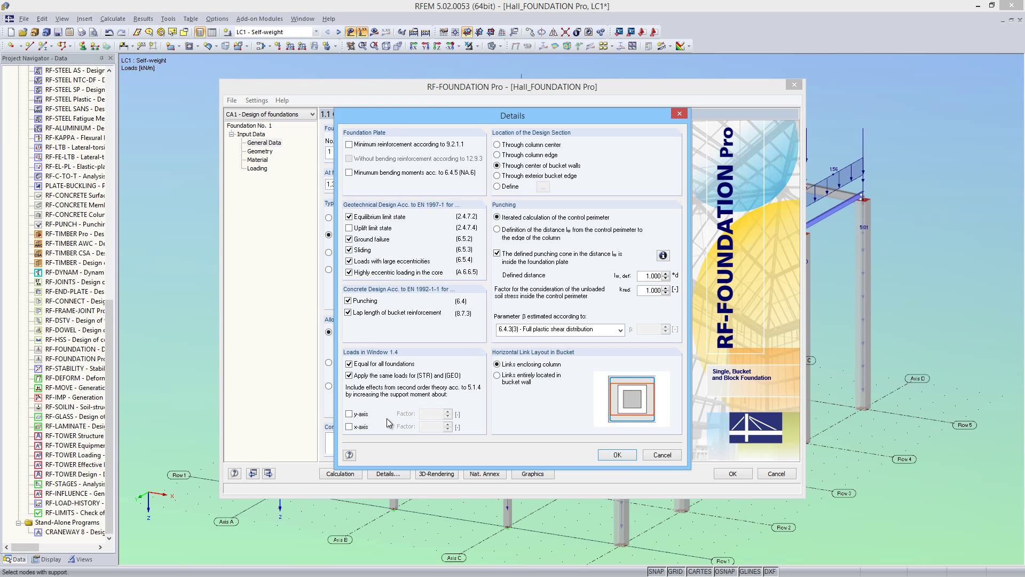
mouse_move(425, 421)
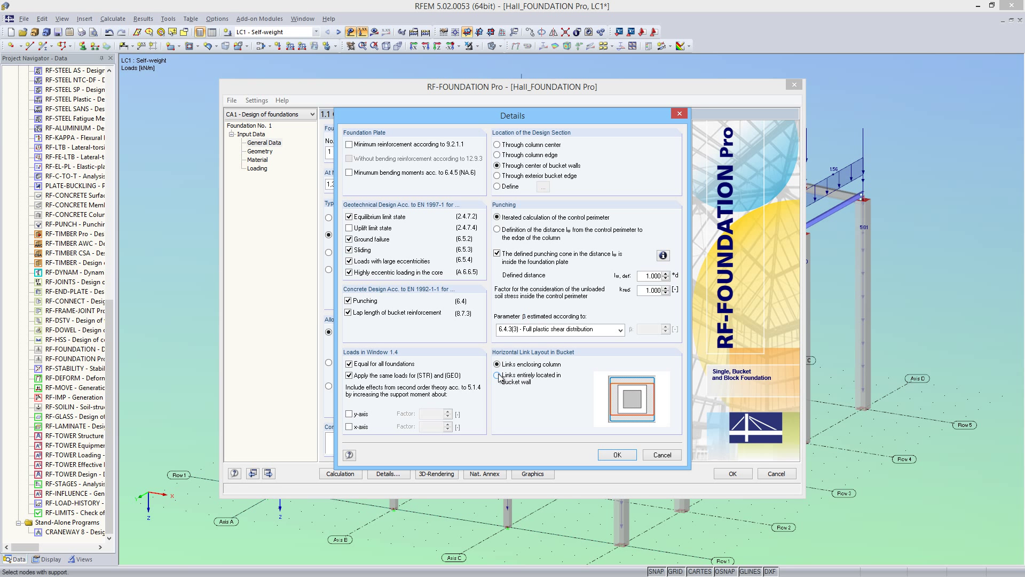
click(498, 374)
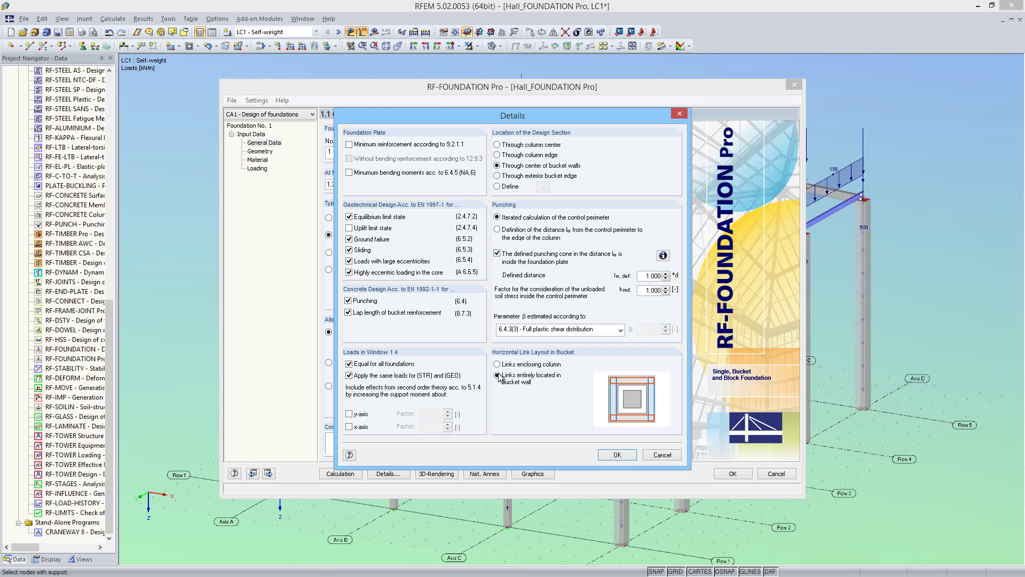
click(497, 365)
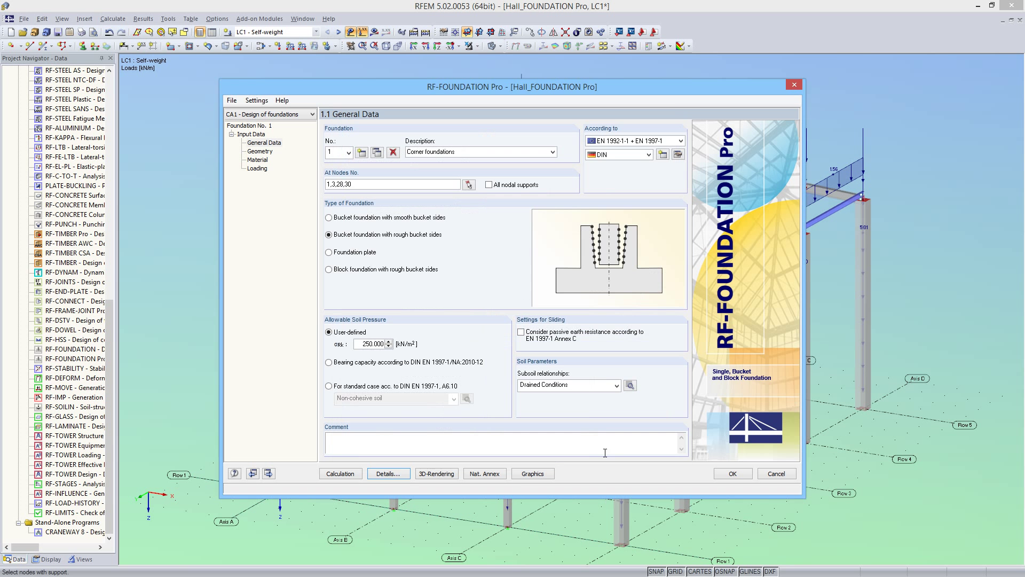
mouse_move(444, 435)
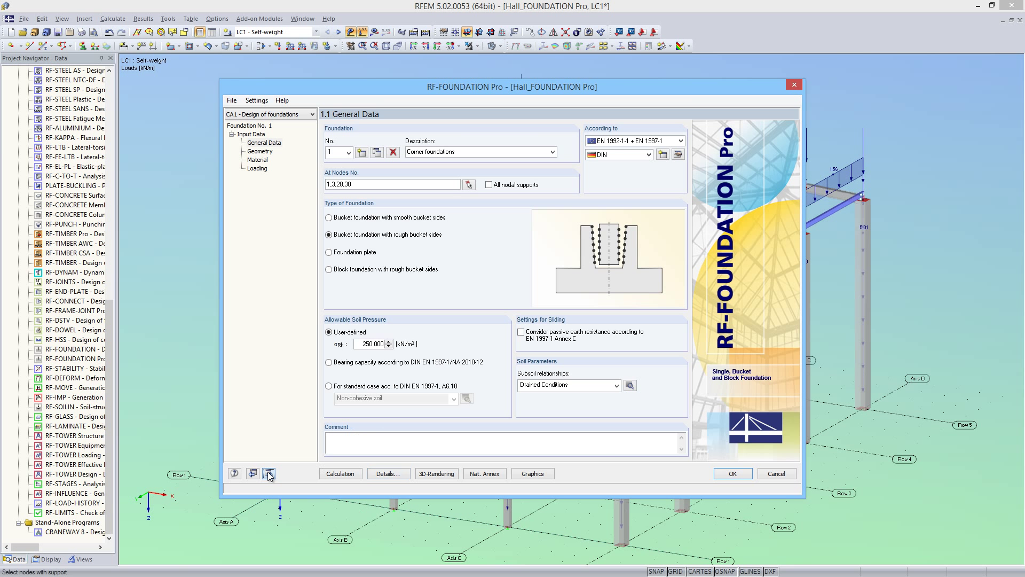
Step: In 1.2 Geometry, import the 45 × 45 cm column dimensions from RFEM and review the foundation plate parameters
click(268, 473)
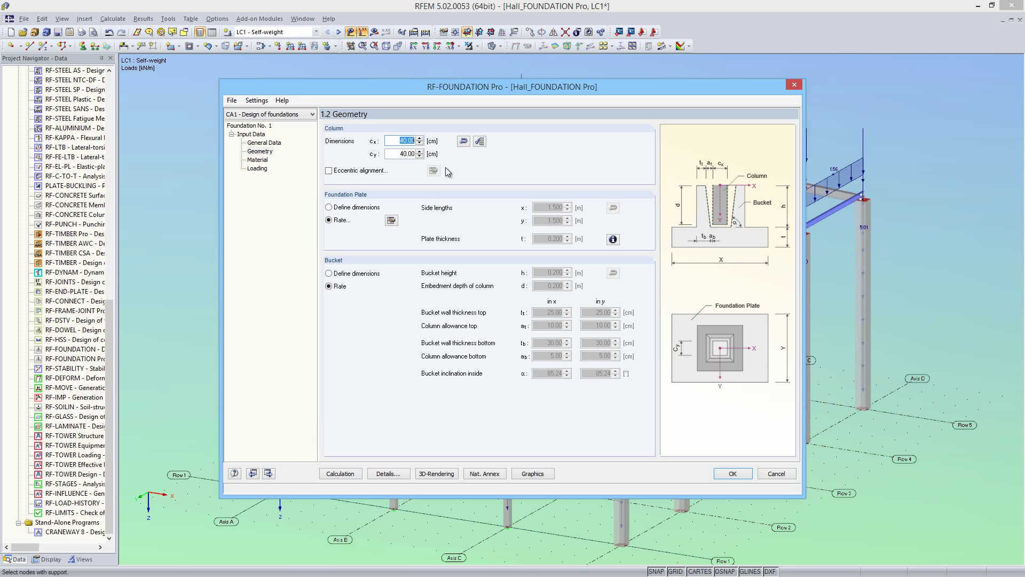
click(464, 141)
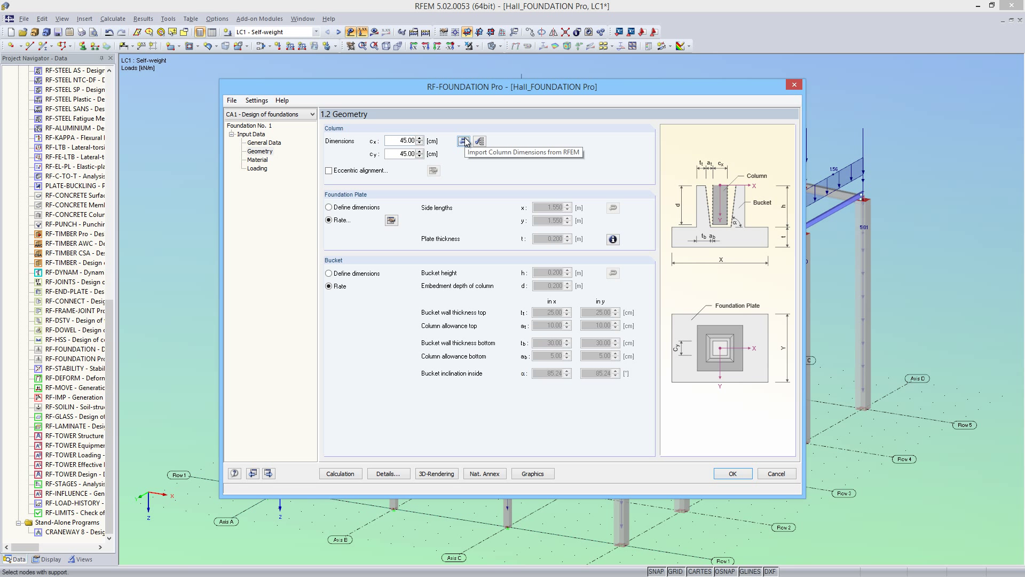
mouse_move(462, 152)
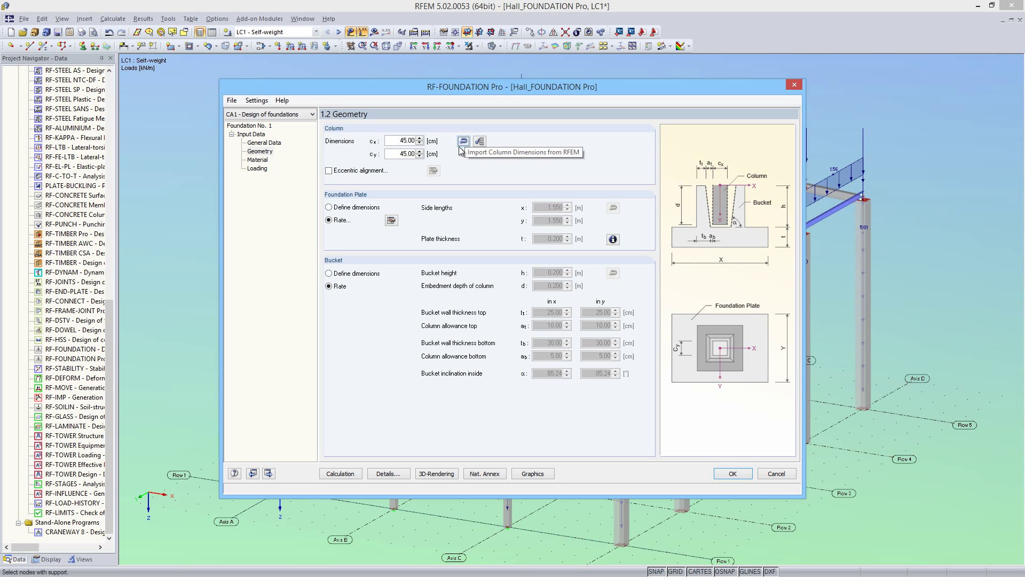
click(328, 171)
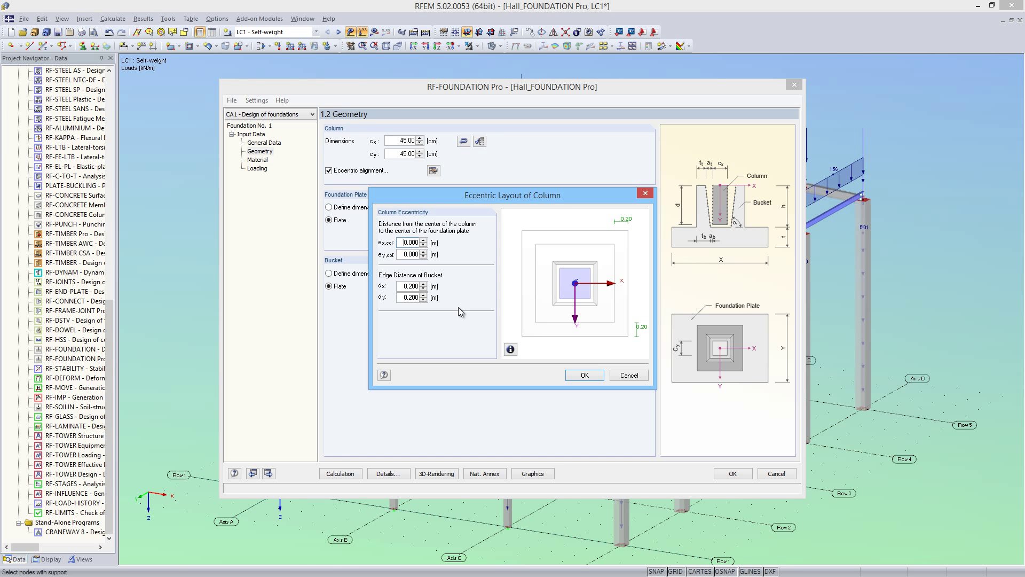
mouse_move(596, 329)
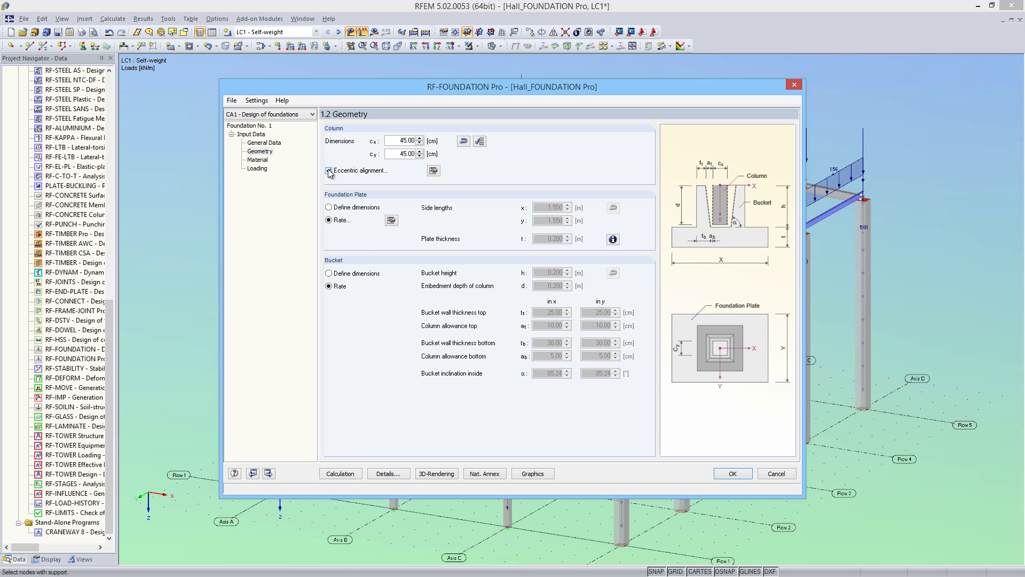
click(328, 169)
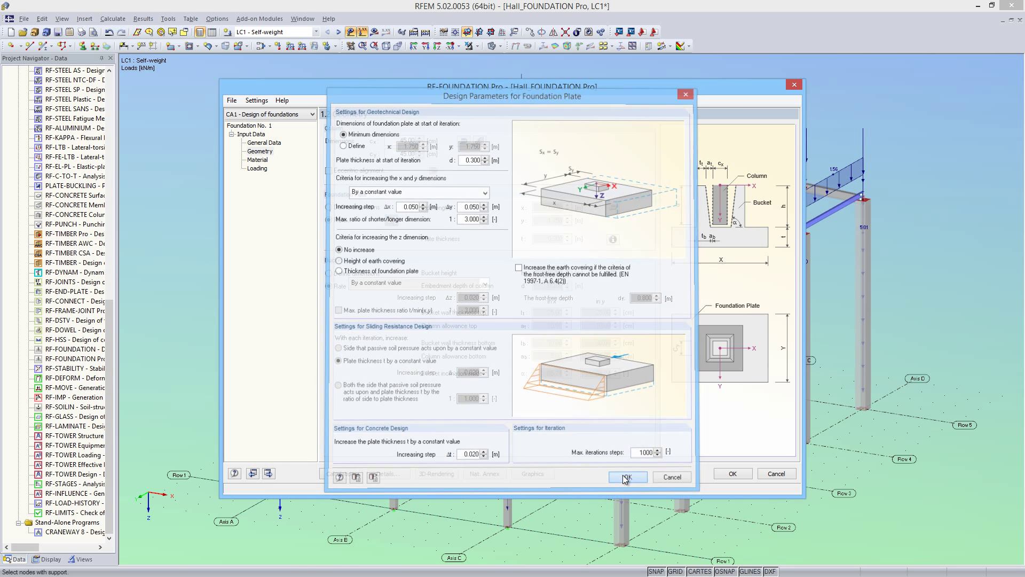
click(626, 477)
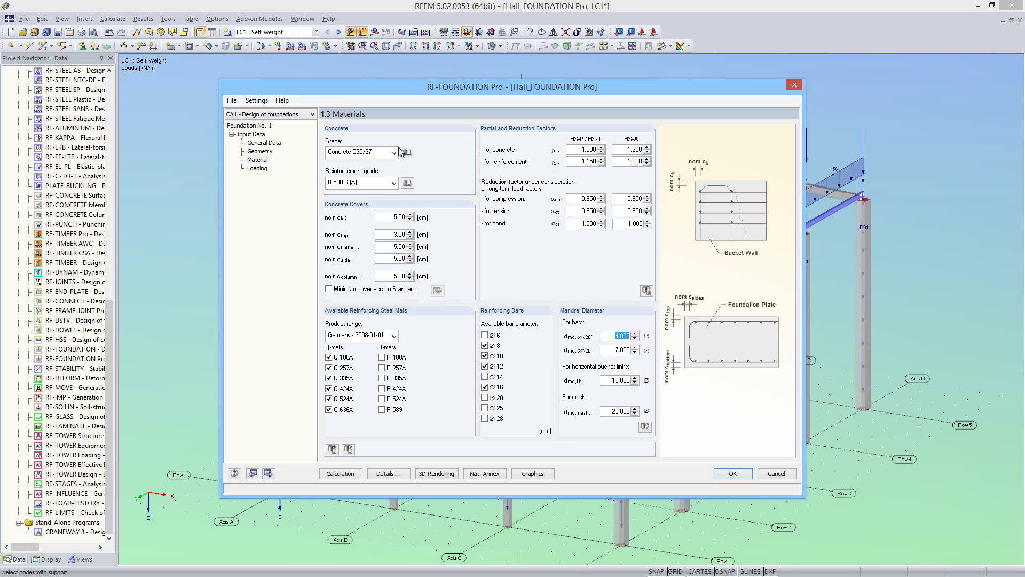
Step: In 1.3 Materials, choose concrete C25/30 and use the minimum cover per standard (5.10 cm)
click(394, 152)
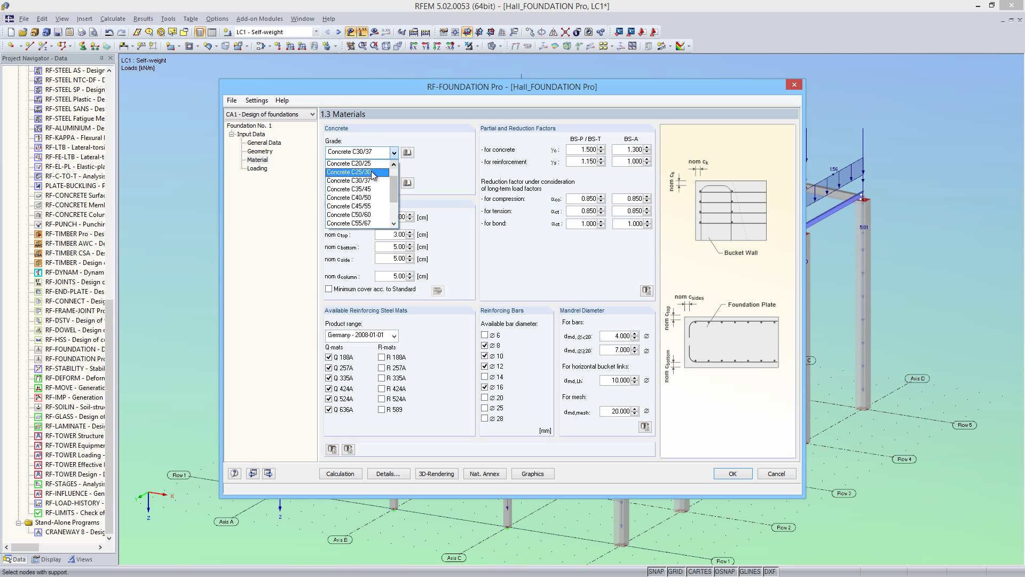
click(351, 172)
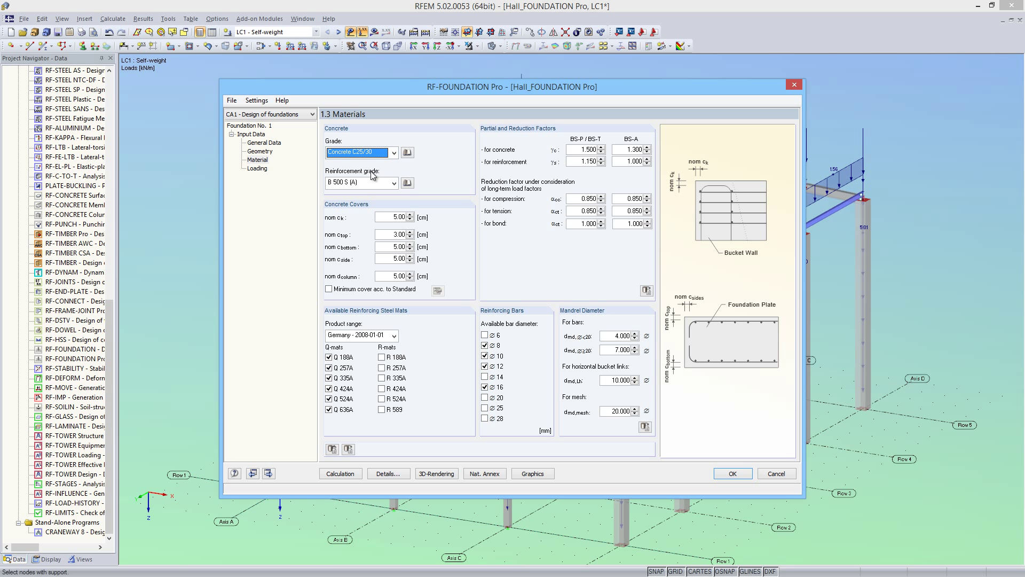
click(329, 289)
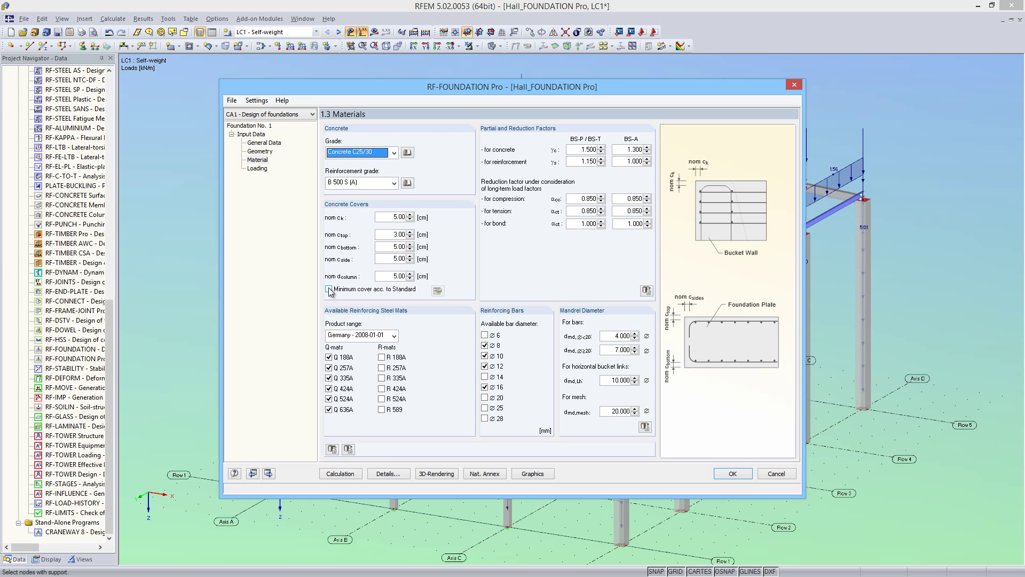
click(329, 290)
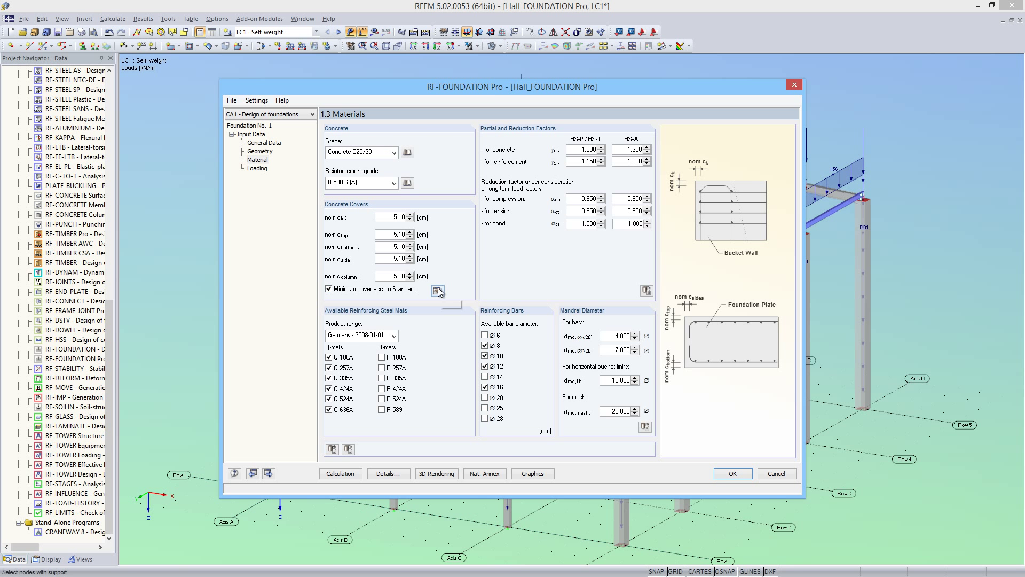
Step: Review the cover settings, keeping exposure XC2 and concrete cast against prepared ground, and confirm 5.10 cm covers
click(438, 289)
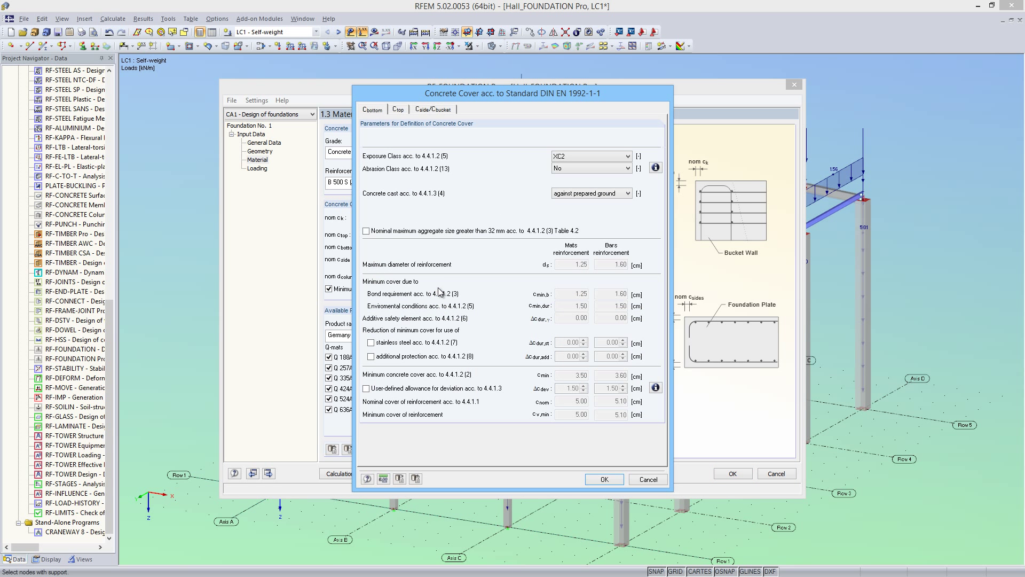
click(627, 156)
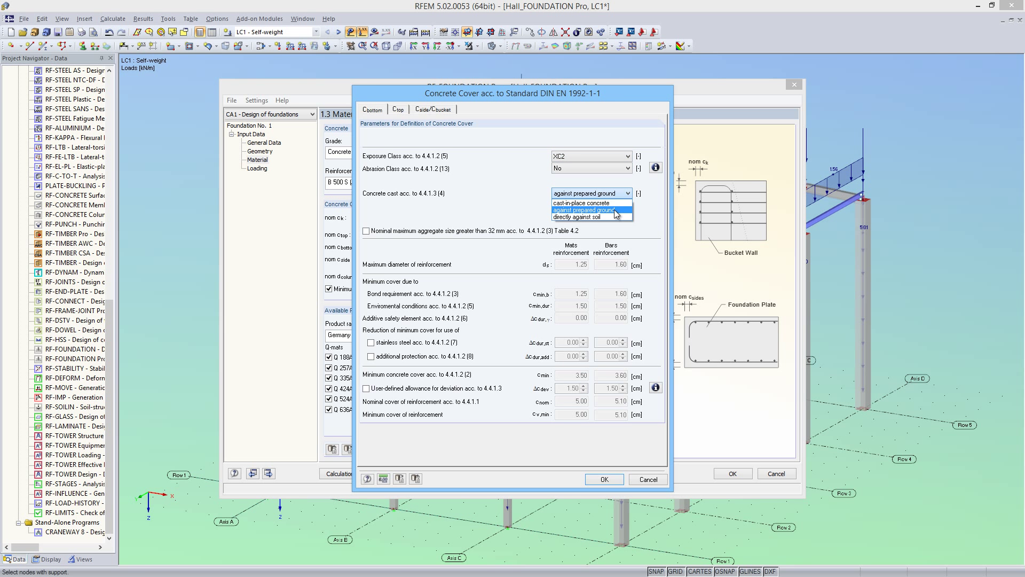
click(588, 209)
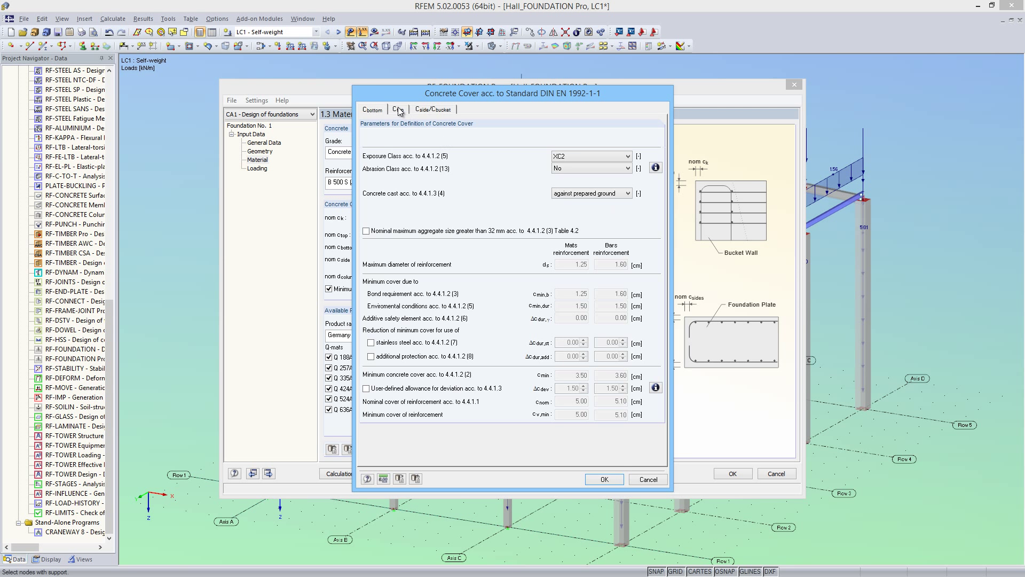
click(432, 109)
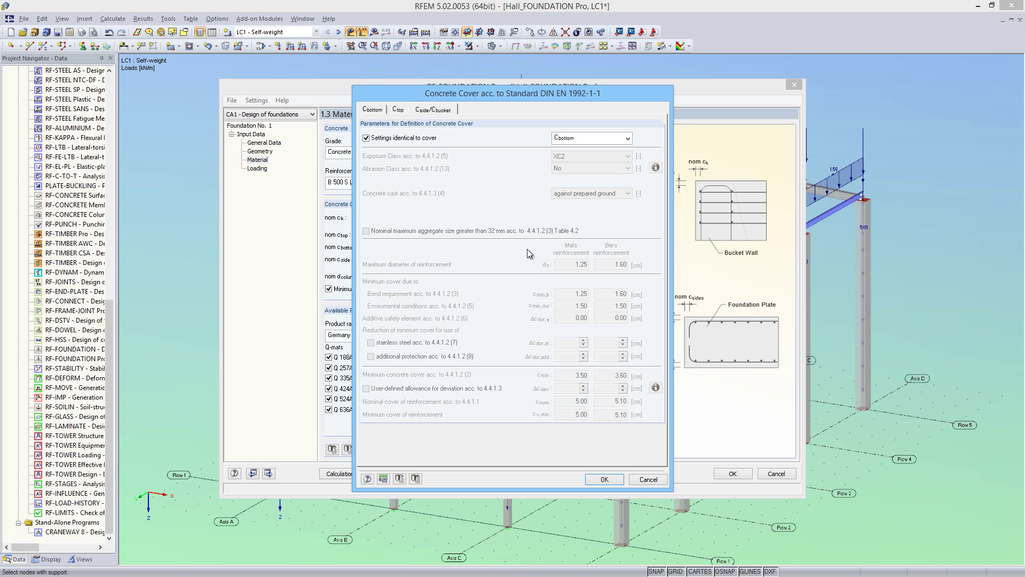
click(602, 479)
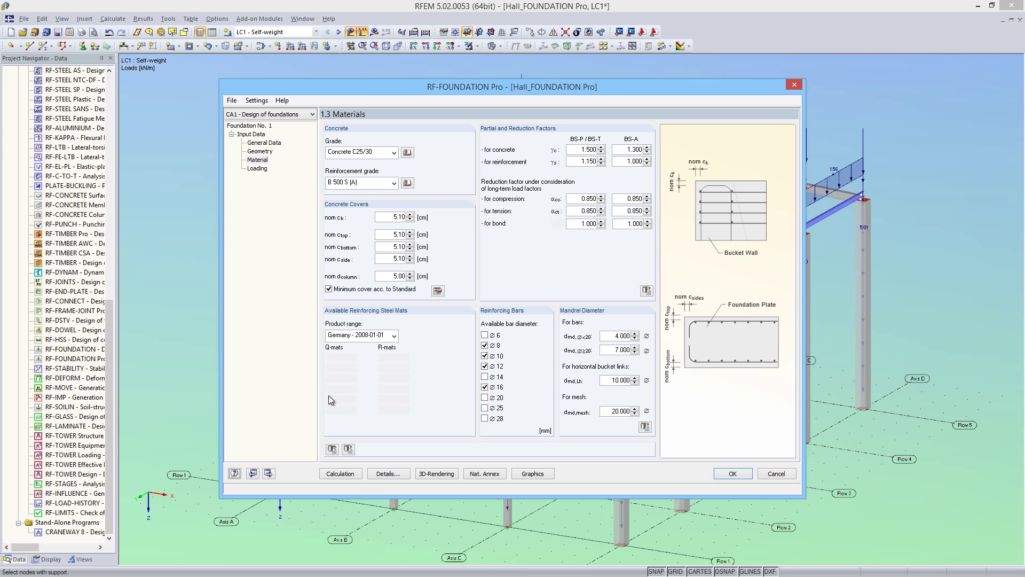
Step: Deselect all reinforcing steel mats and allow 14 mm bars, then continue to the loading input
click(329, 409)
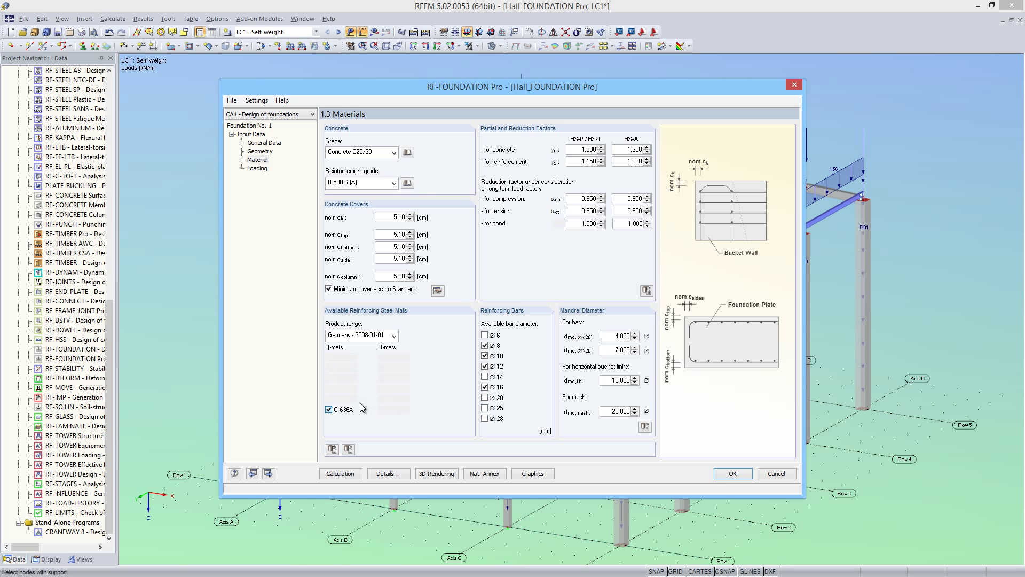
click(485, 377)
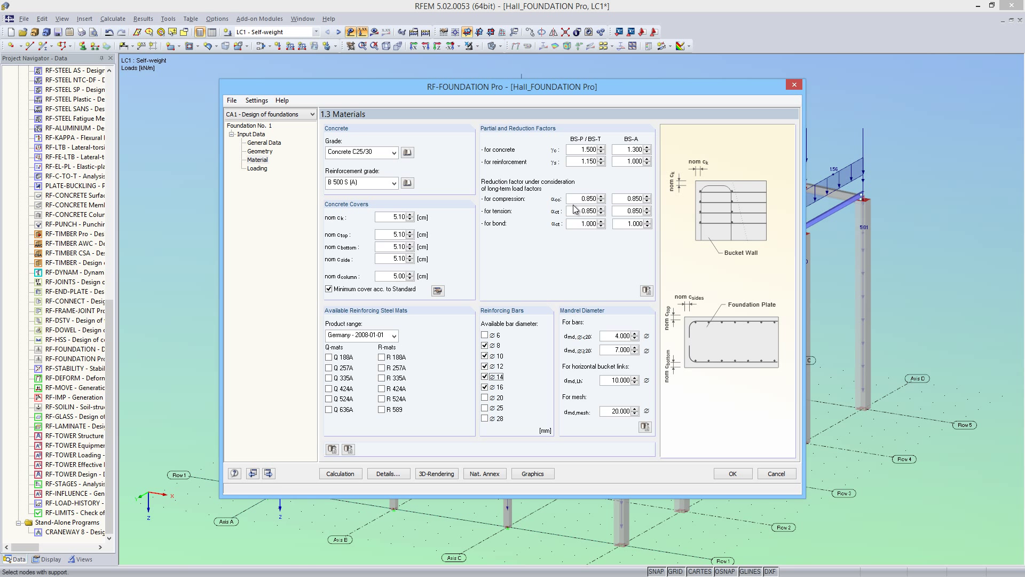
mouse_move(555, 255)
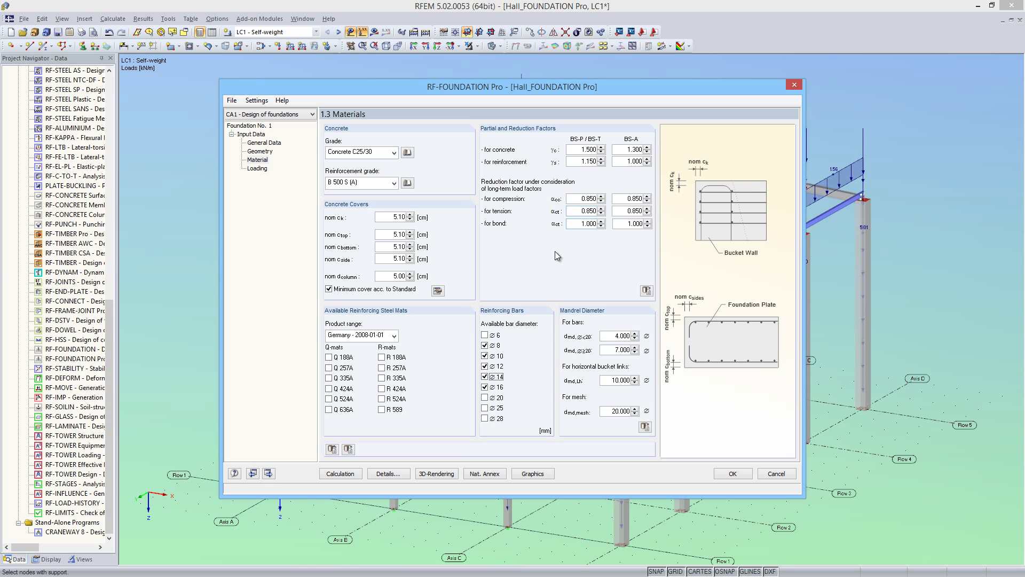
click(268, 473)
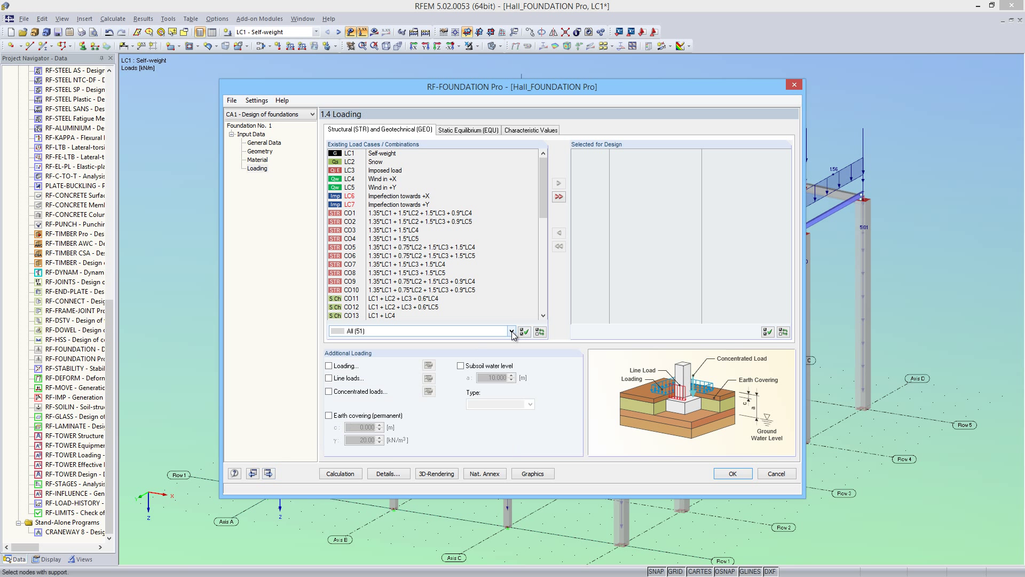
Step: Filter to STR/GEO ultimate combinations and add CO1–CO10 to the design
click(511, 331)
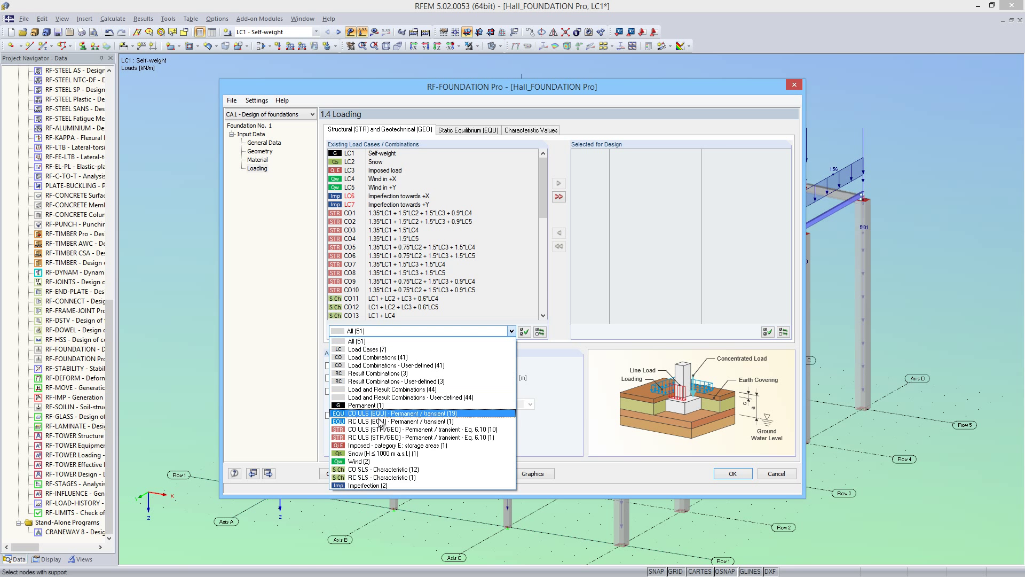
click(404, 429)
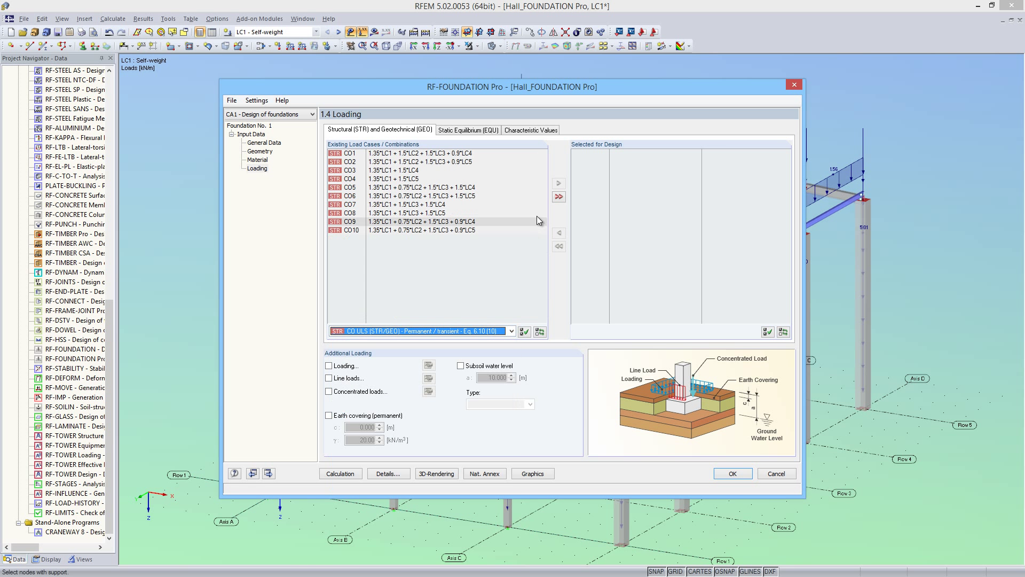
click(557, 197)
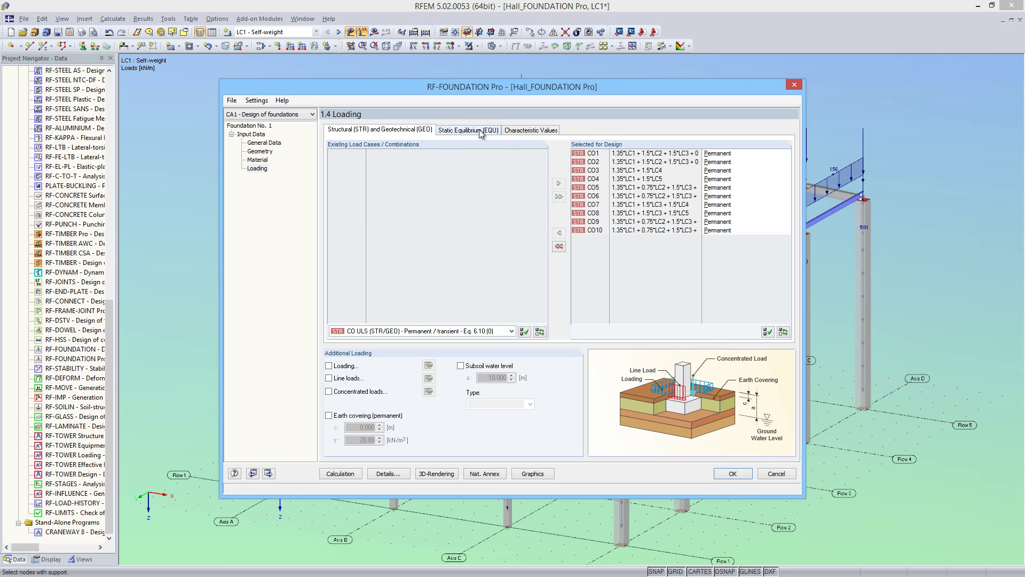
Step: Filter to EQU ultimate combinations and add CO23–CO41 to the design
click(468, 129)
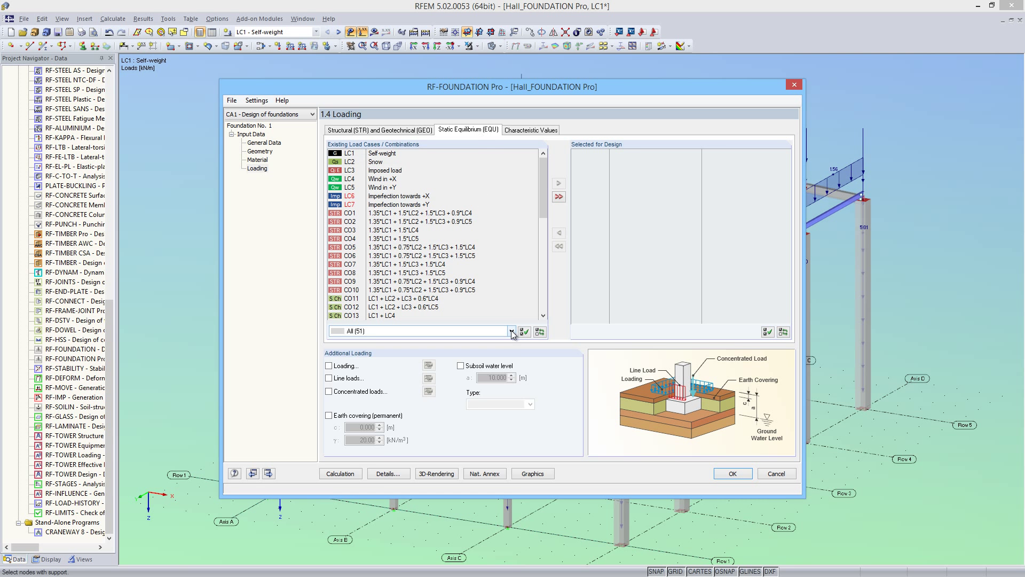
click(512, 331)
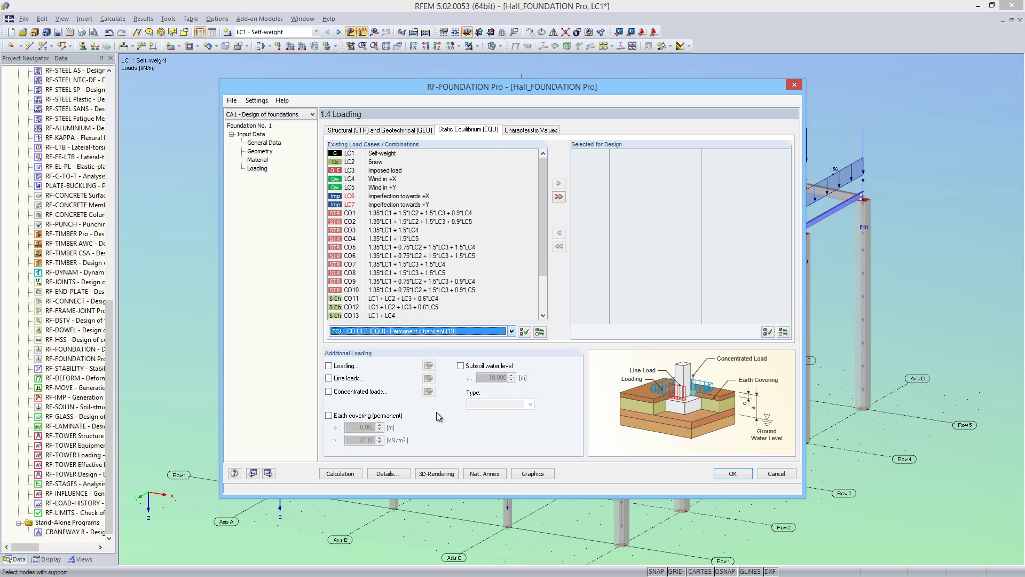
click(557, 196)
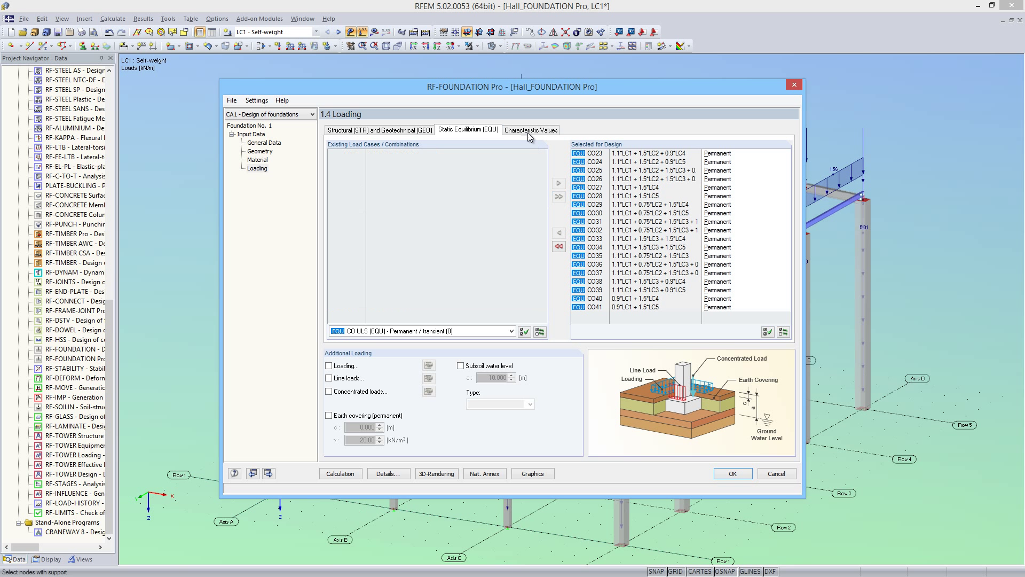
Step: Filter to characteristic SLS combinations and add CO11–CO22 to the design
click(530, 129)
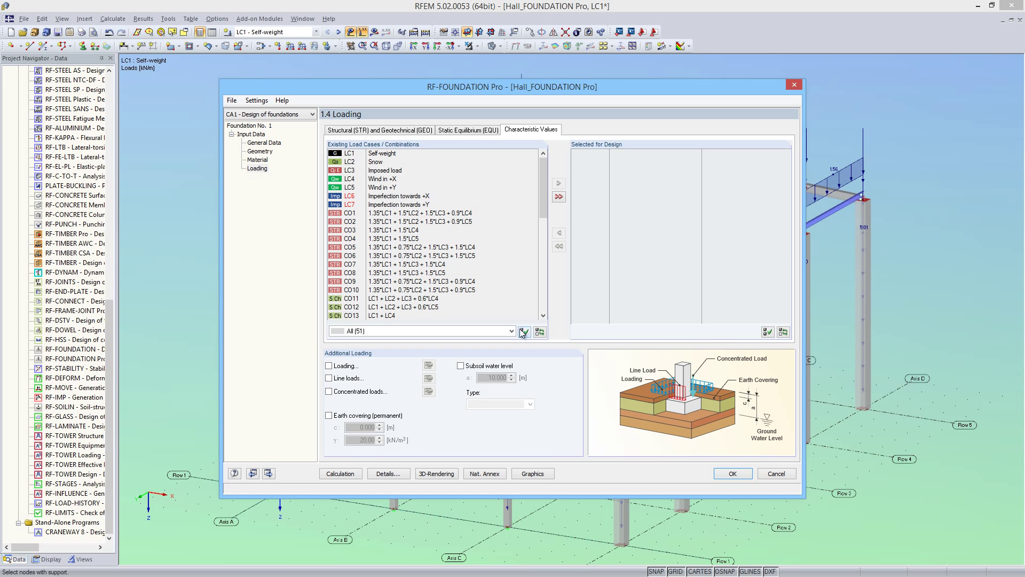
click(511, 331)
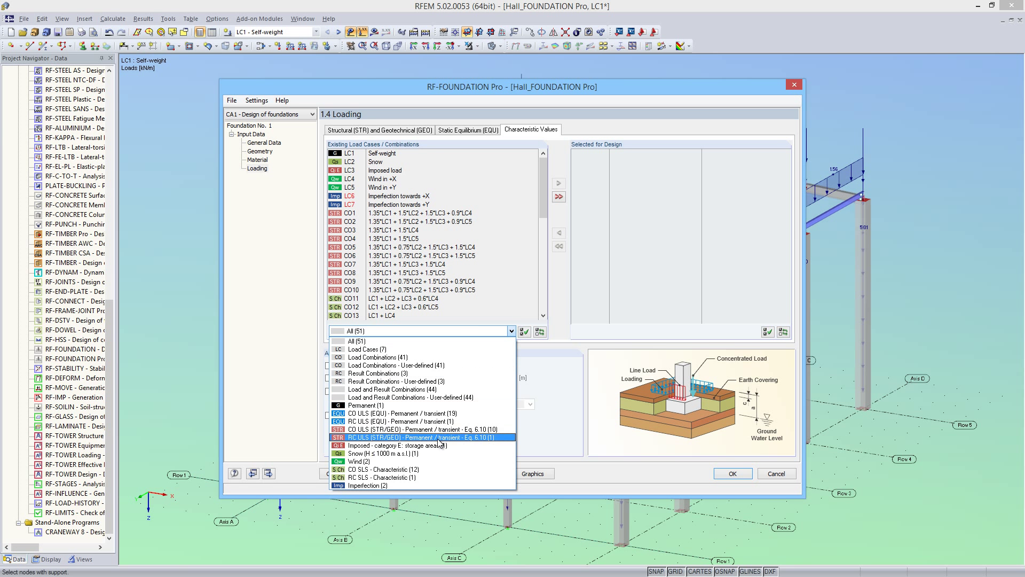
click(382, 469)
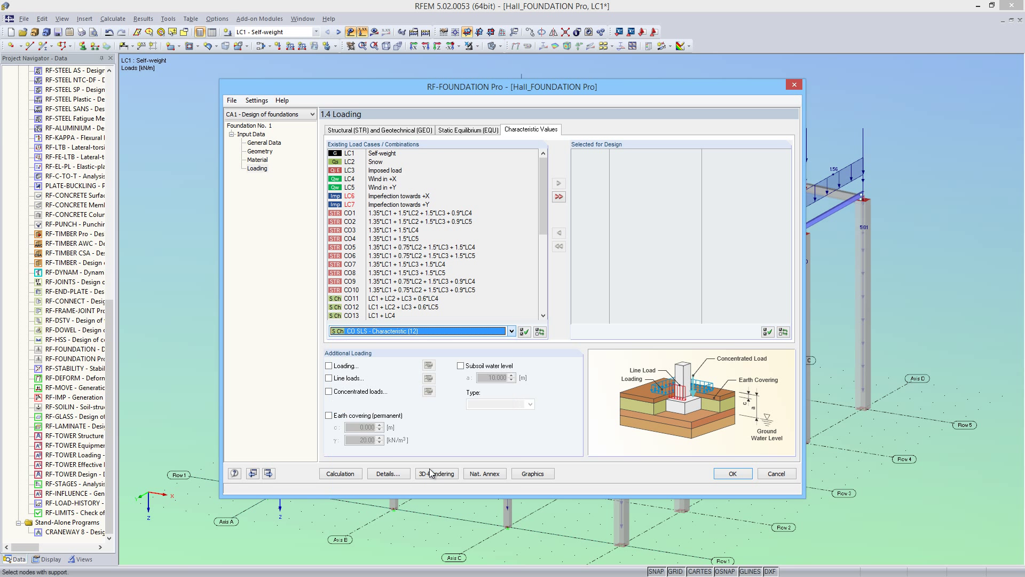
click(558, 197)
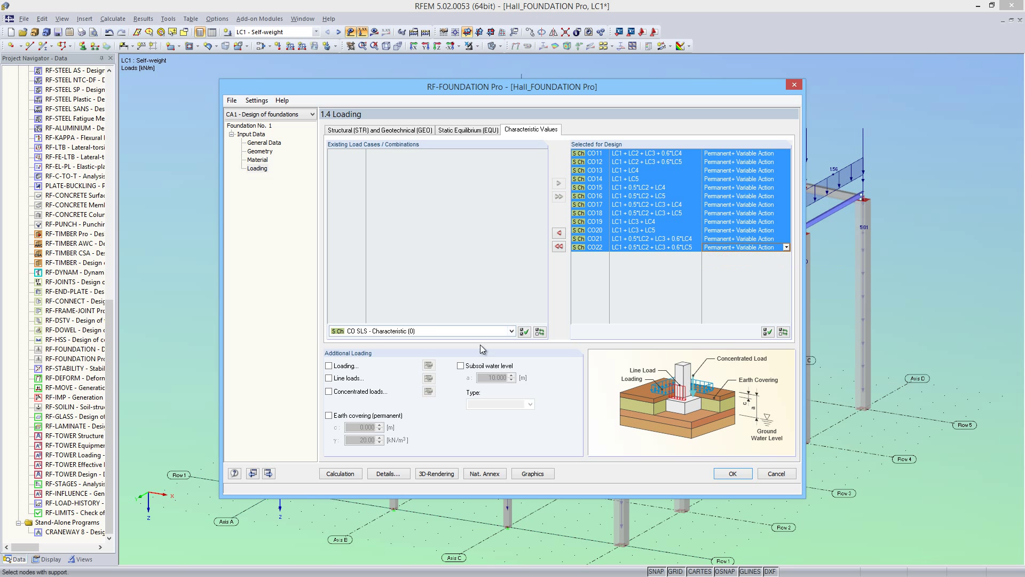
Step: Enter a permanent 6.25 kN/m² area load named 'Self-weight floor slab' in row 1
click(329, 365)
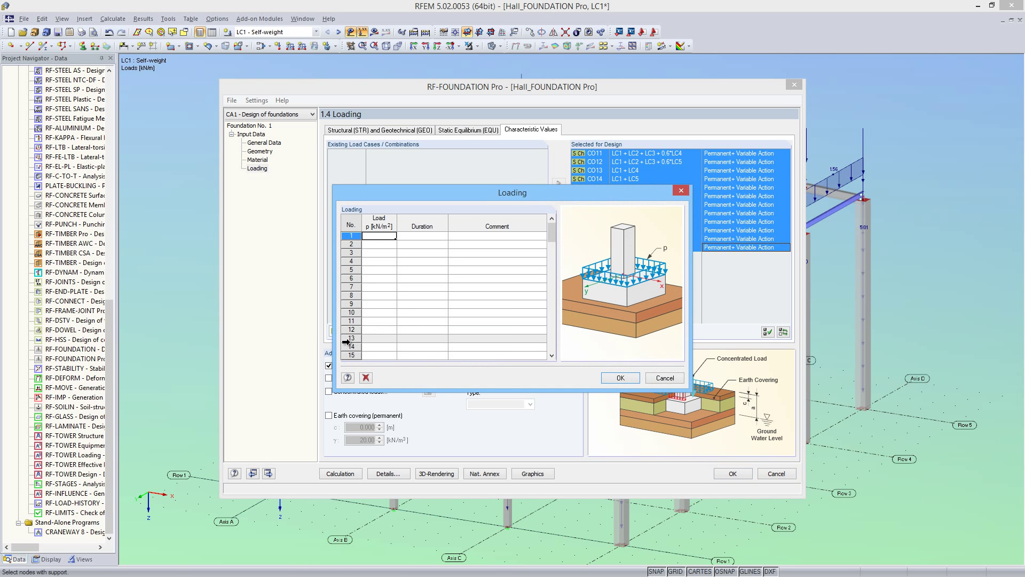
text(6.25)
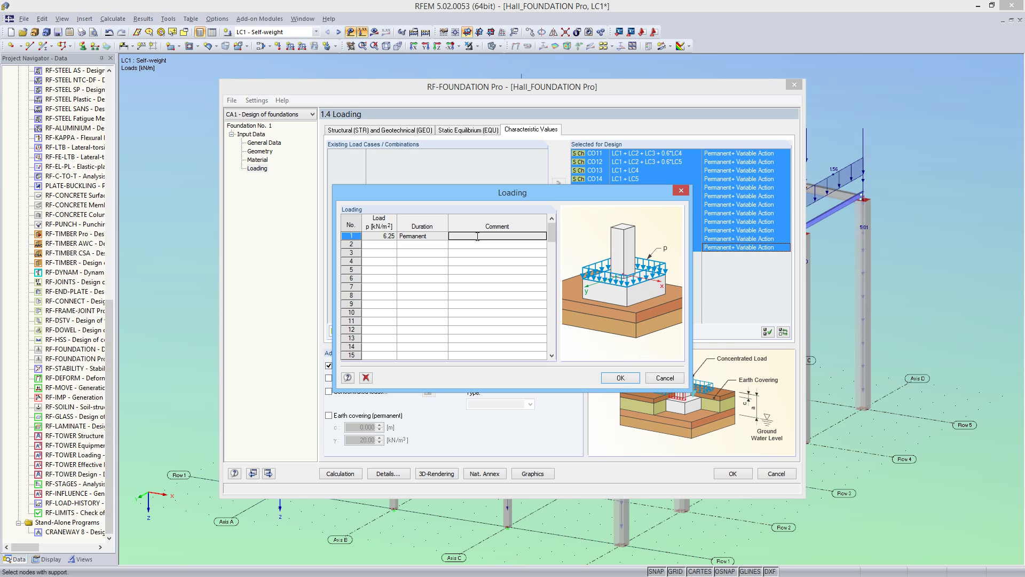
text(Self-)
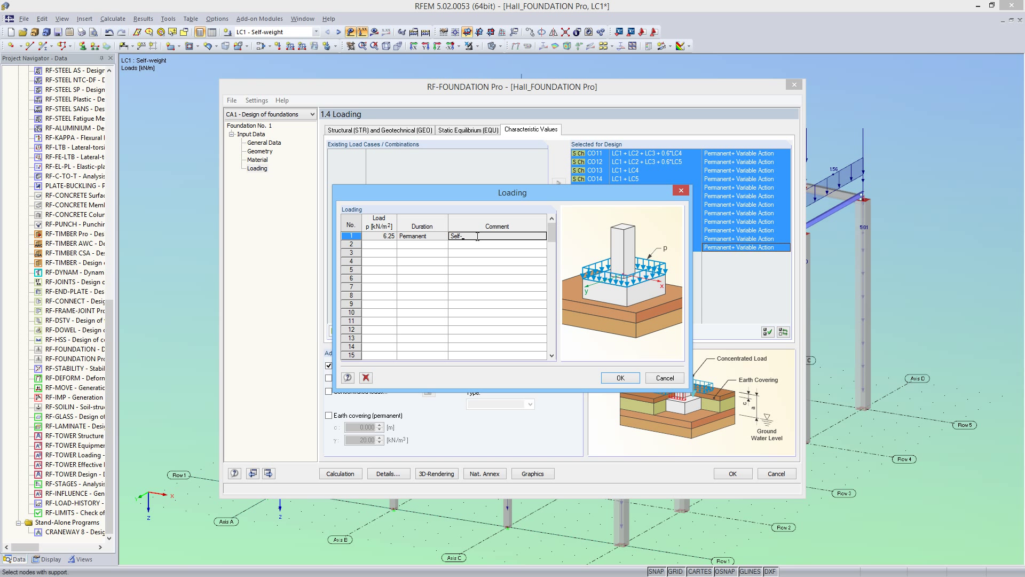
text(weight)
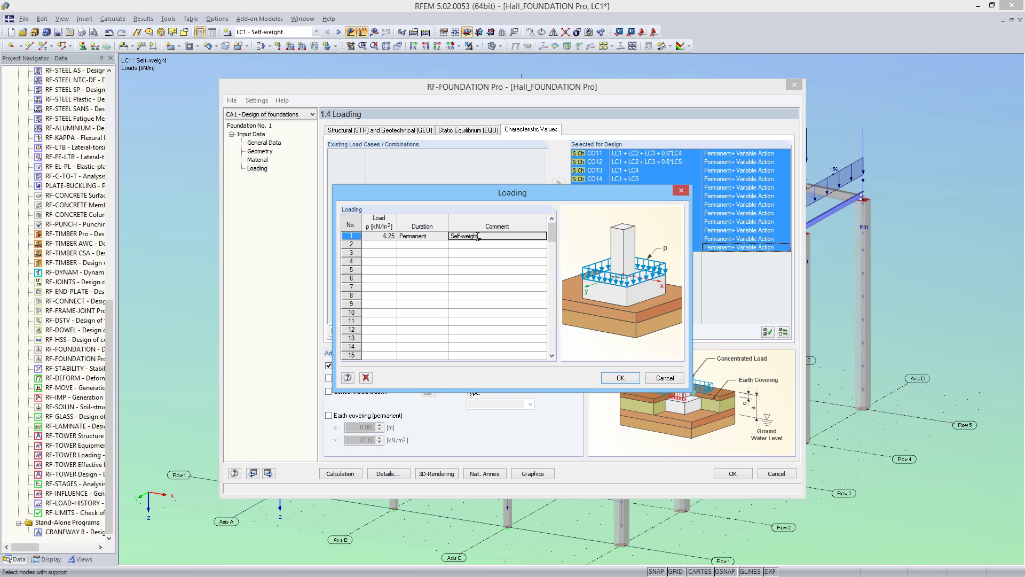
text(floor slab)
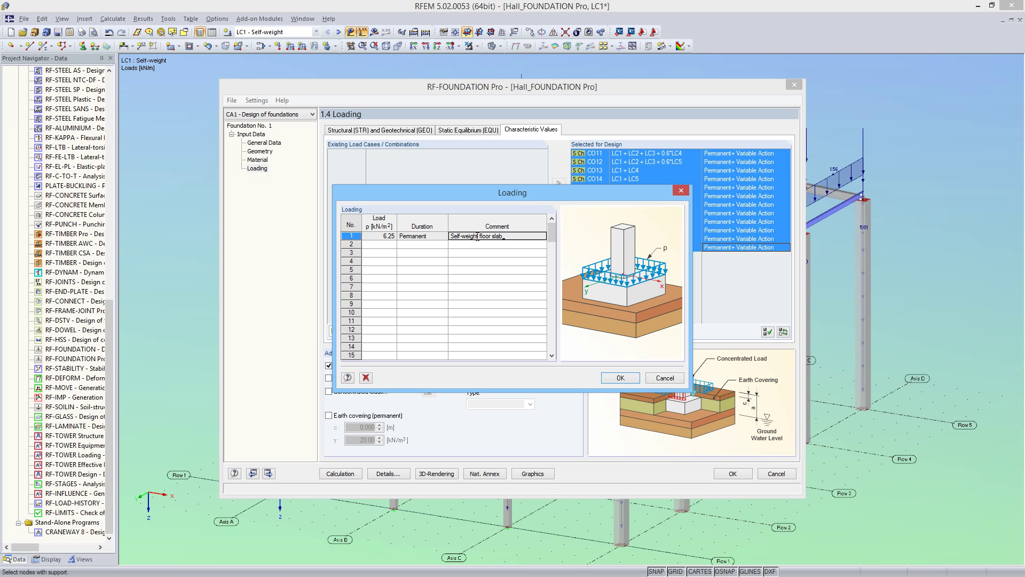
Step: Enter a variable 10.00 kN/m² area load named 'Imposed load on floor slab' in row 2
click(378, 244)
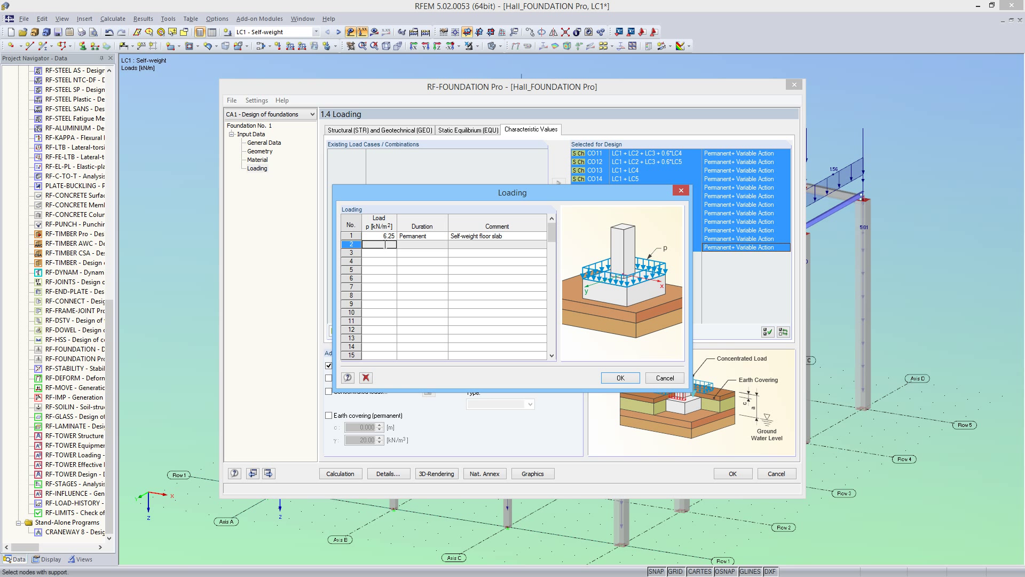
text(13.0)
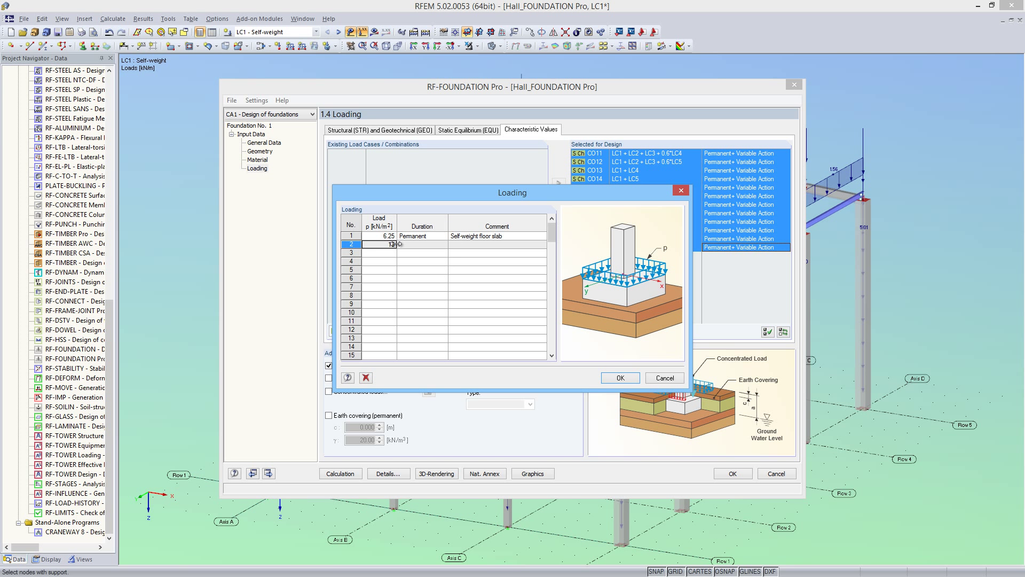
click(442, 244)
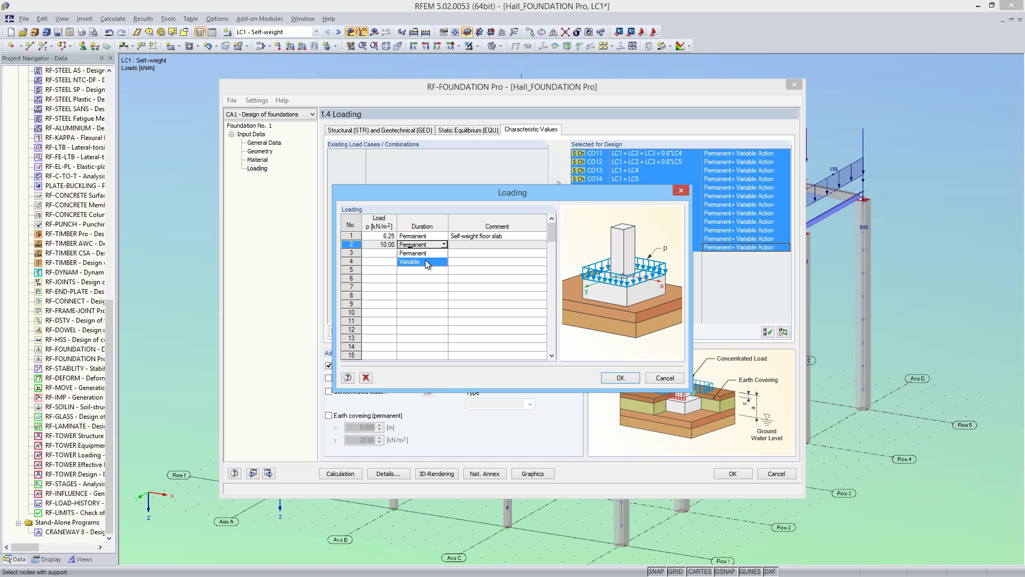
click(409, 262)
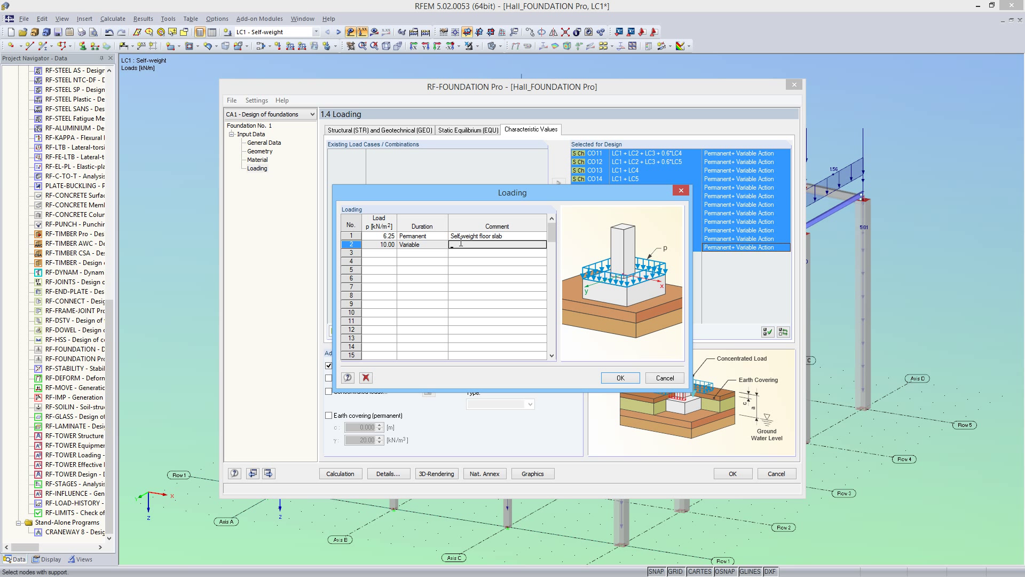
text(lm)
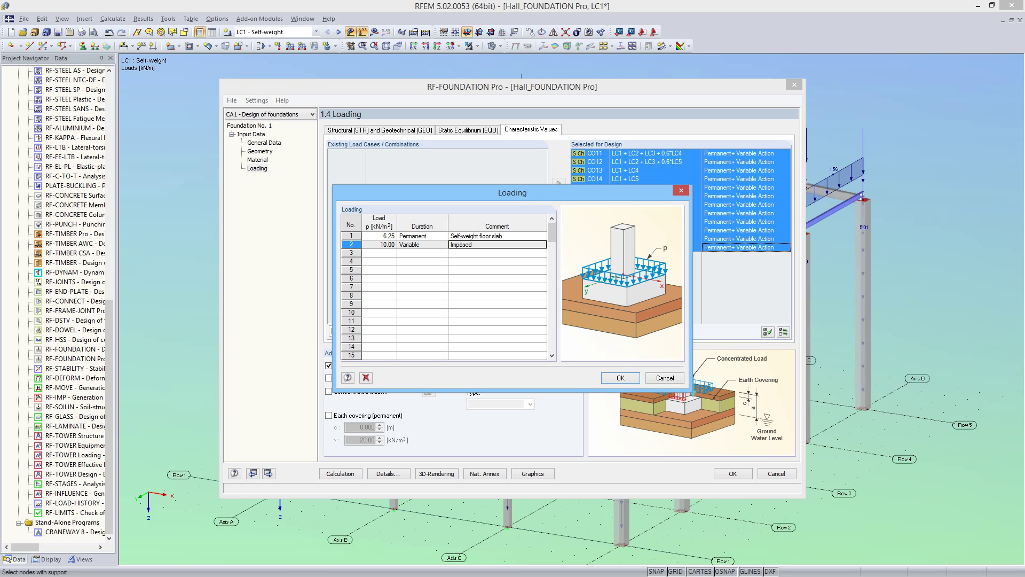
text(load)
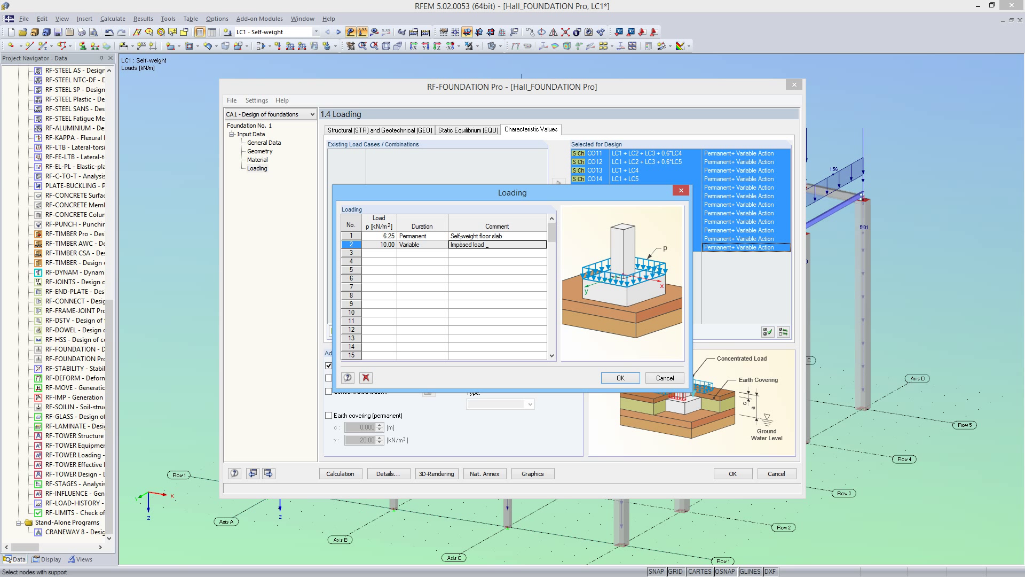
text(on f)
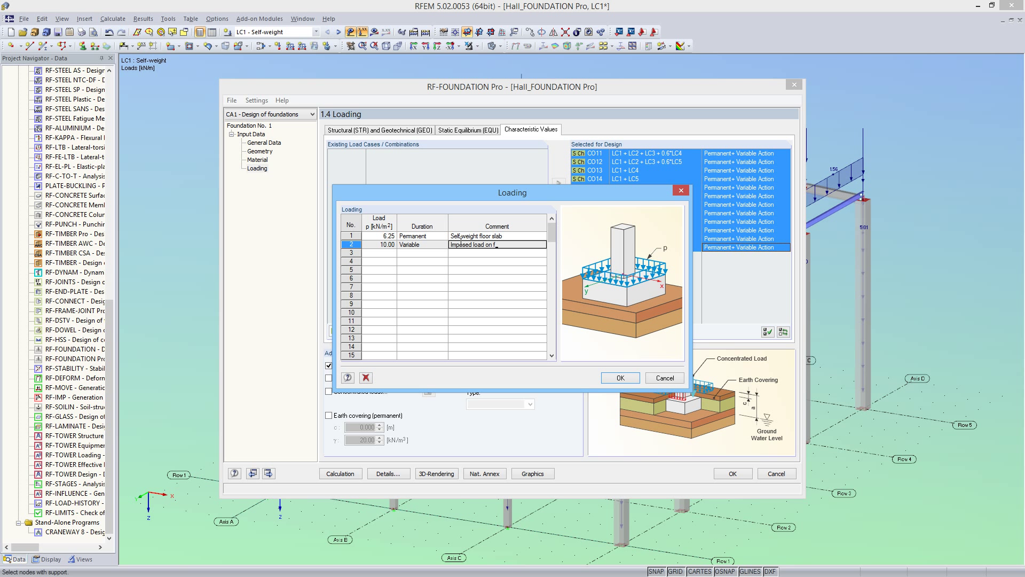
text(loor slab)
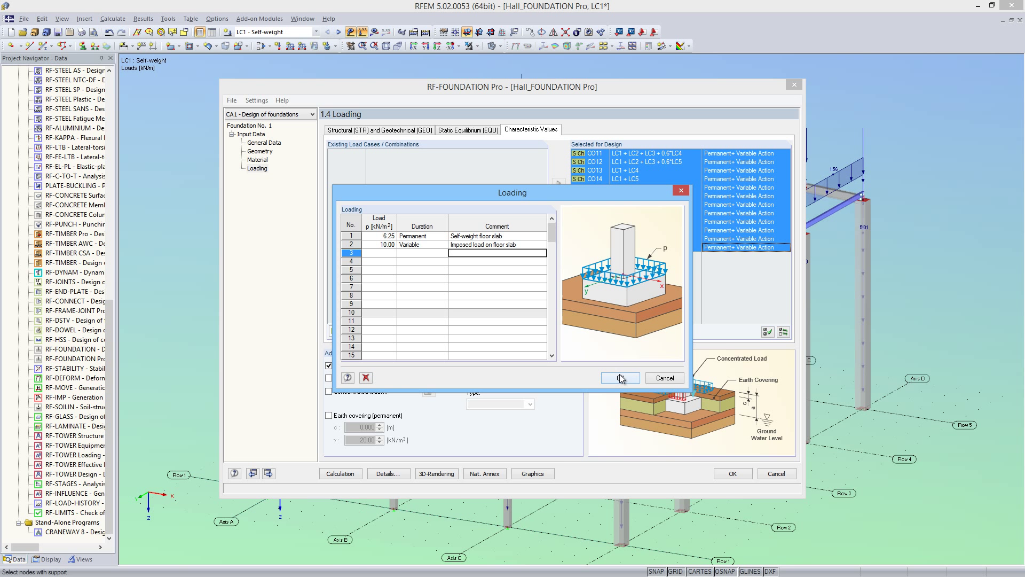
Step: Confirm the two area loads and enable a permanent earth covering of 1.000 m at 20.00 kN/m³
click(620, 378)
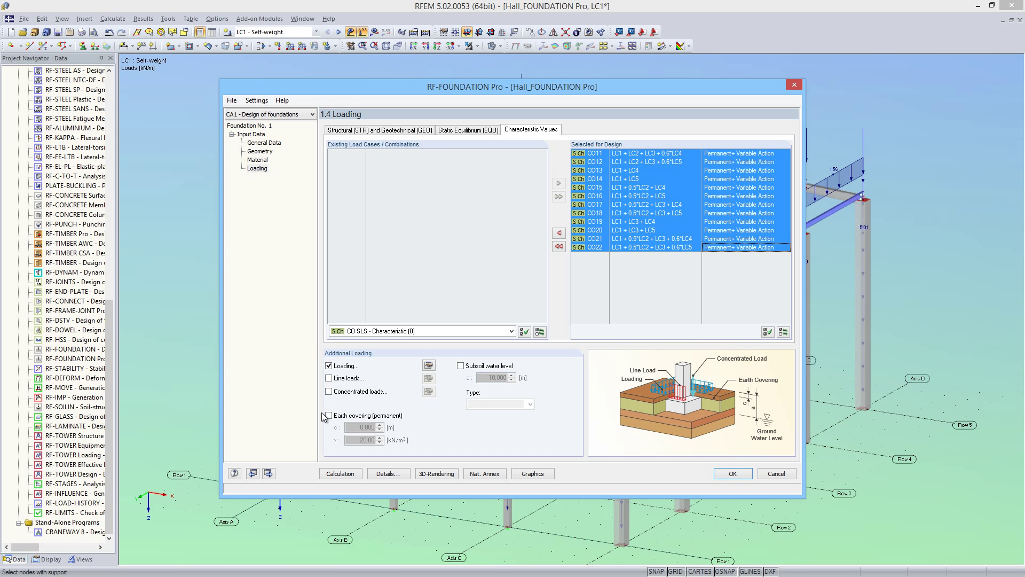
click(329, 415)
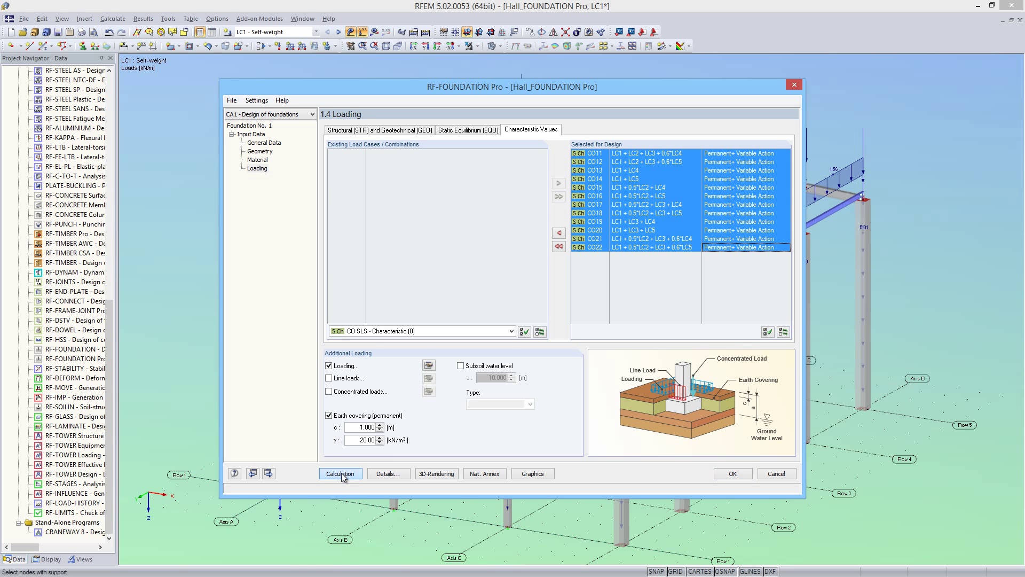
Step: Calculate and show Foundation 1's geometry with dimensions: 2.00 × 2.00 m plate, 1.15 m bucket
click(339, 473)
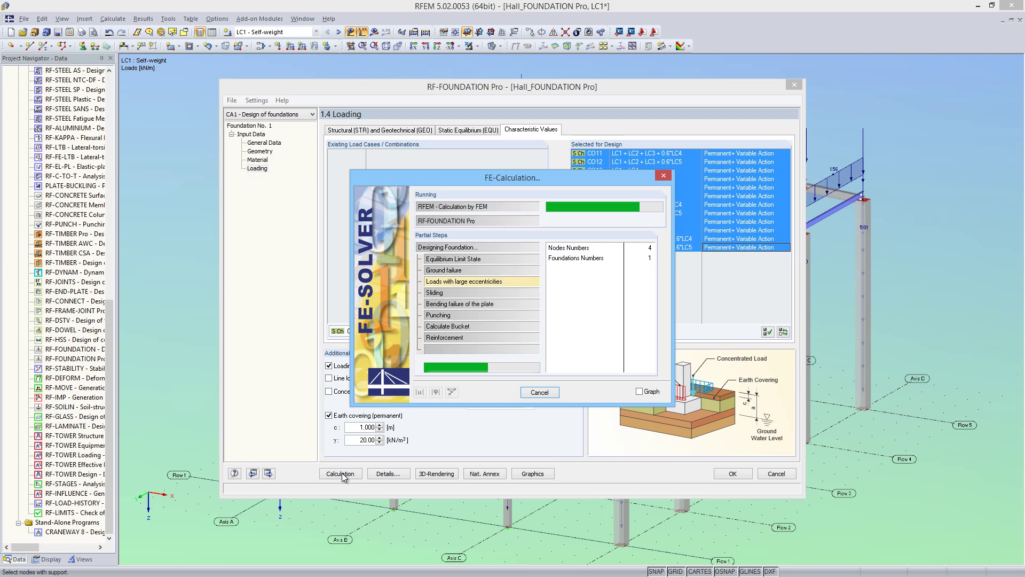
click(339, 473)
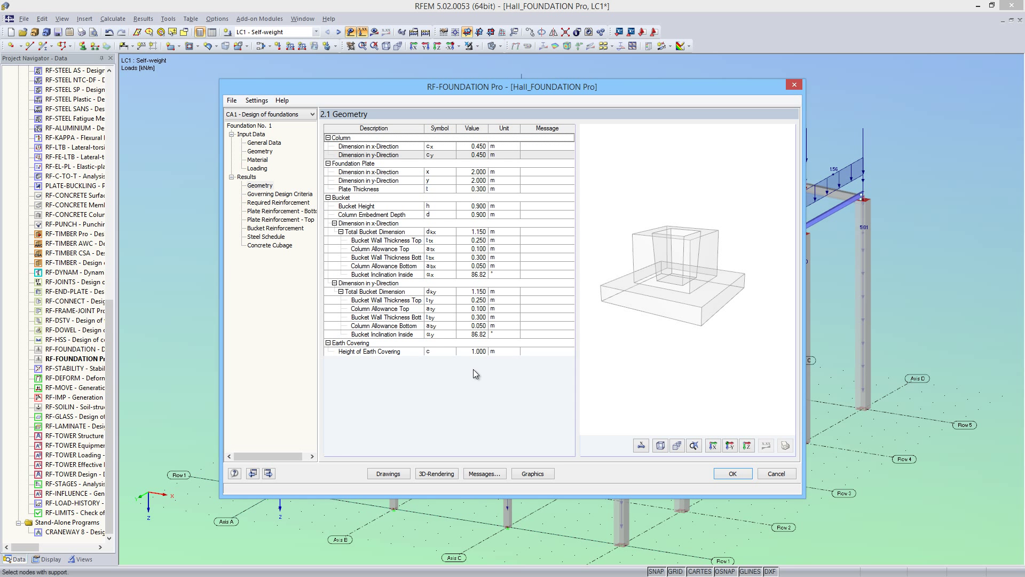
click(641, 445)
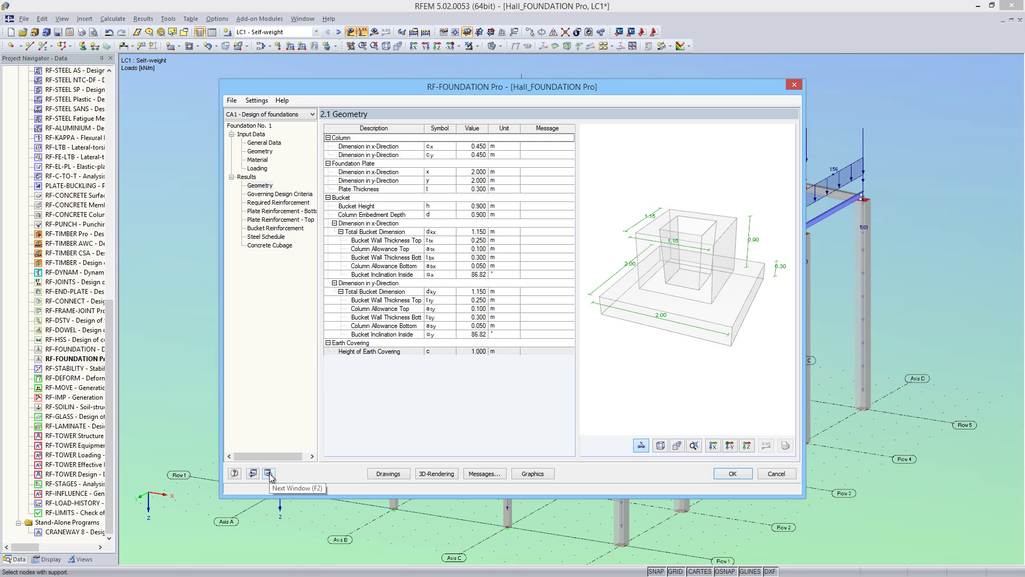
Step: Review governing criteria (max 1.000 ≤ 1) and required reinforcement Pos. 2, reaching 2.4 Plate Reinforcement - Bottom with 8 mm bars at 12.5 cm
click(268, 473)
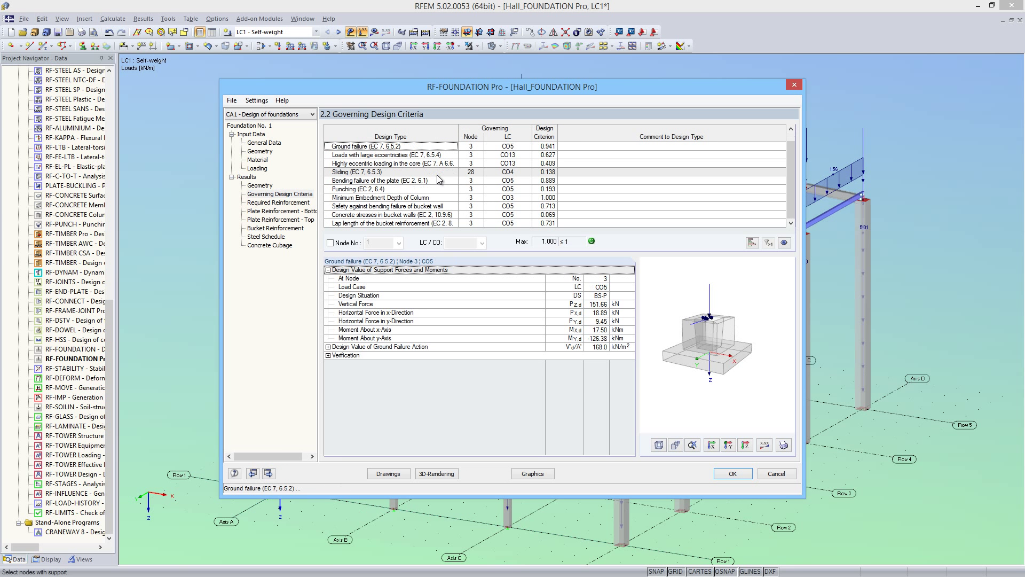
click(386, 197)
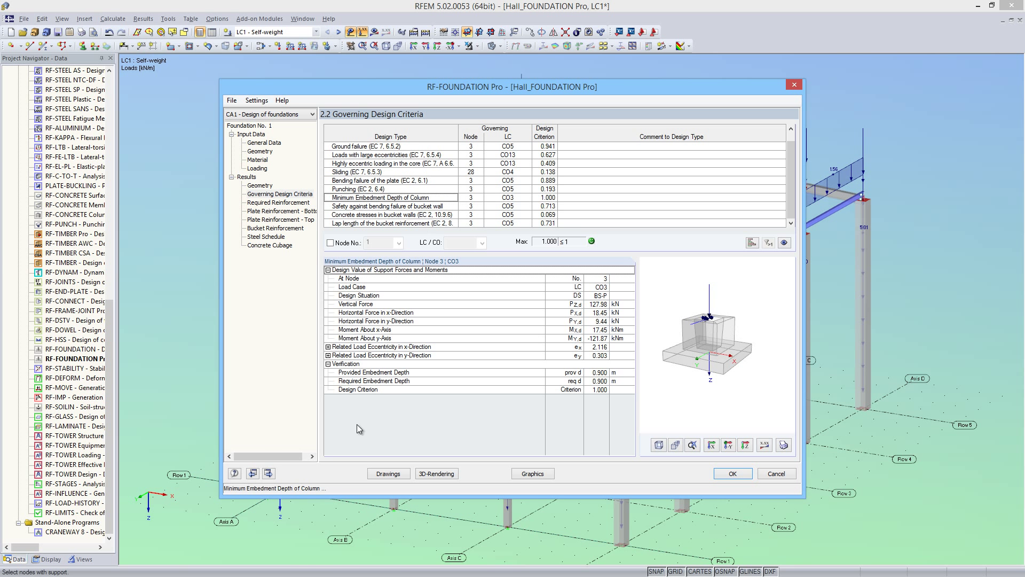
click(269, 473)
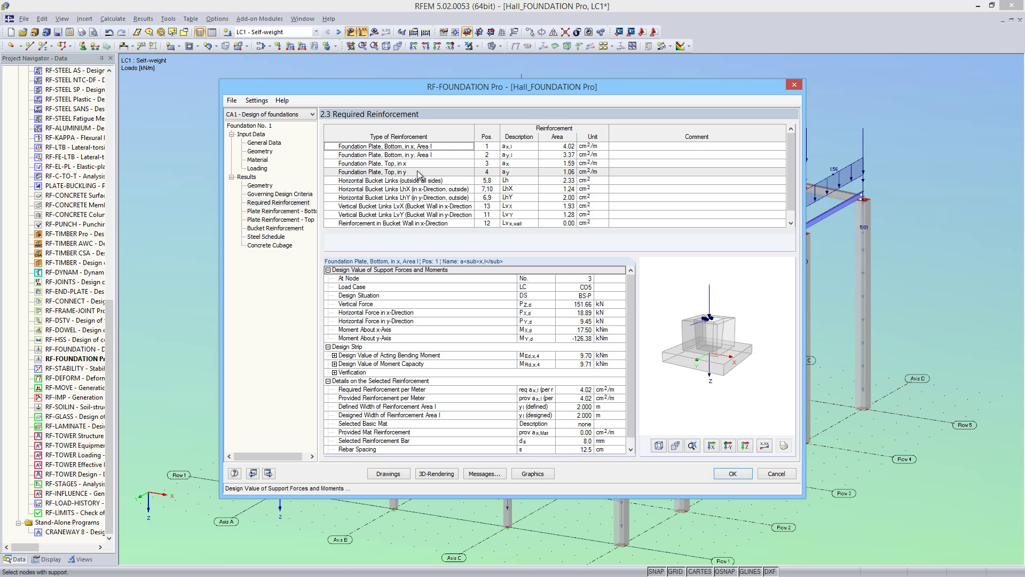
click(397, 154)
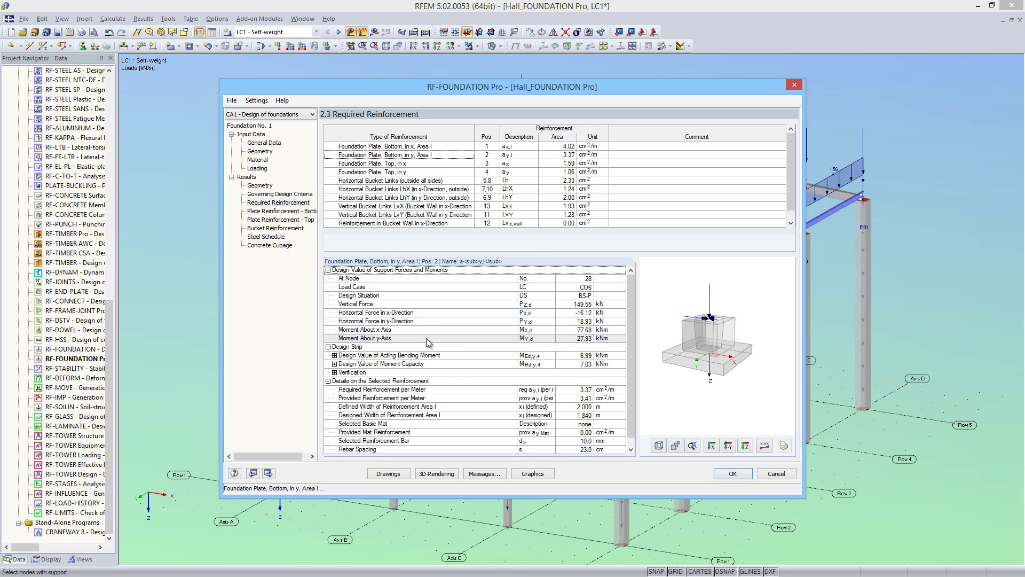
mouse_move(456, 339)
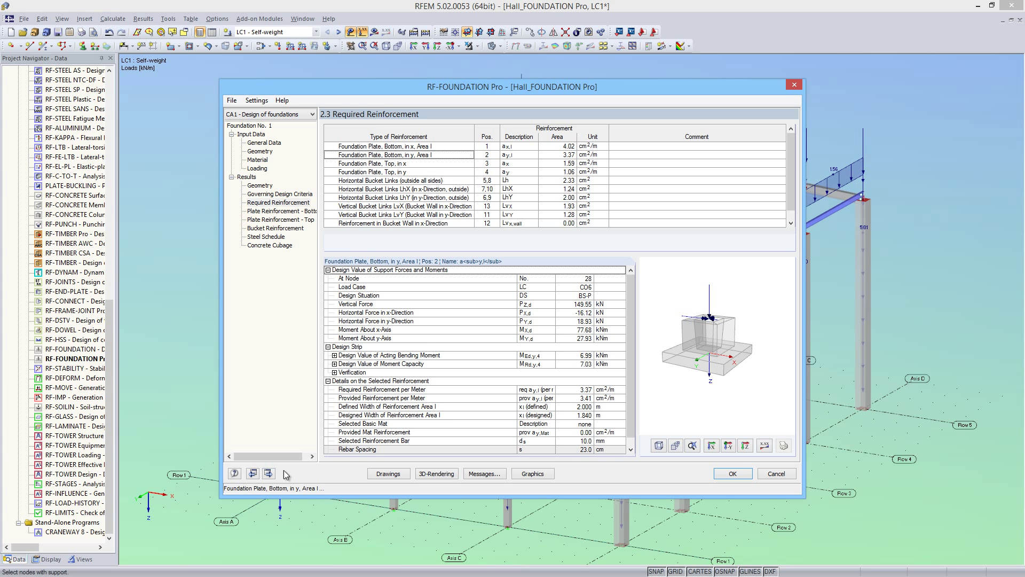
click(268, 474)
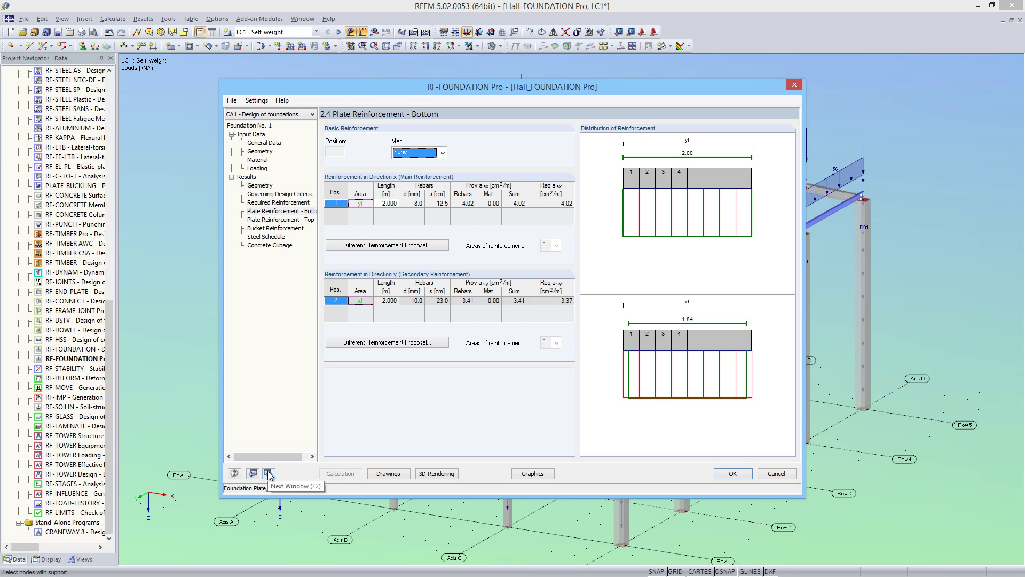
Step: Step through bucket reinforcement to 2.8 Concrete Cubage and launch the 3D rendering of the reinforced foundation
click(268, 473)
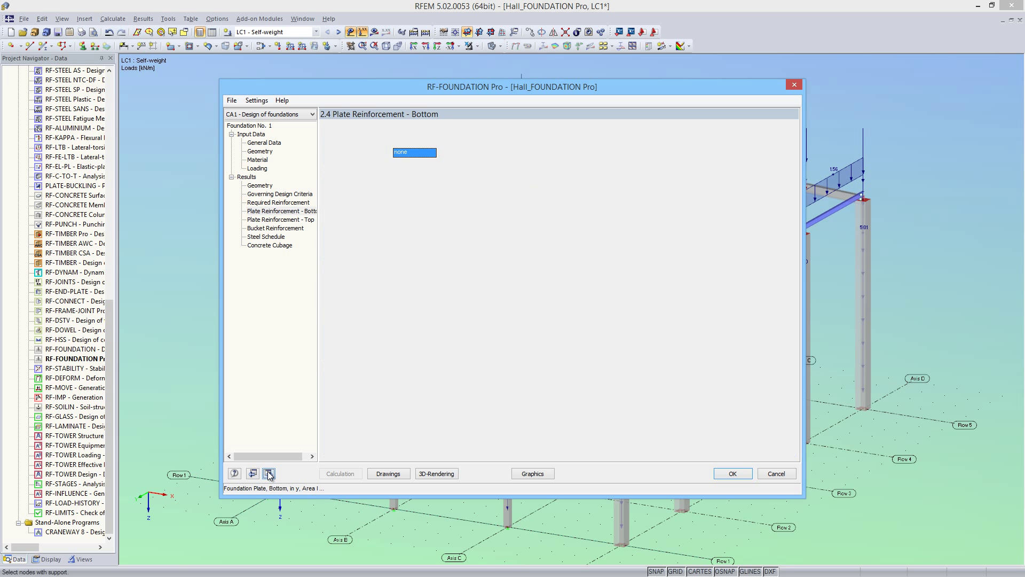
click(269, 473)
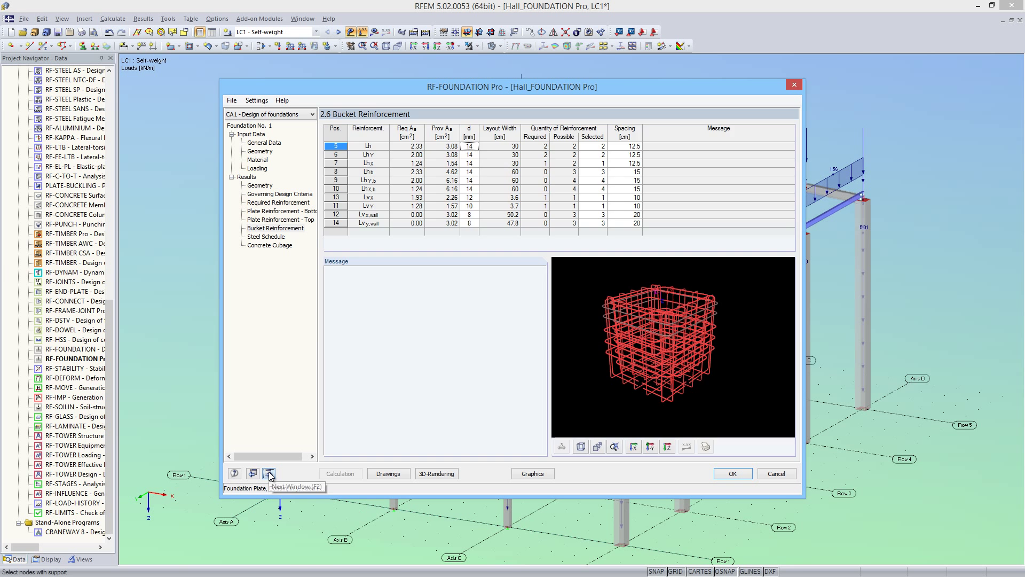
click(269, 473)
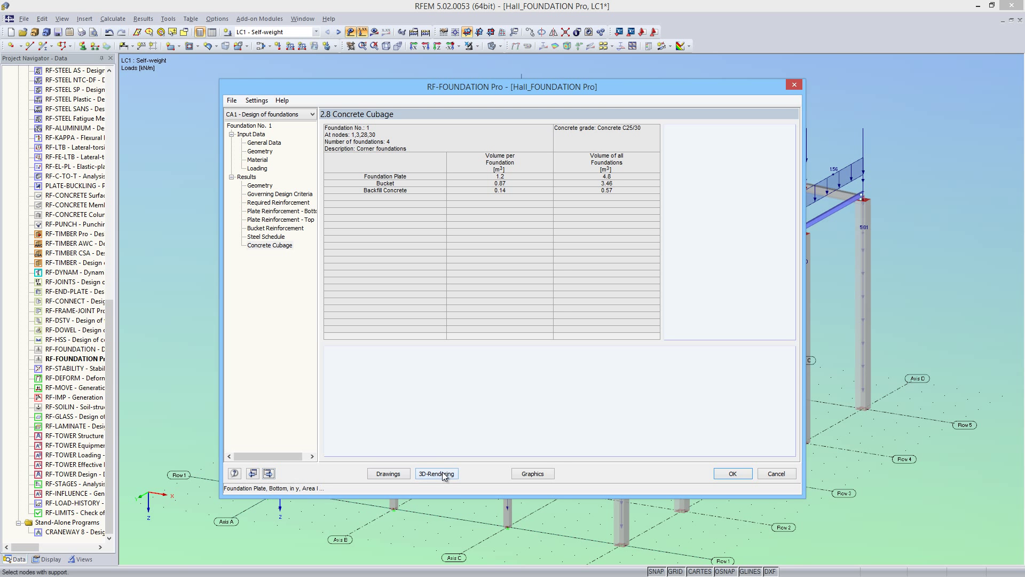
click(436, 473)
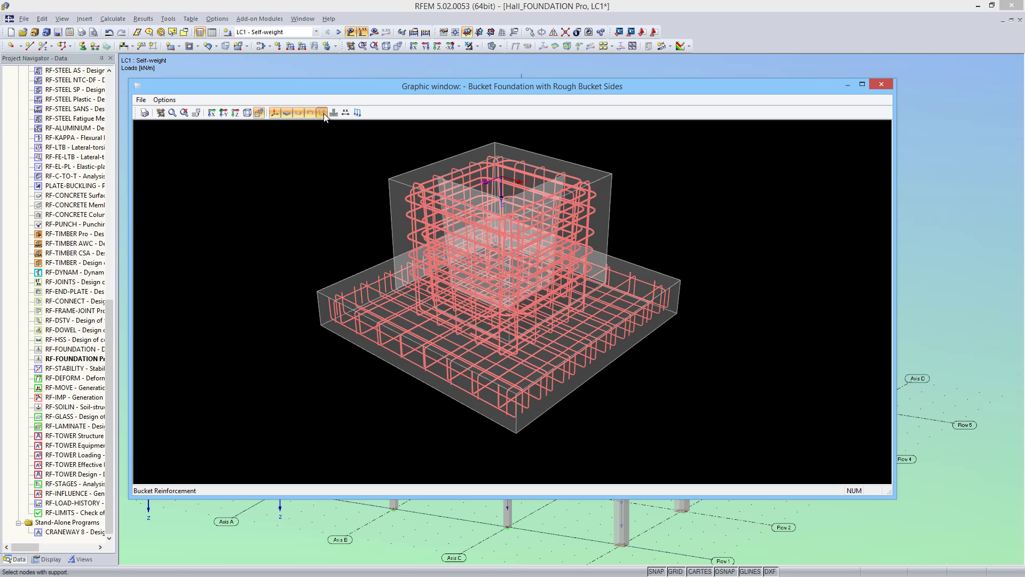
Step: Show the concrete body alone, then the bottom plate reinforcement mesh and the bucket reinforcement cages
click(321, 112)
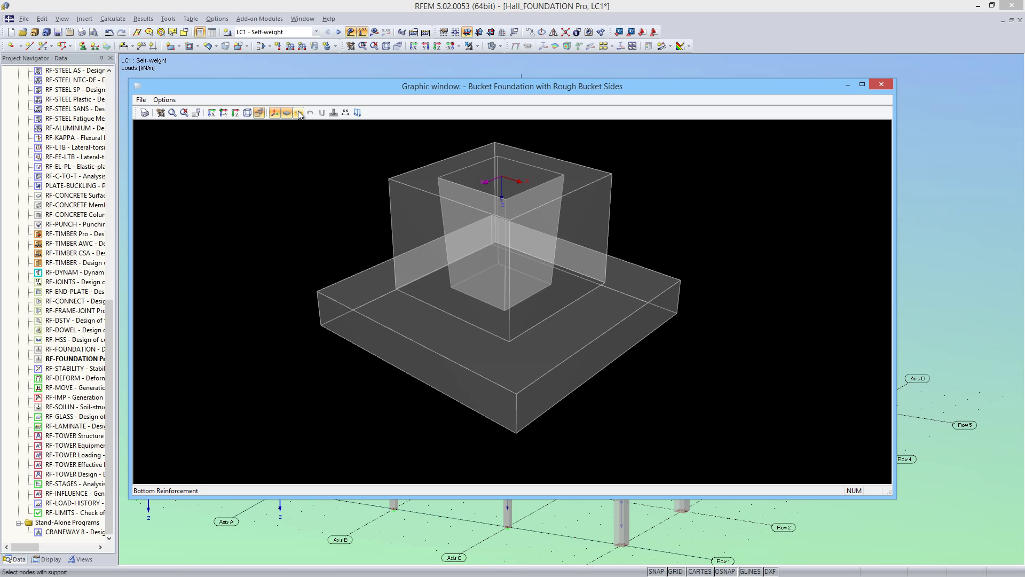
click(310, 112)
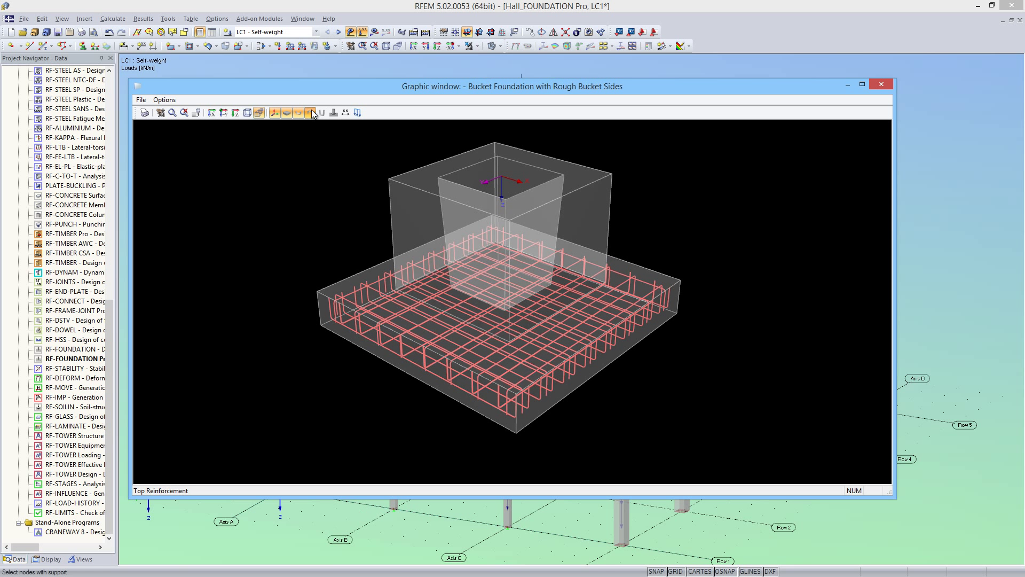
click(310, 112)
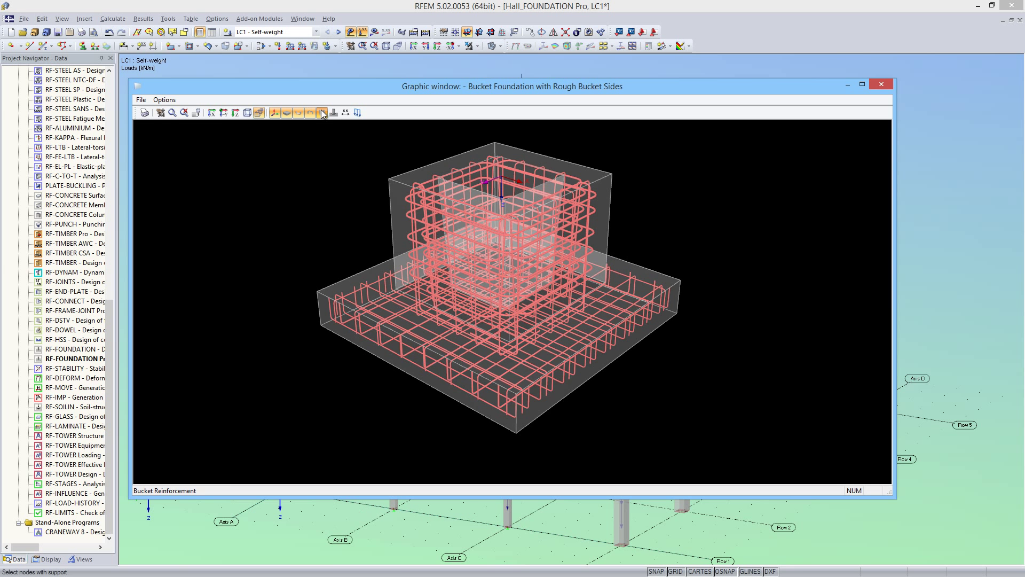
Step: Bring up Graphic Printout for the rendering and cancel it without printing
click(144, 112)
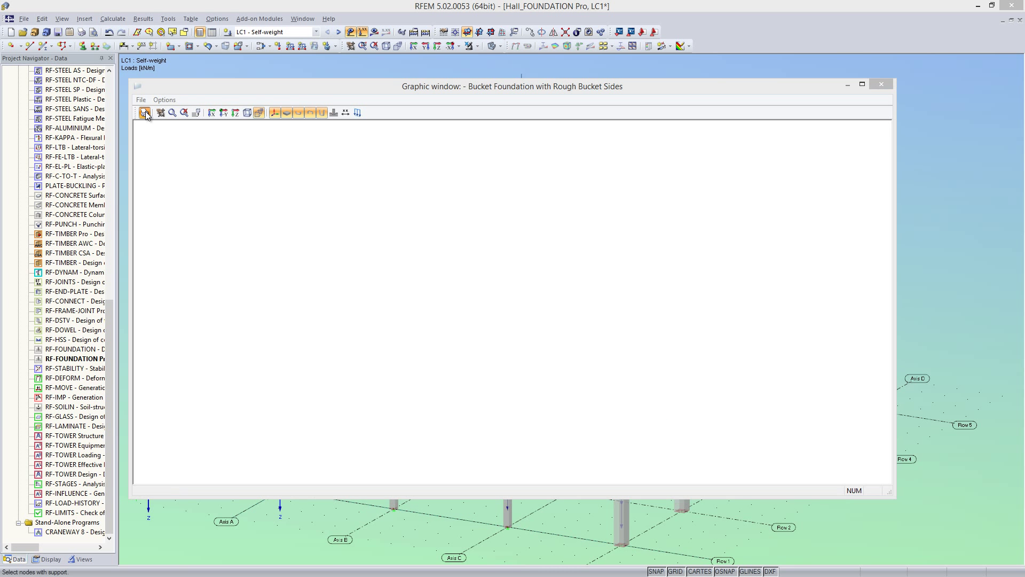
click(144, 112)
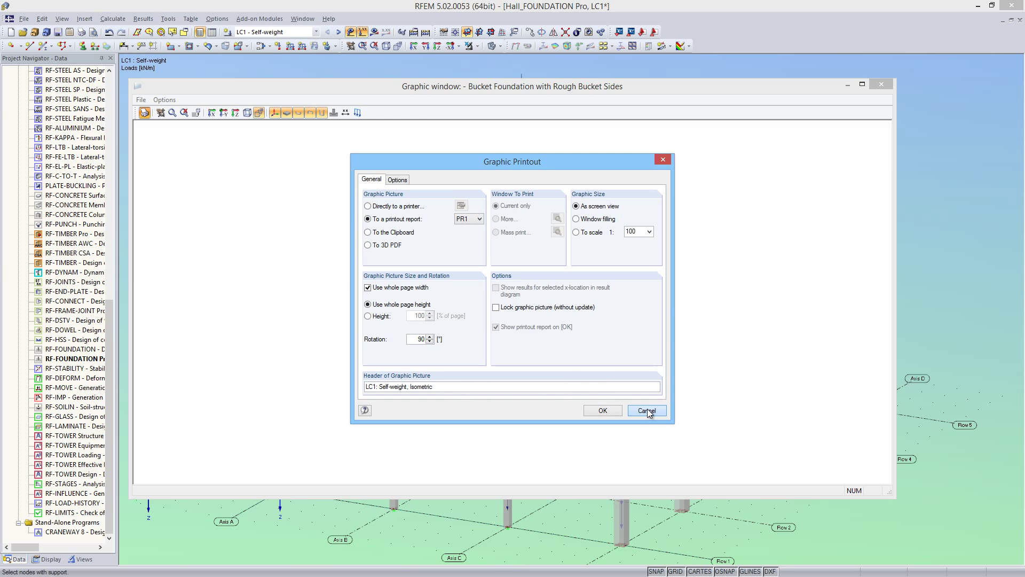
click(645, 411)
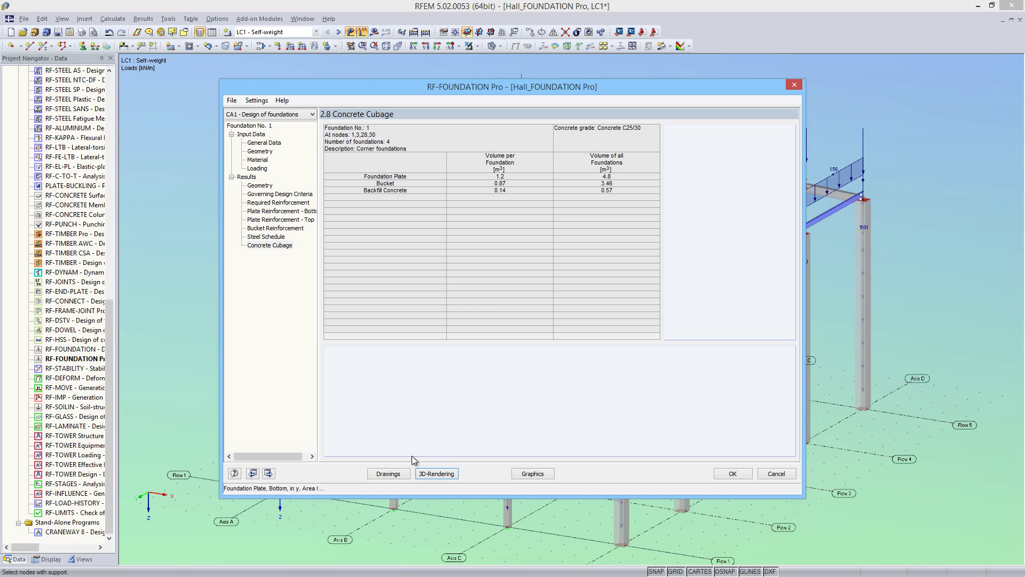
click(388, 473)
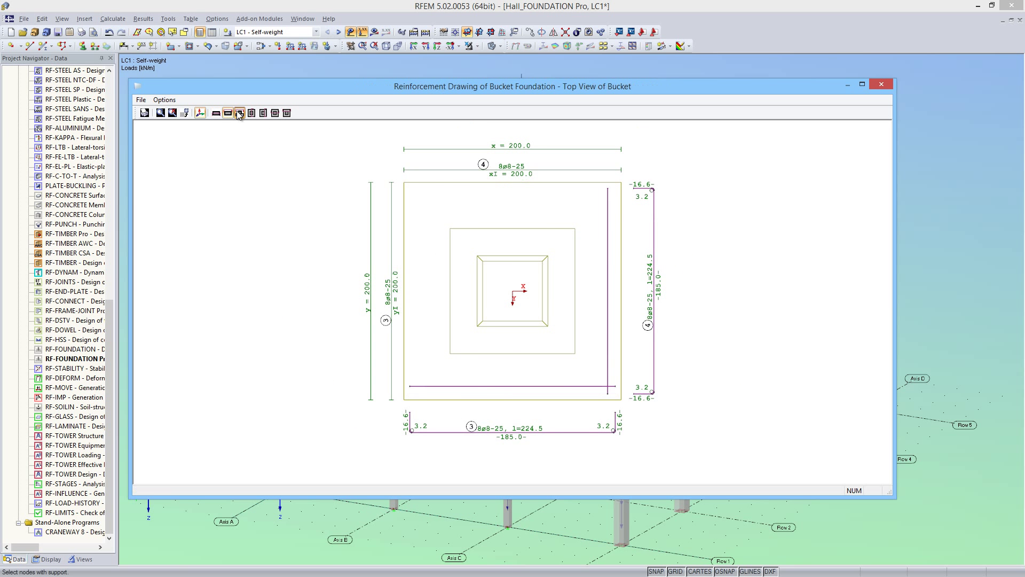
click(251, 113)
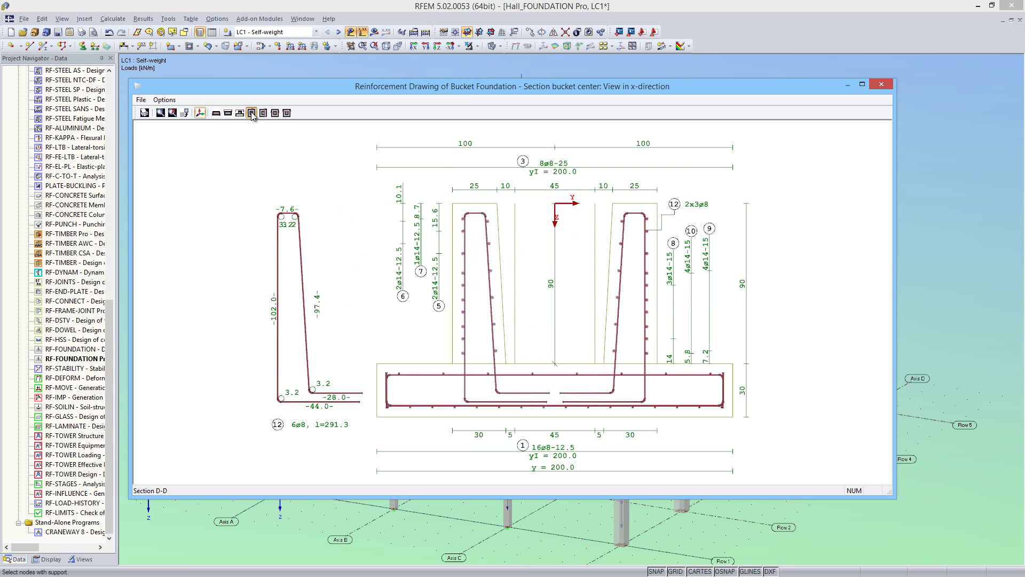
click(273, 113)
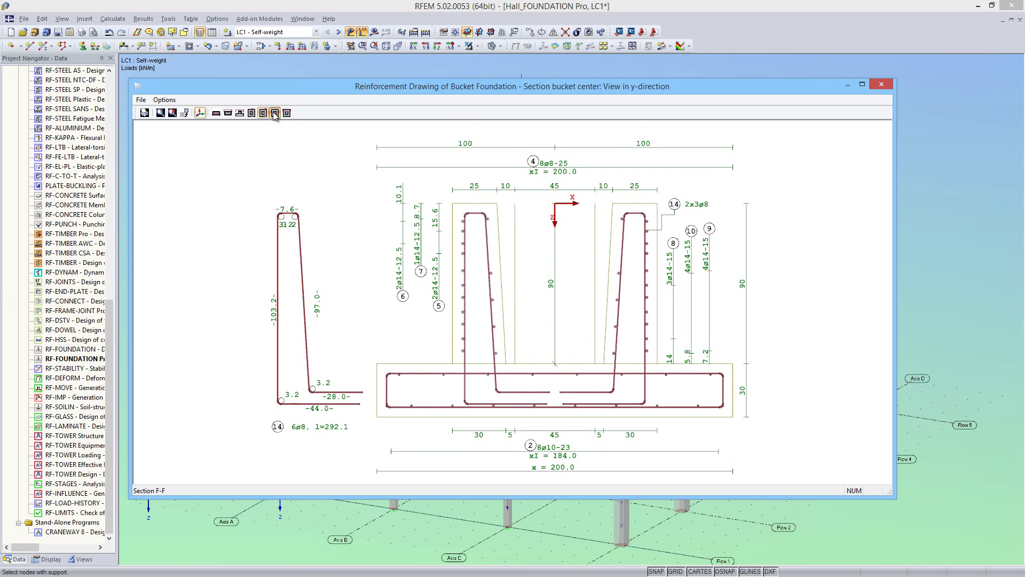
click(286, 112)
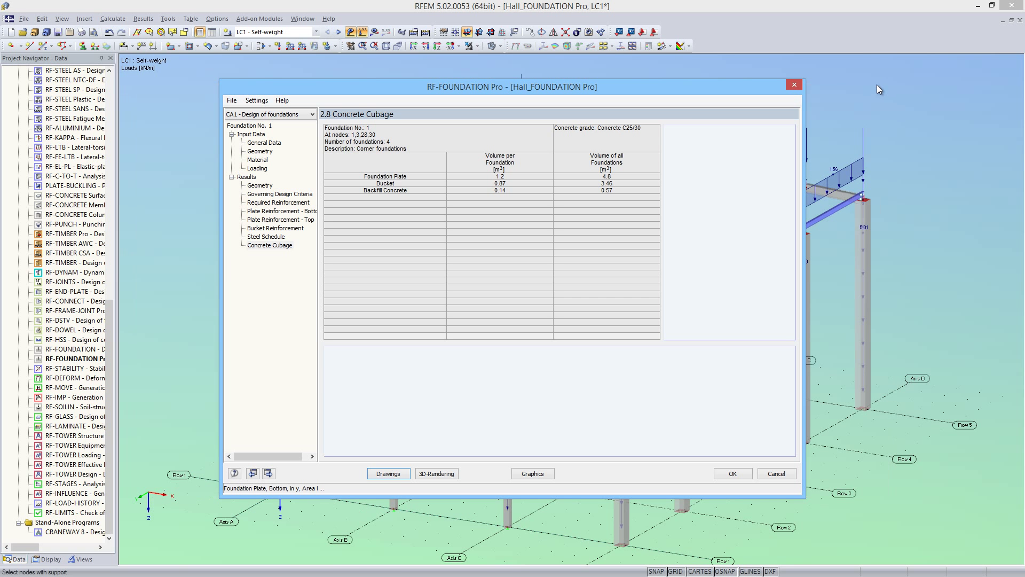
mouse_move(270, 147)
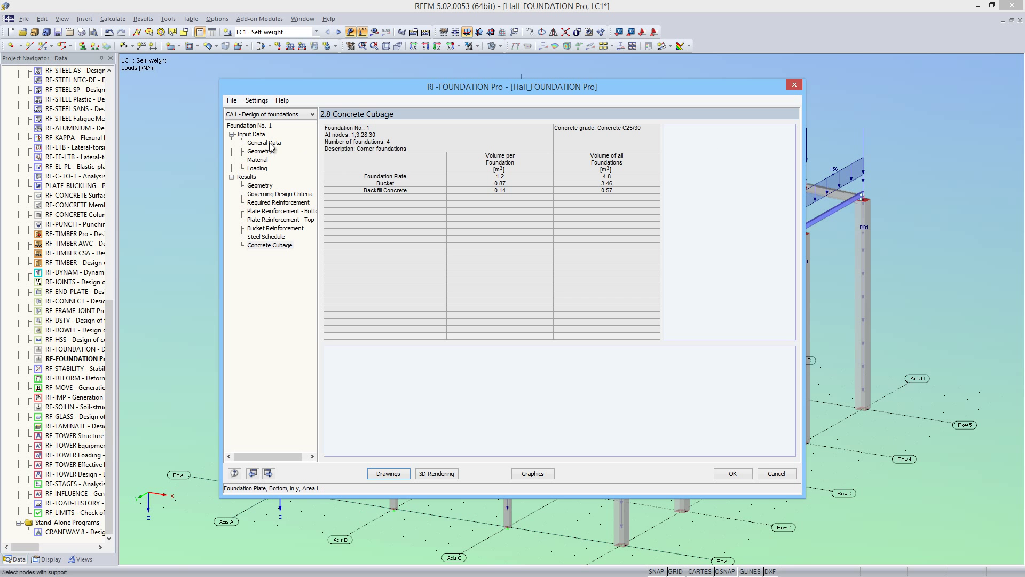
Step: Copy the current foundation as Foundation 2 assigned to nodes 5, 8, 10, 13, 15, 17
click(264, 142)
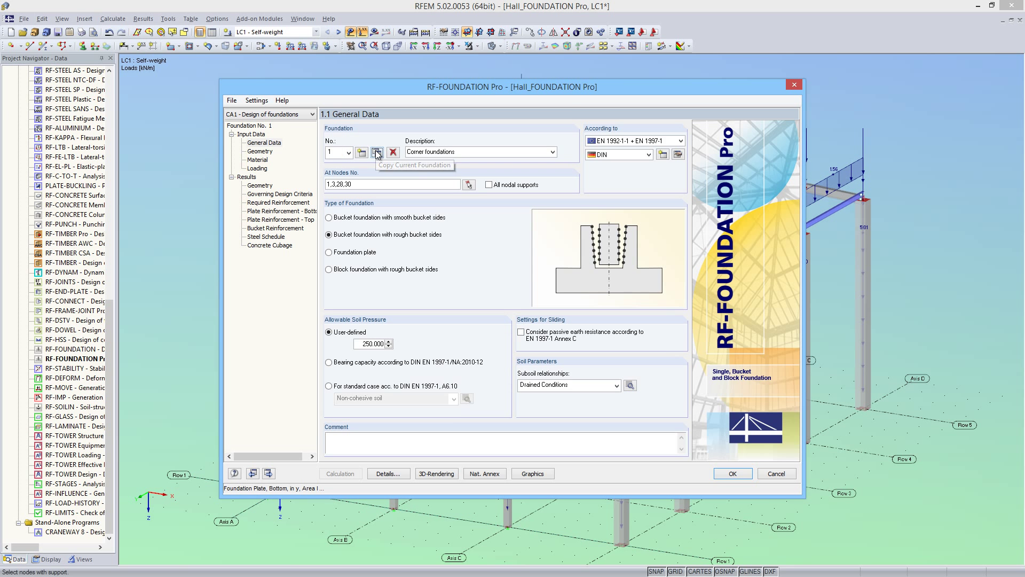
click(377, 153)
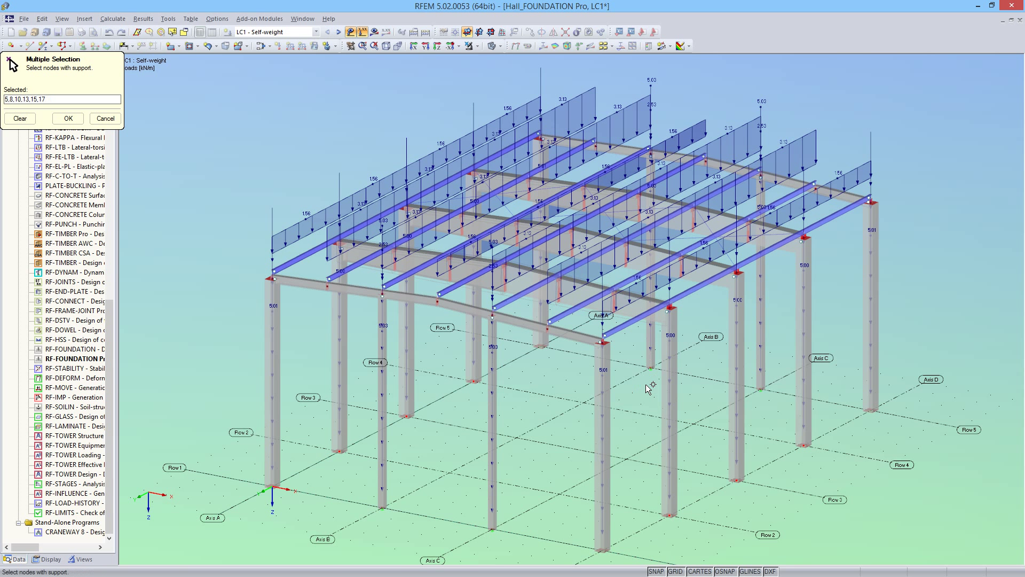
mouse_move(663, 522)
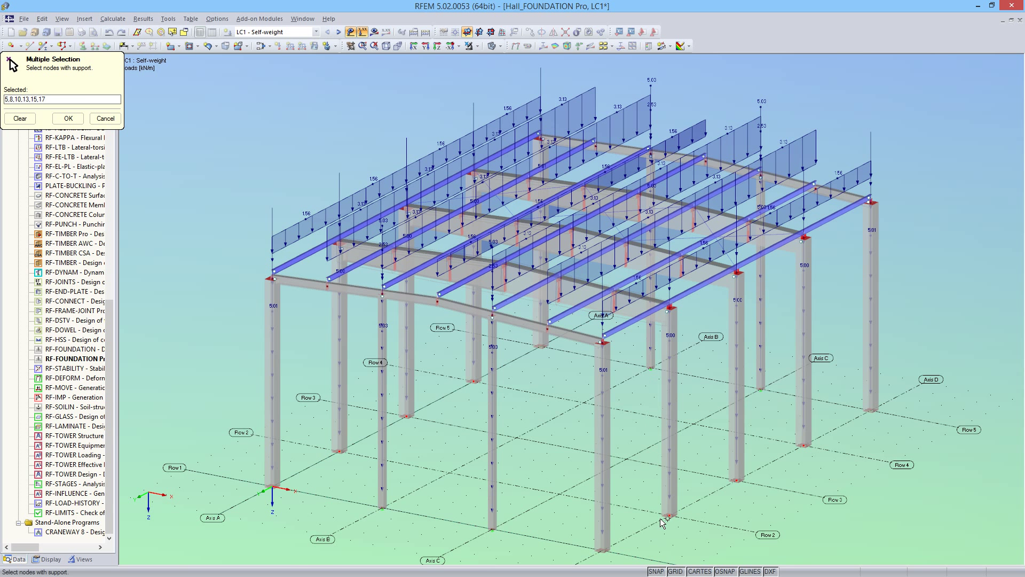
mouse_move(458, 384)
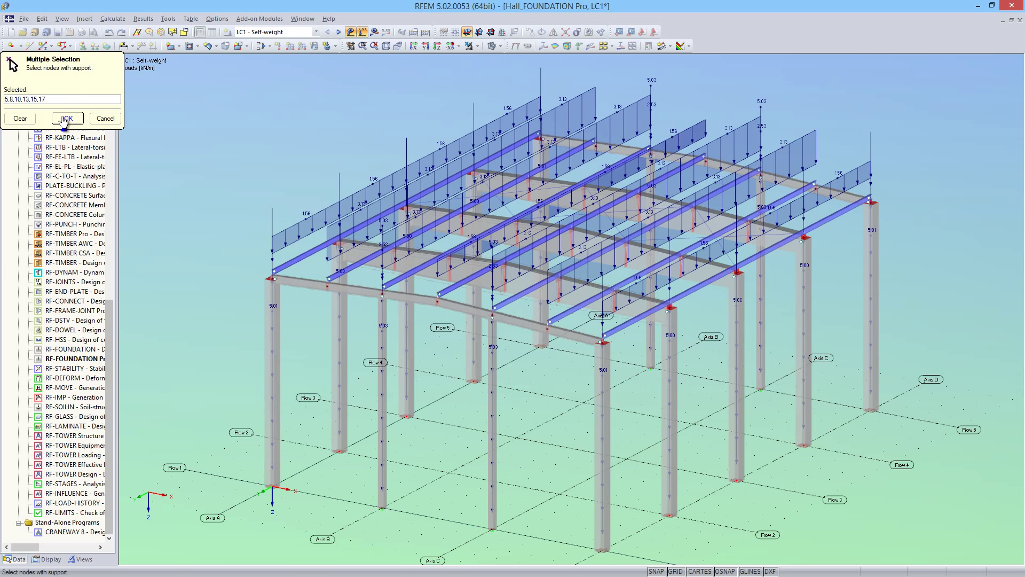
click(67, 118)
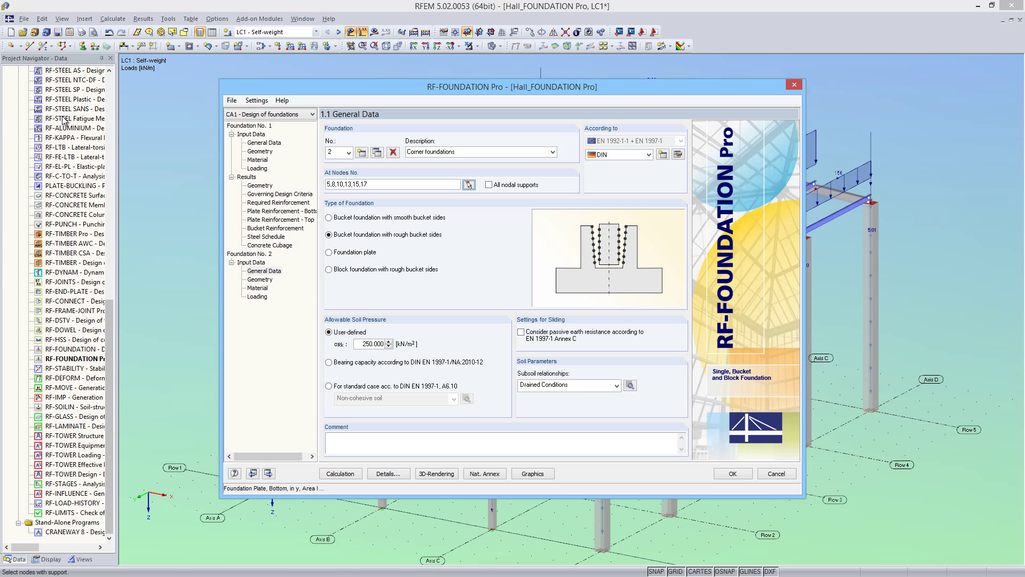
mouse_move(379, 109)
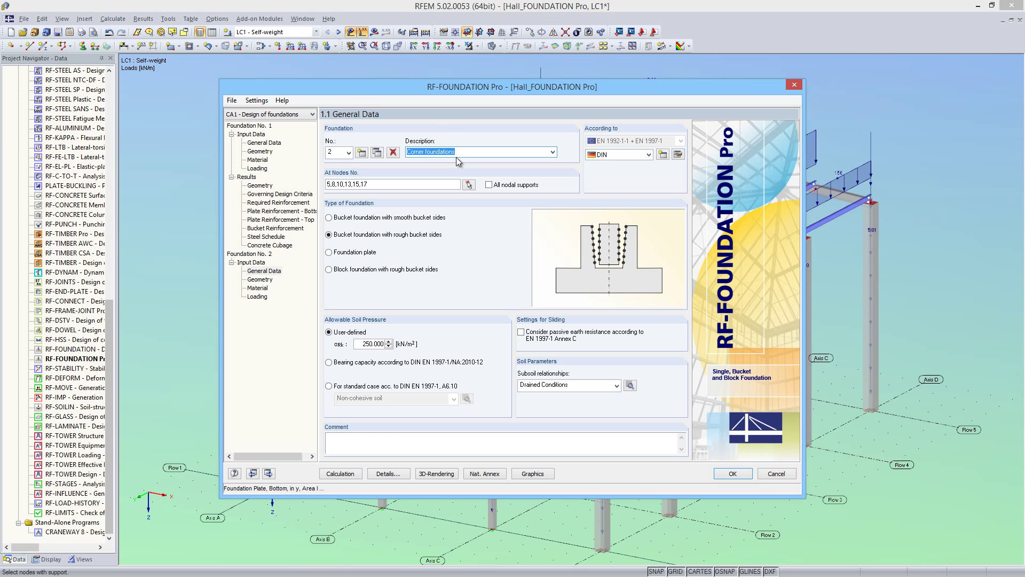
Step: Describe Foundation 2 as 'Foundations rows 2-4'
text(Fo)
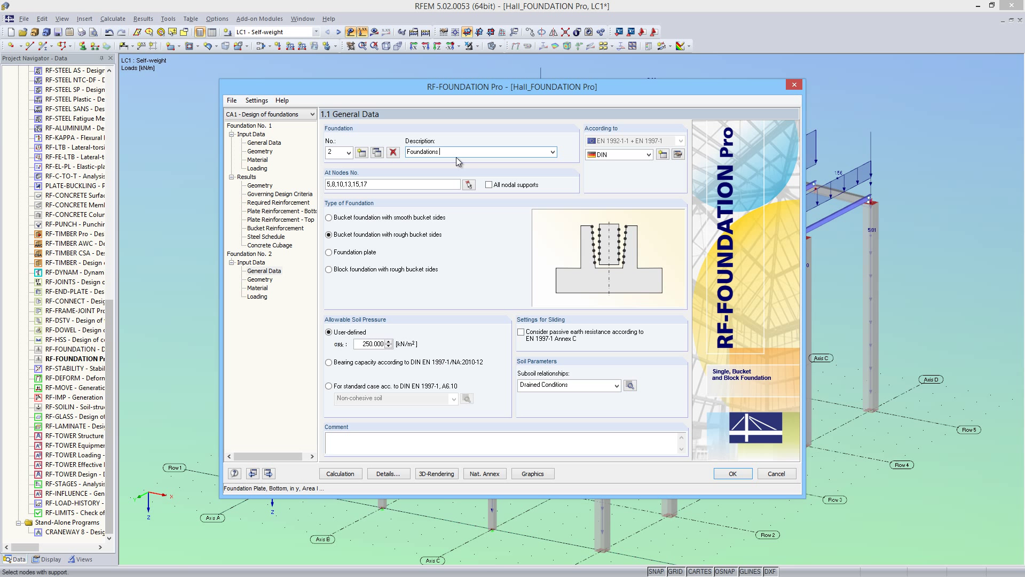
text(rows)
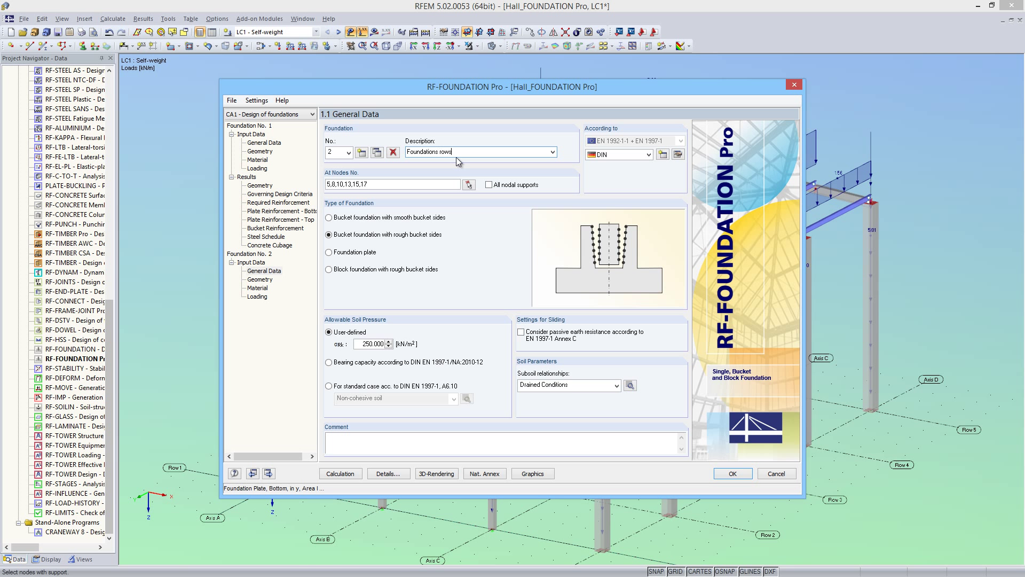
text(2)
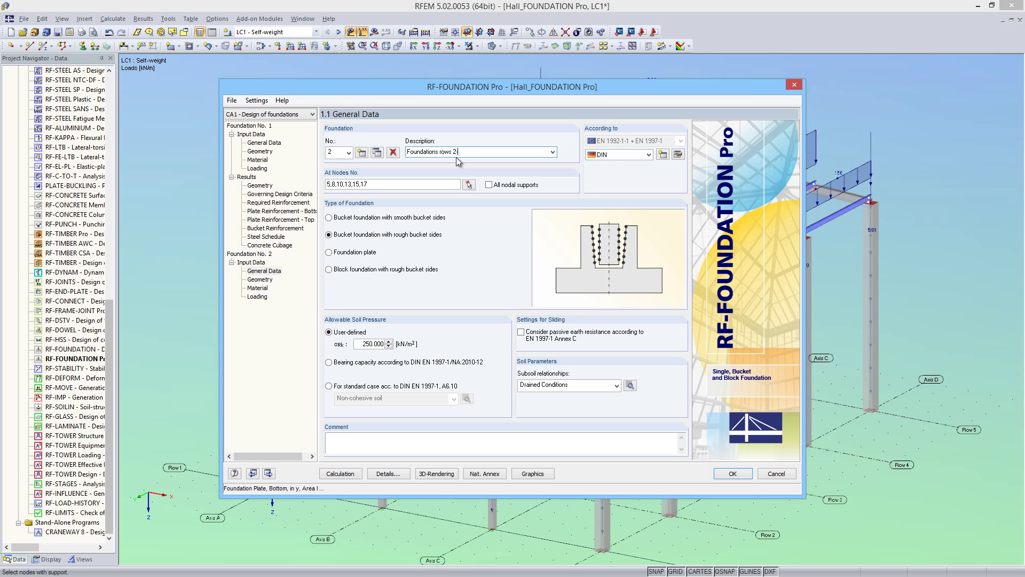
text(-4)
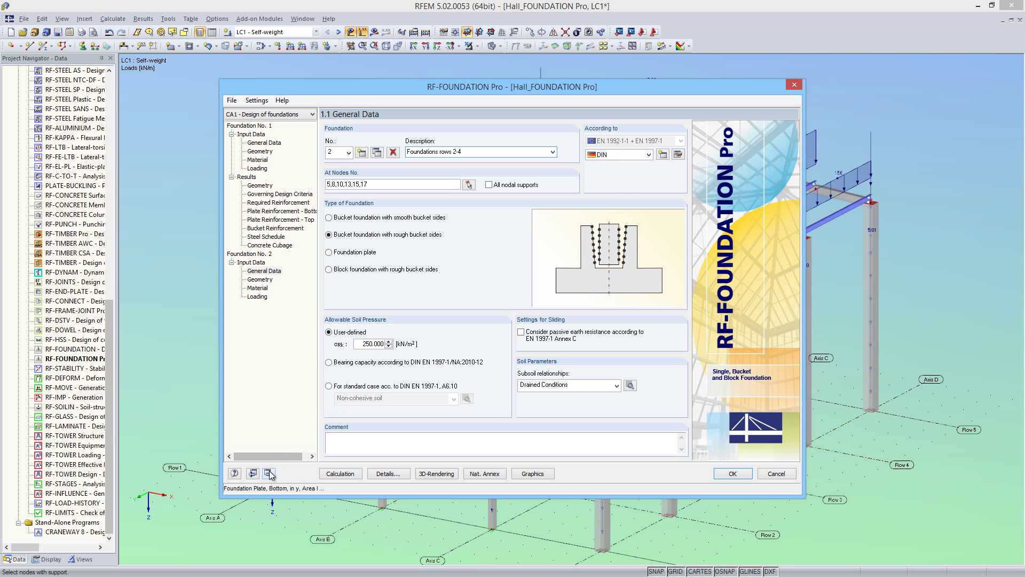
Step: Review the copied geometry, materials and loading windows 1.2–1.4, returning to 1.2 Geometry
click(269, 473)
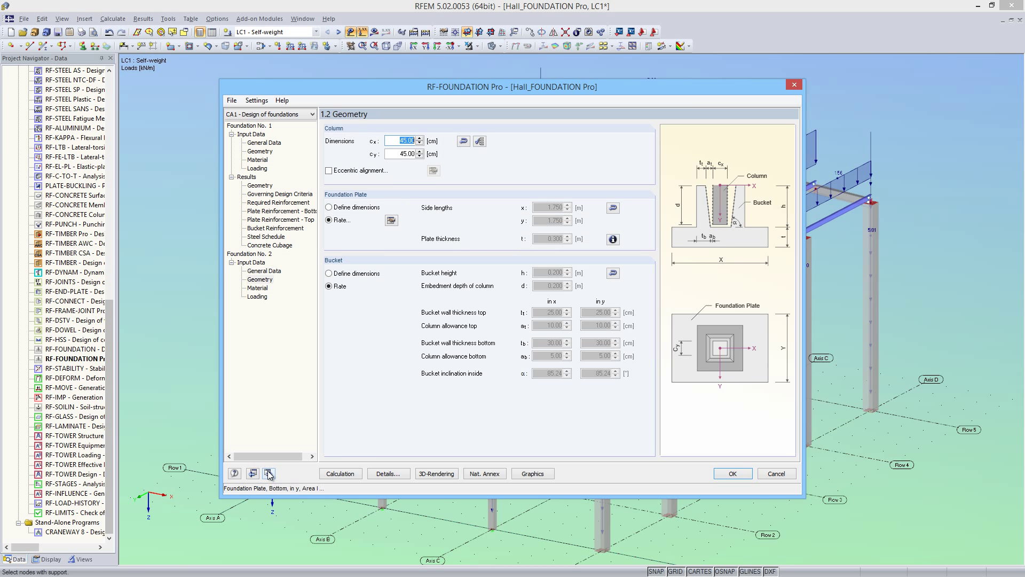
mouse_move(268, 473)
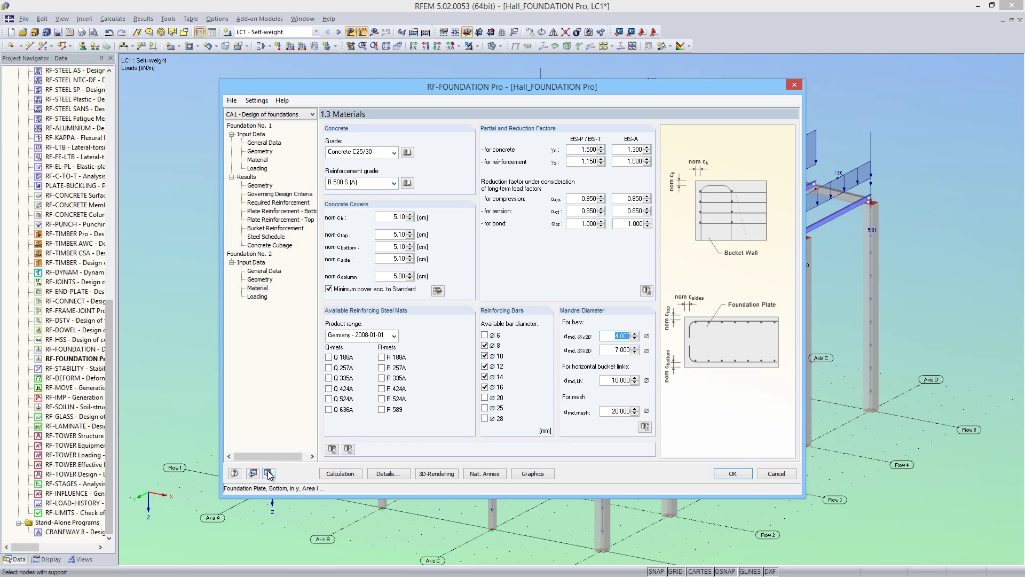
click(268, 473)
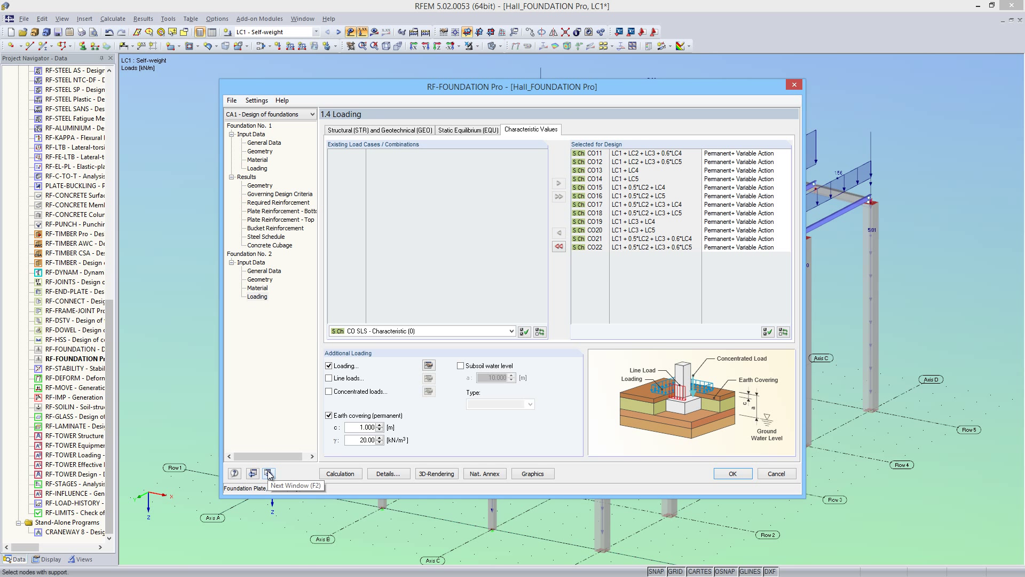
click(252, 473)
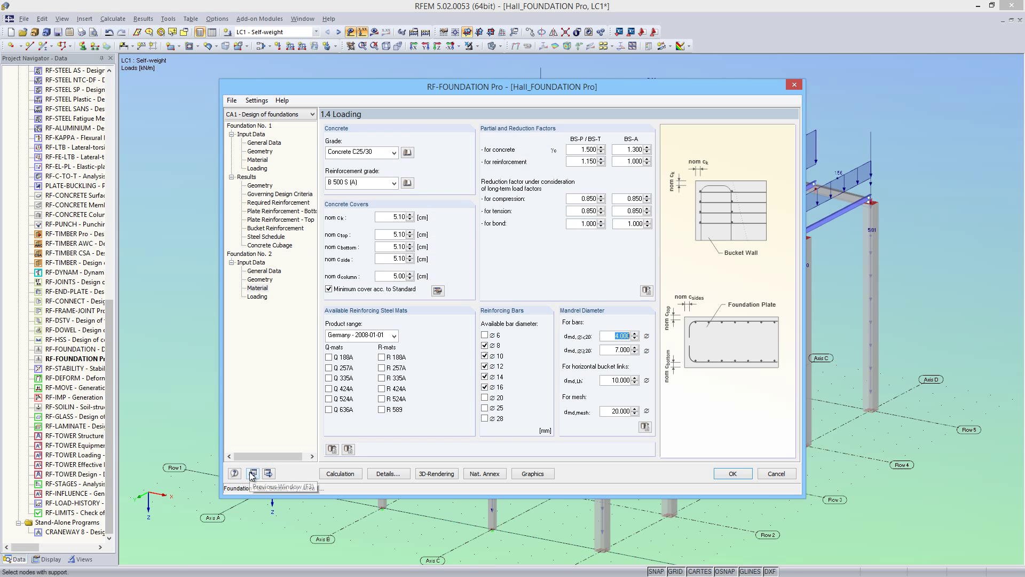
click(253, 473)
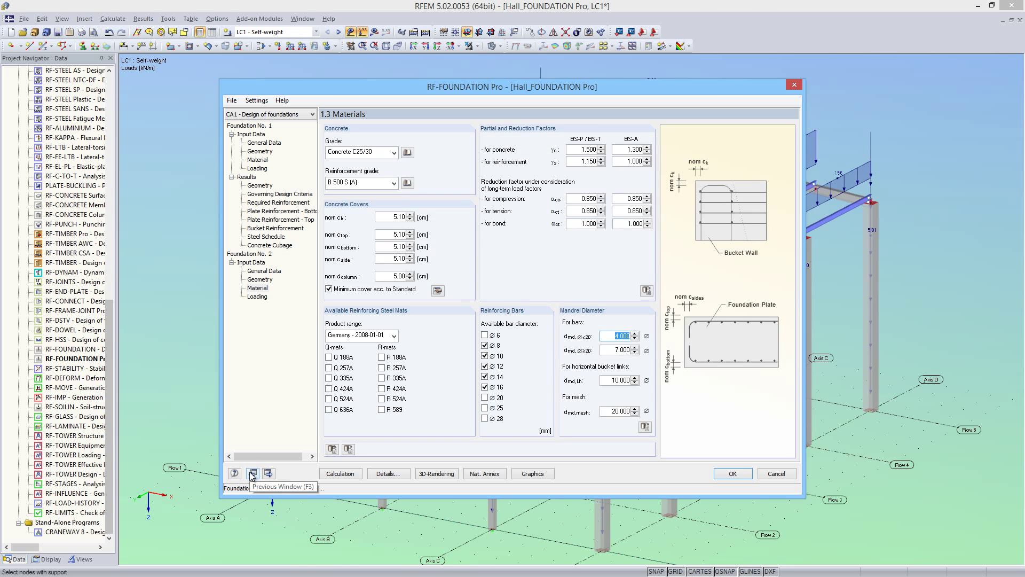
click(252, 473)
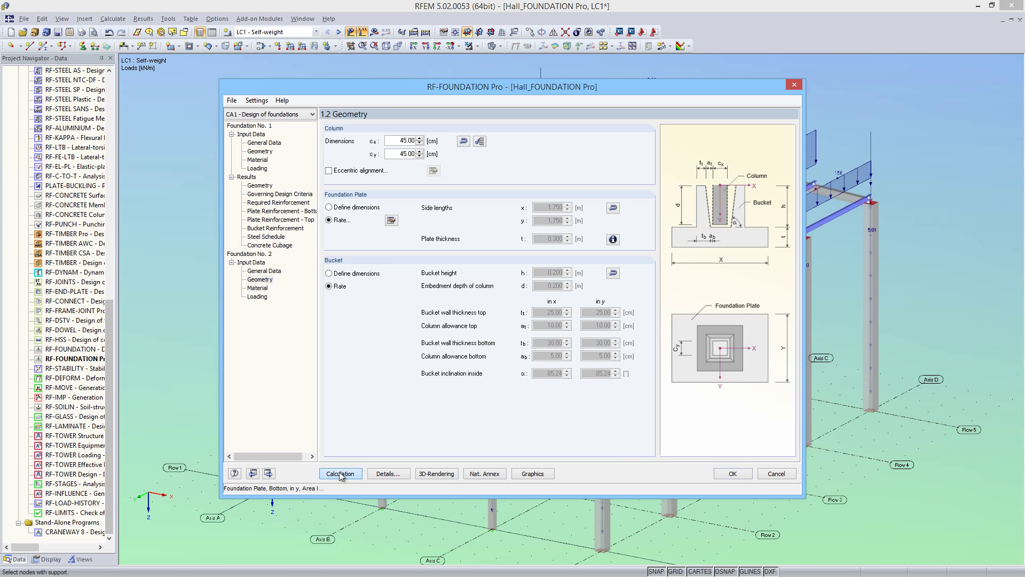
Step: Calculate Foundation 2 (2.35 × 2.35 m plate) and view its rotated 3D geometry with dimensions
click(340, 473)
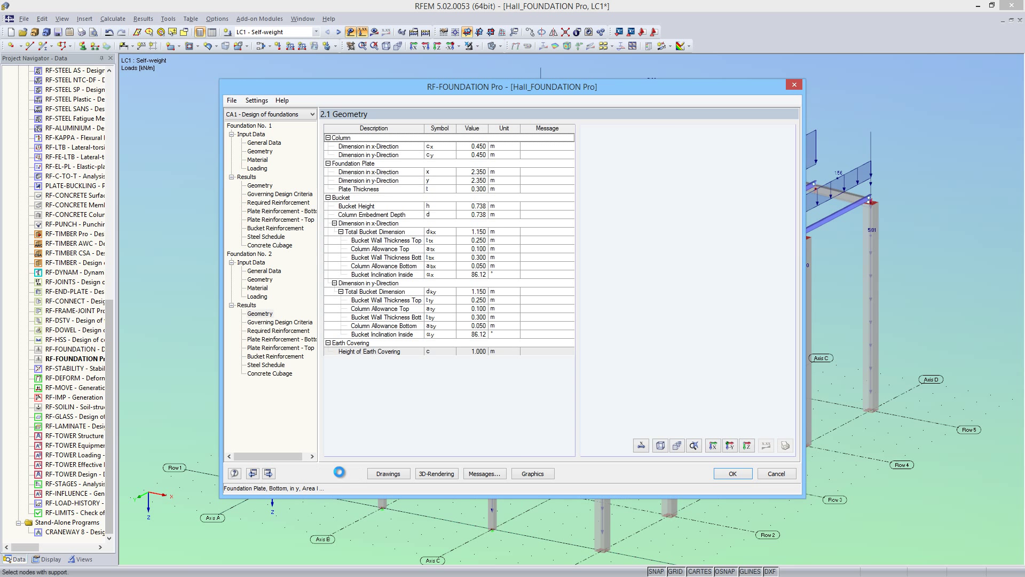
click(641, 446)
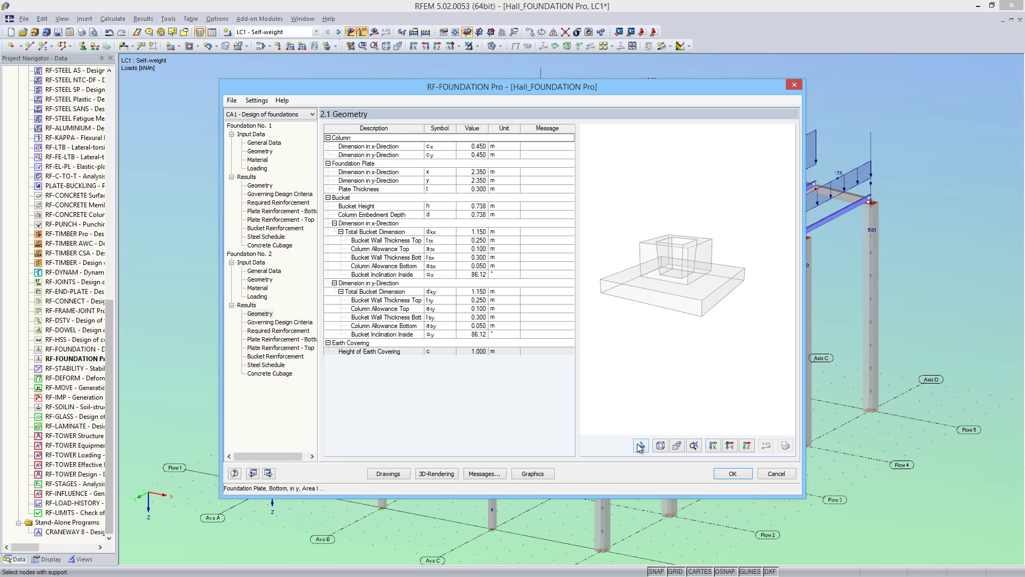
click(640, 446)
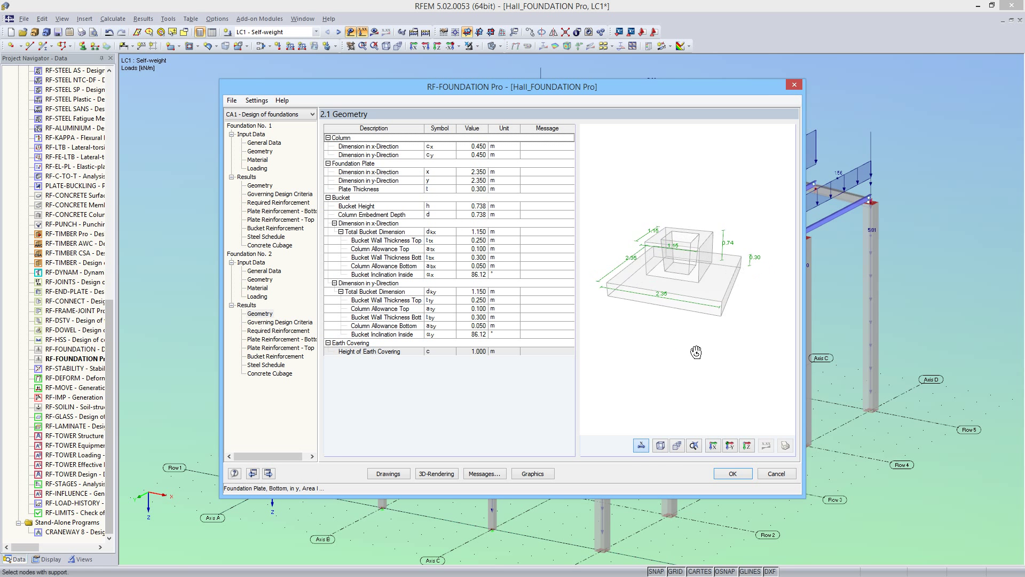
drag(696, 351, 685, 339)
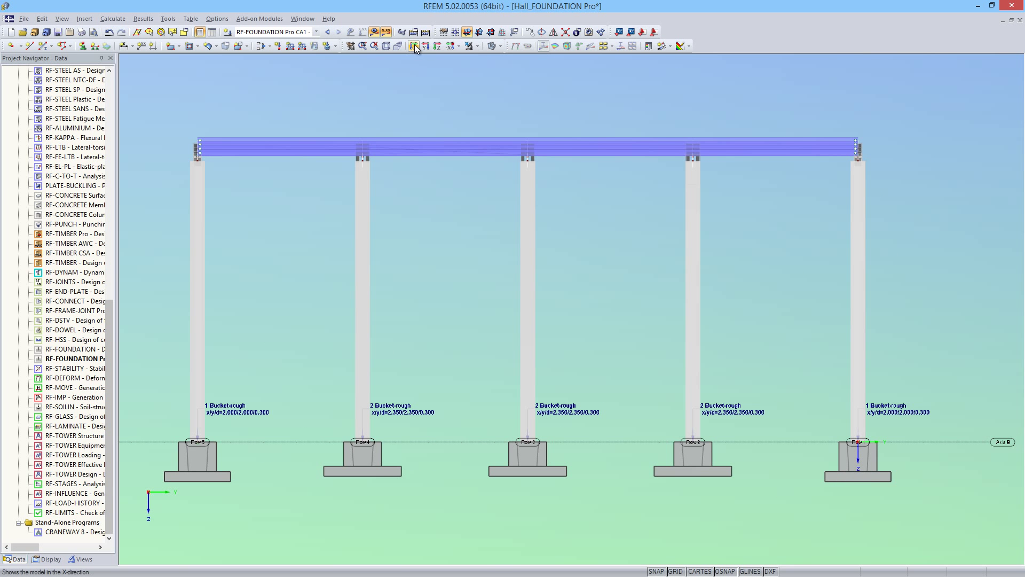
Step: Inspect the bucket foundations from the side and isometric views, then relaunch RF-FOUNDATION Pro
click(425, 46)
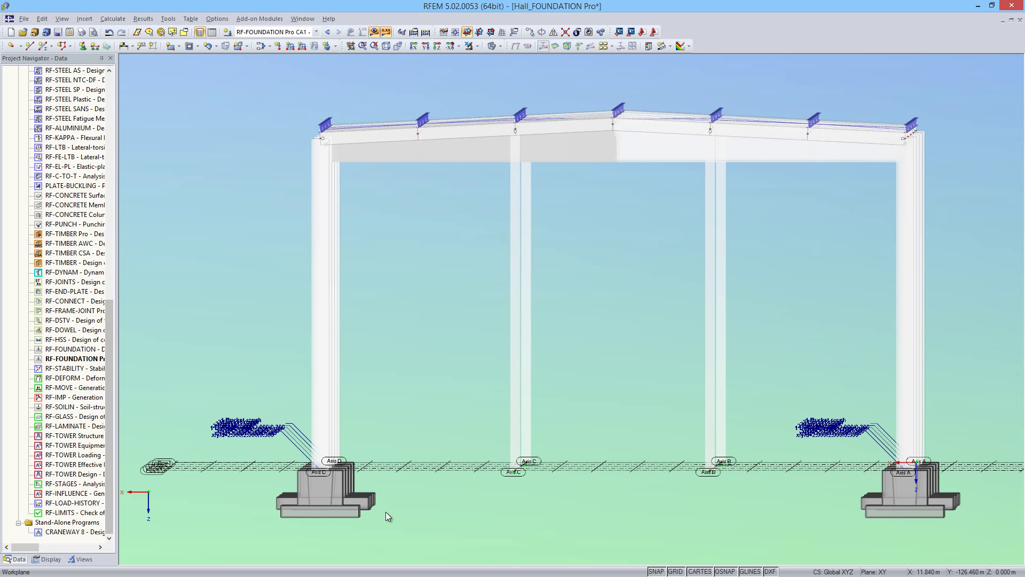
mouse_move(383, 230)
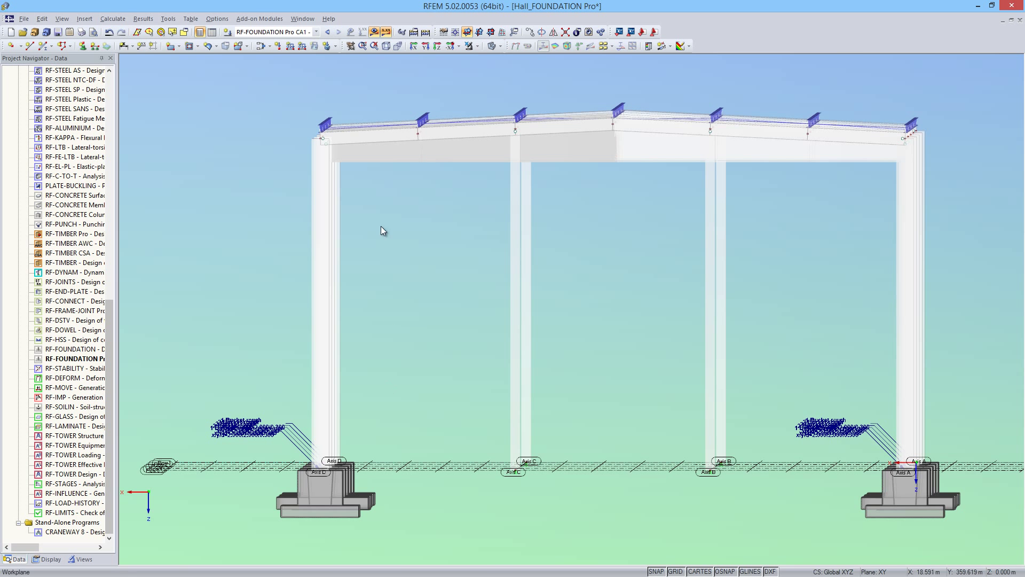
click(386, 46)
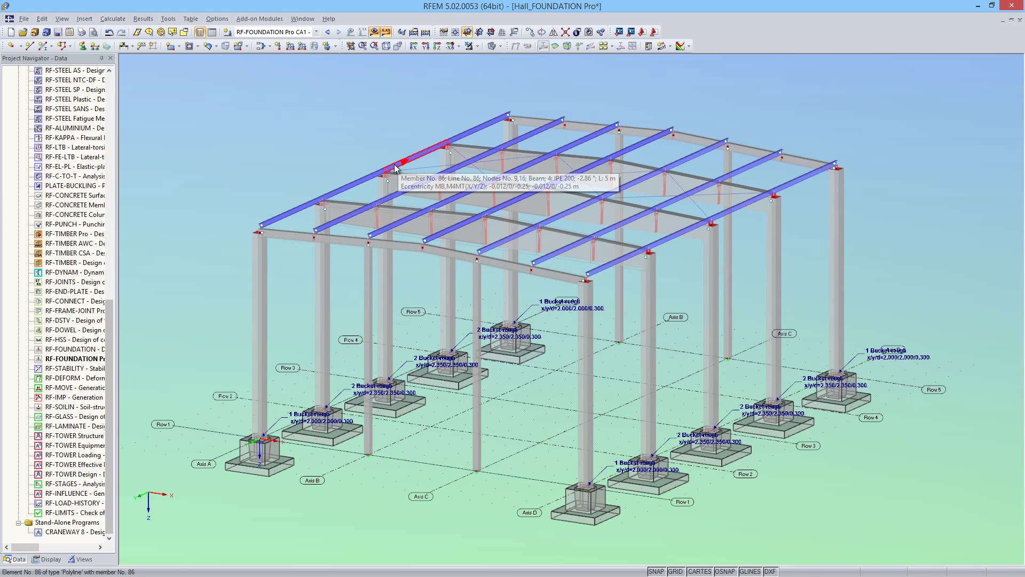
mouse_move(83, 358)
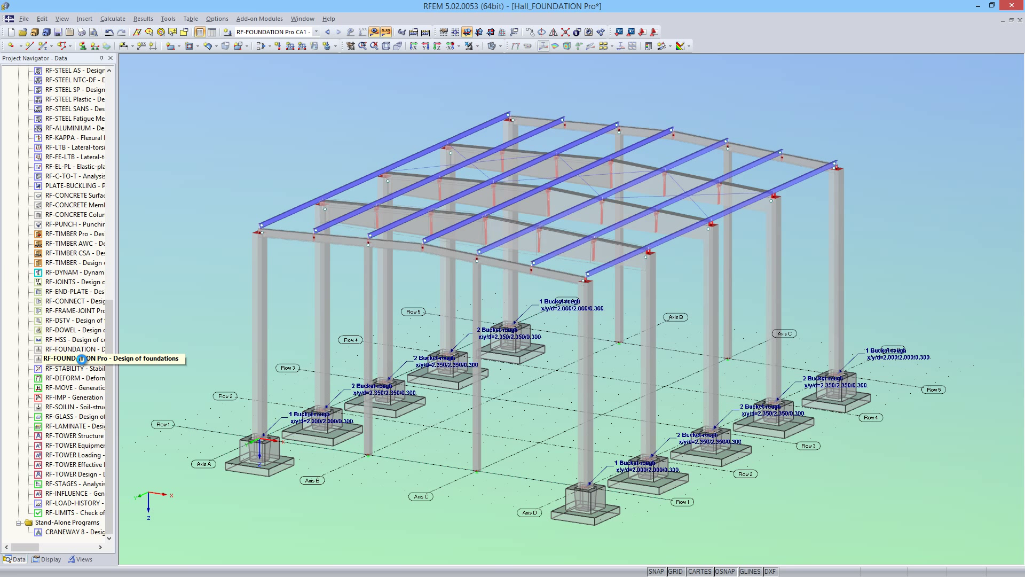
double_click(78, 359)
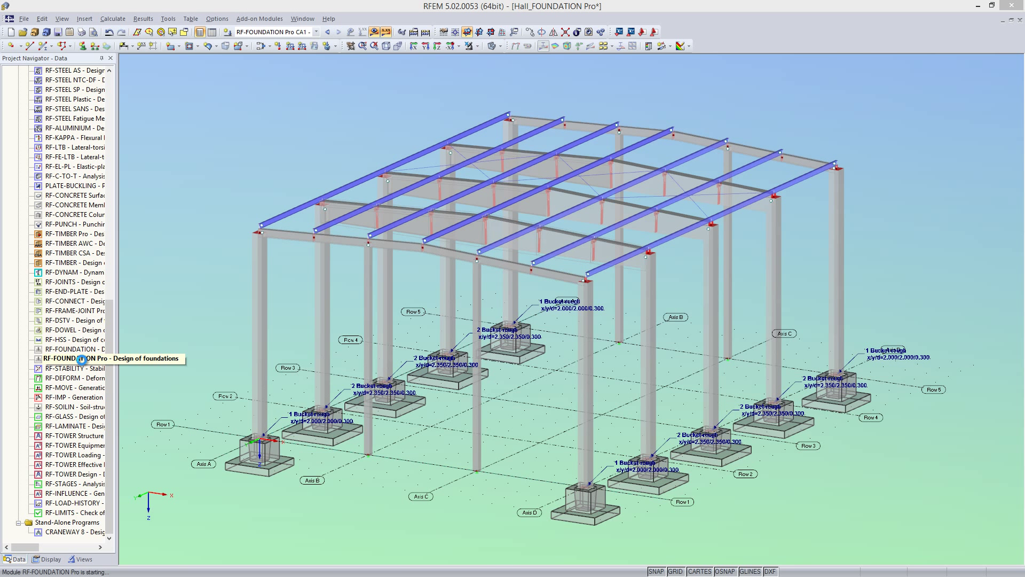
double_click(65, 359)
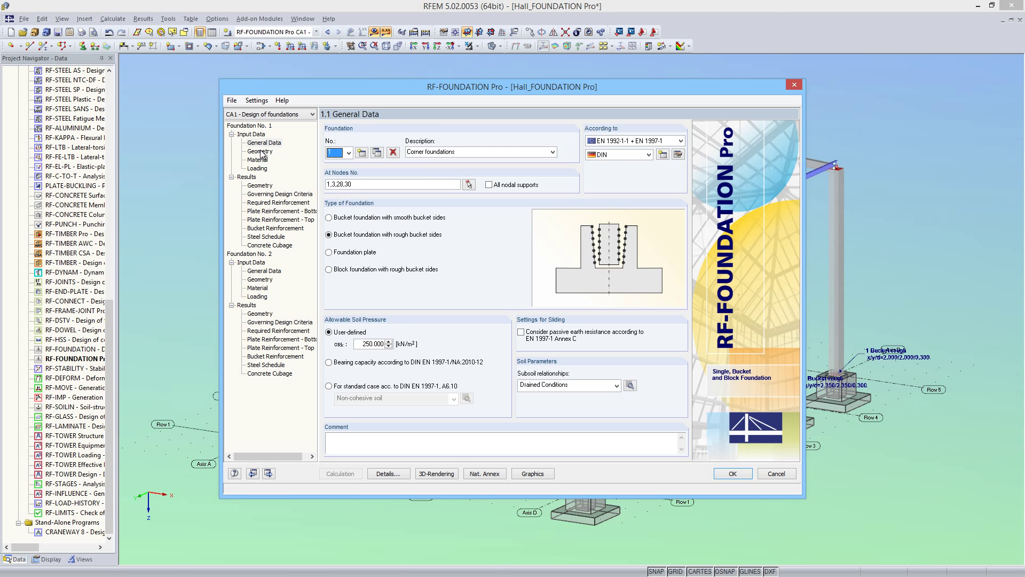
Step: Define bucket dimensions h = 1.000 m and d = 1.000 m in 1.2 Geometry and recalculate, giving a 2.40 × 2.40 m plate
click(259, 151)
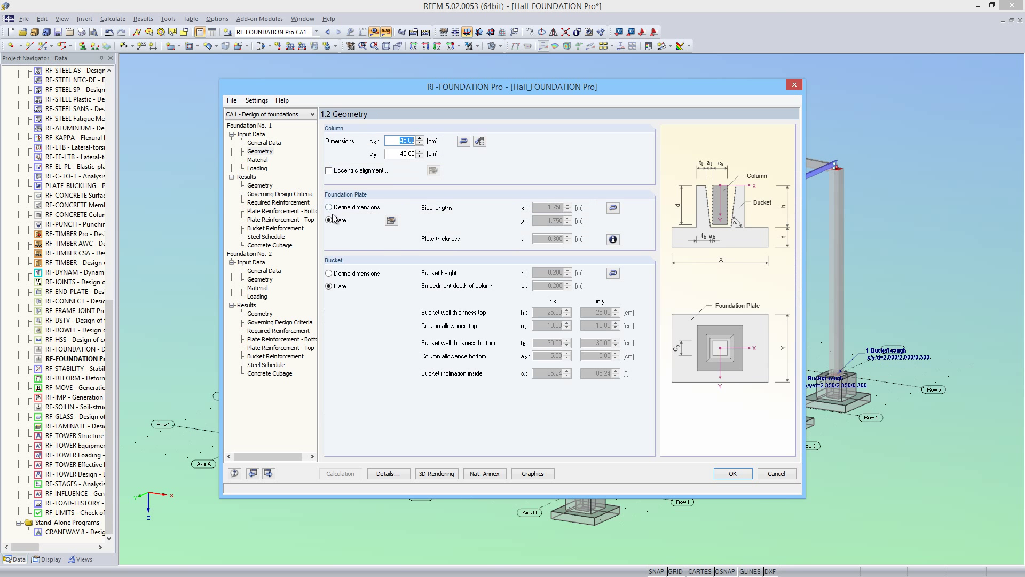
click(328, 272)
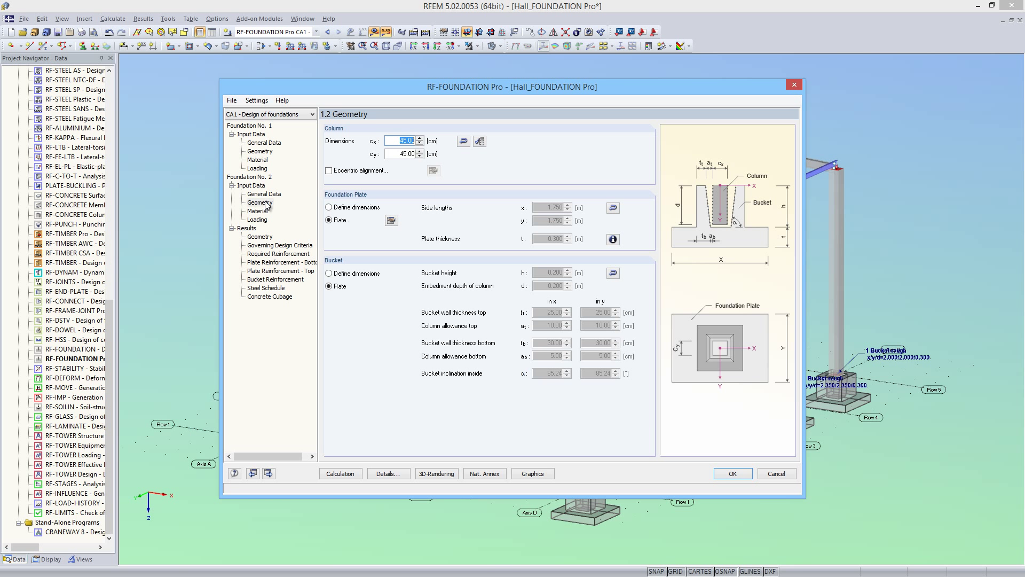
click(328, 272)
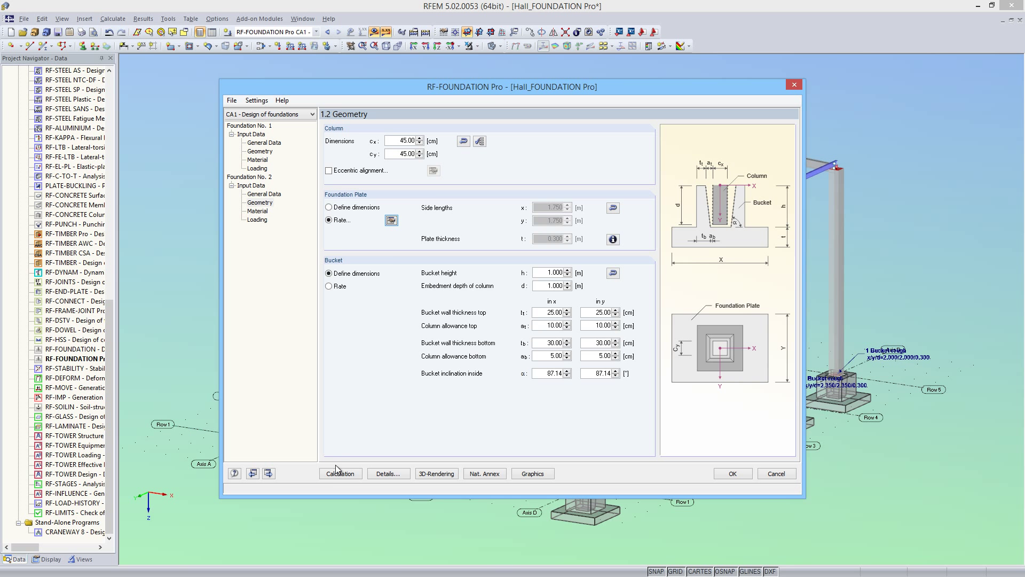
click(340, 473)
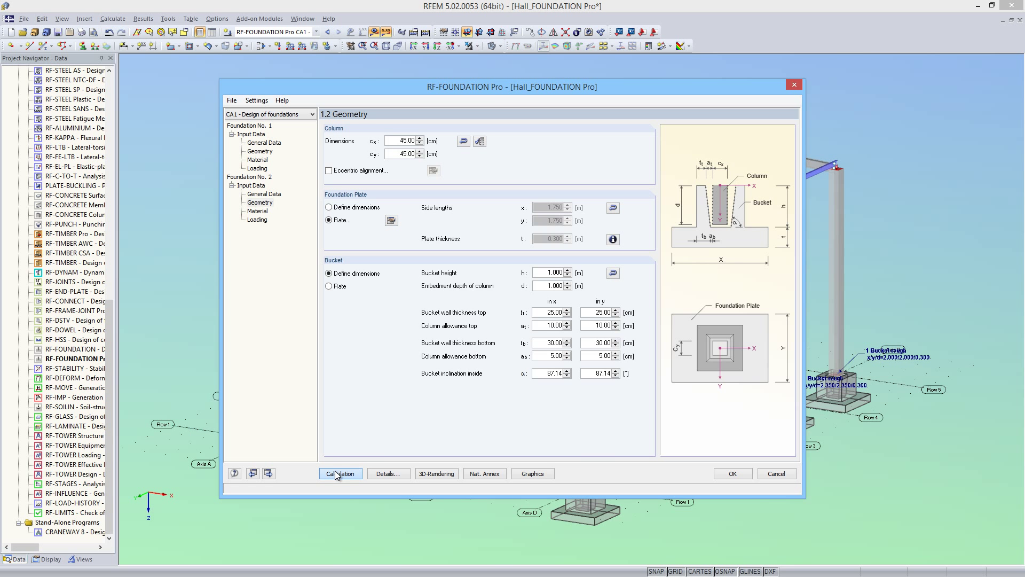
click(340, 473)
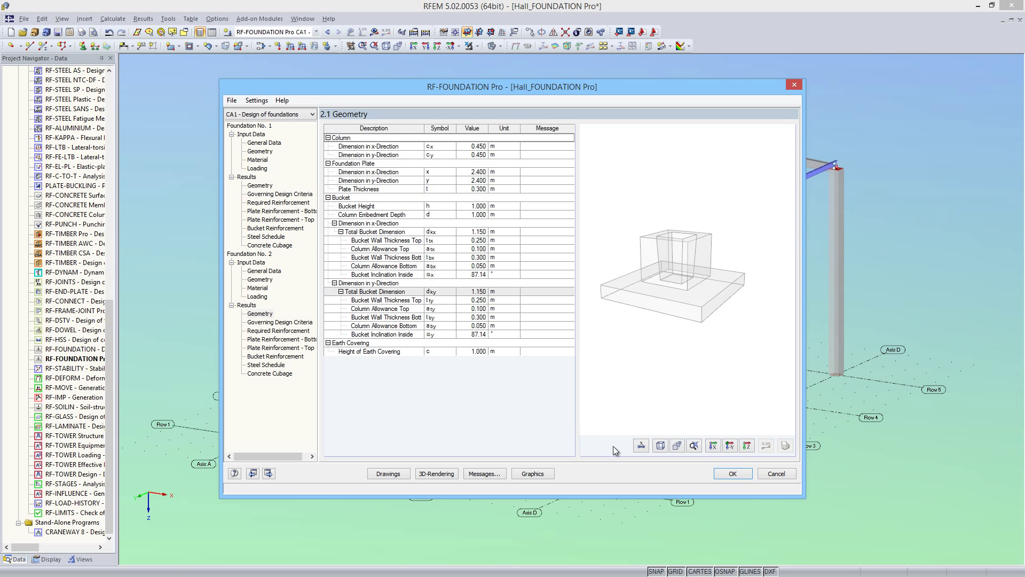
Step: Show Foundation 1's recalculated geometry with dimensions: 1 m bucket on a 2.00 × 2.00 m plate
click(641, 446)
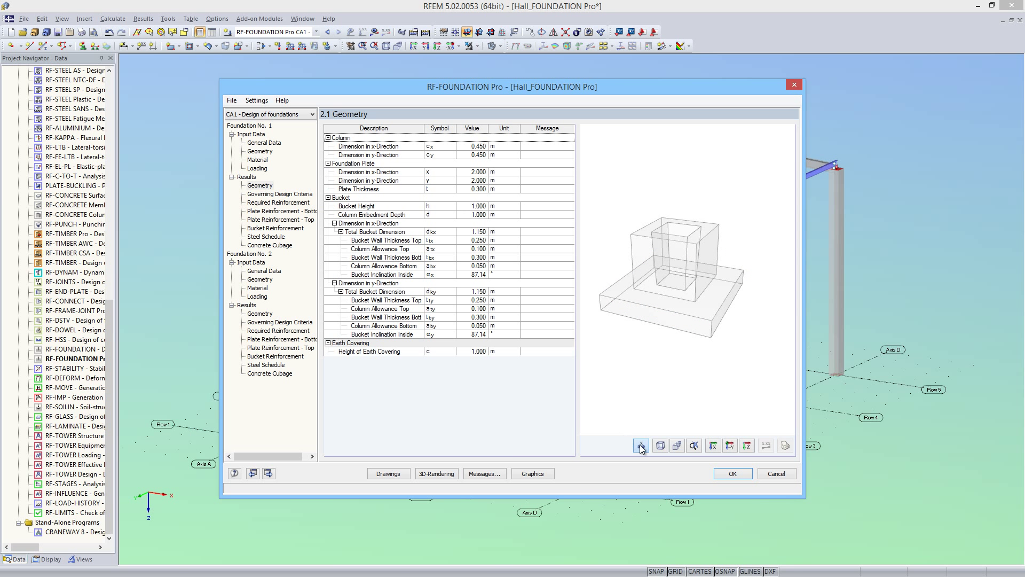
click(641, 446)
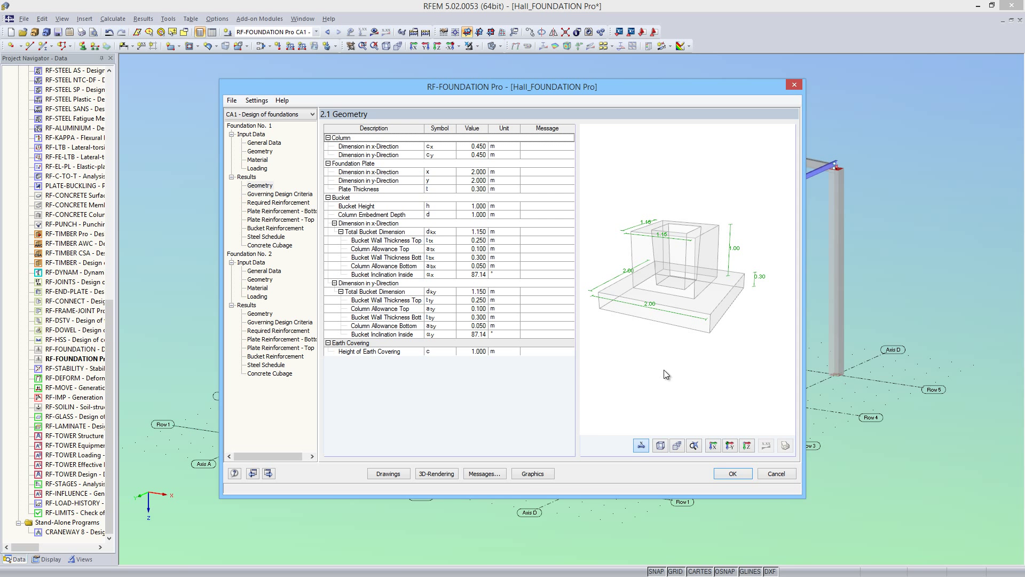
click(532, 473)
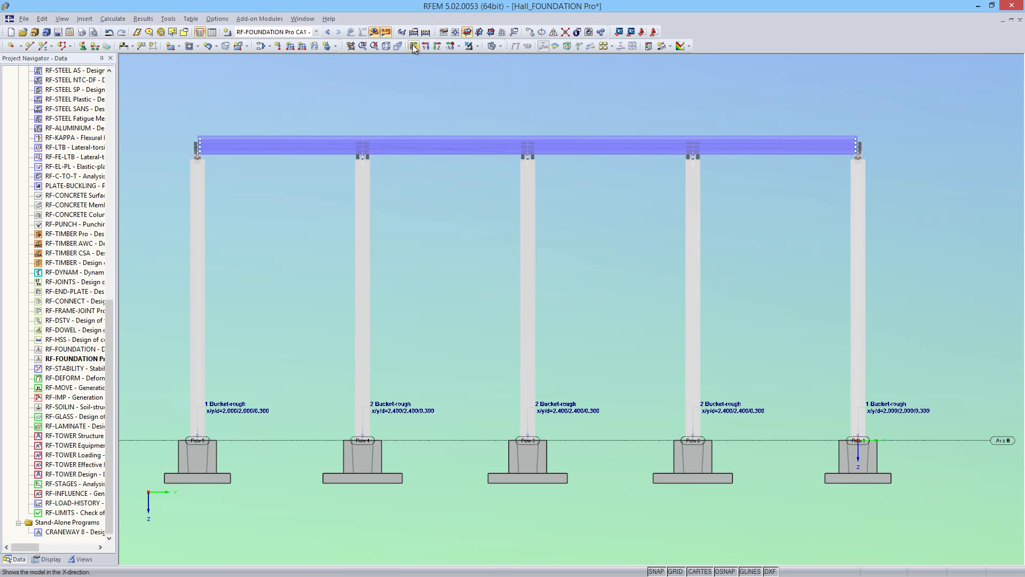
Step: View the hall frame's foundations from the perpendicular side and relaunch RF-FOUNDATION Pro
click(425, 46)
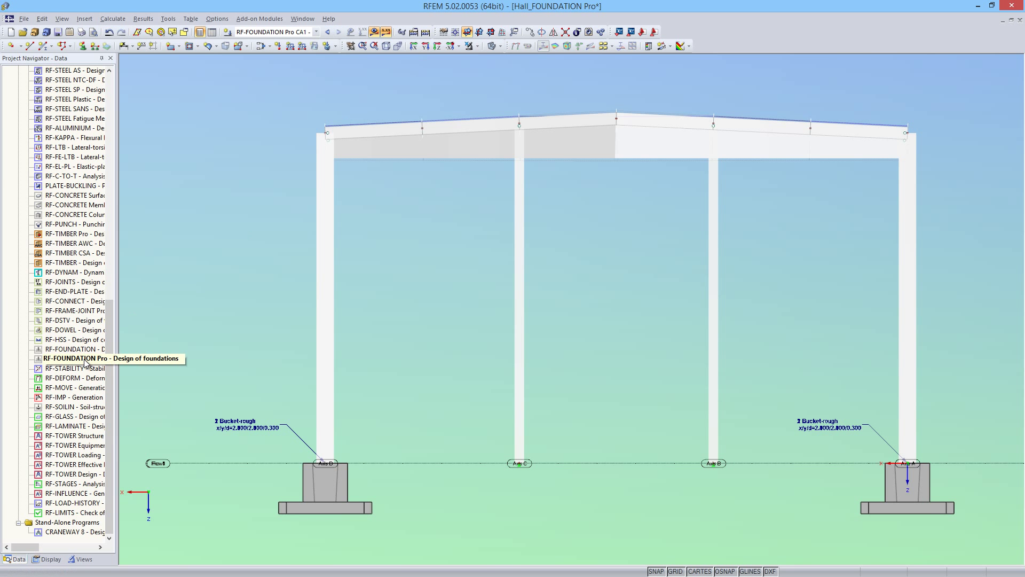
double_click(78, 357)
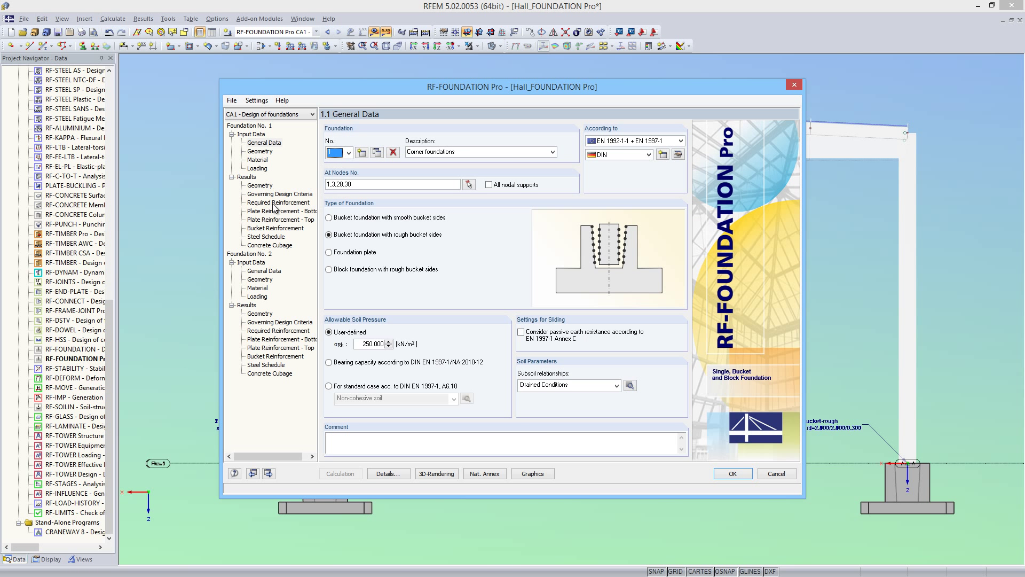
Step: Choose reinforcement proposal 36 for x: 10 mm bars at 15 cm spacing in window 2.4
click(281, 211)
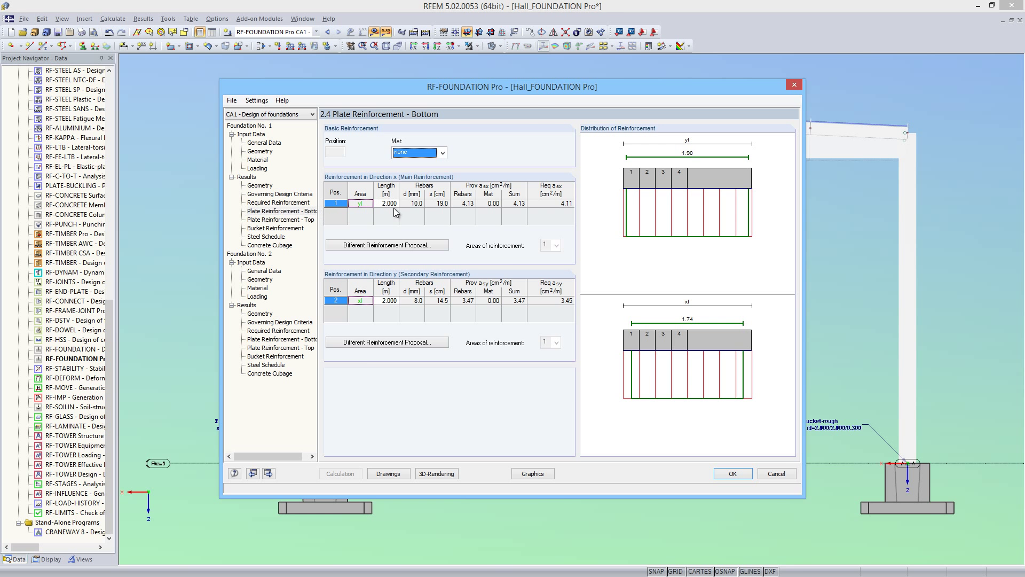
click(386, 245)
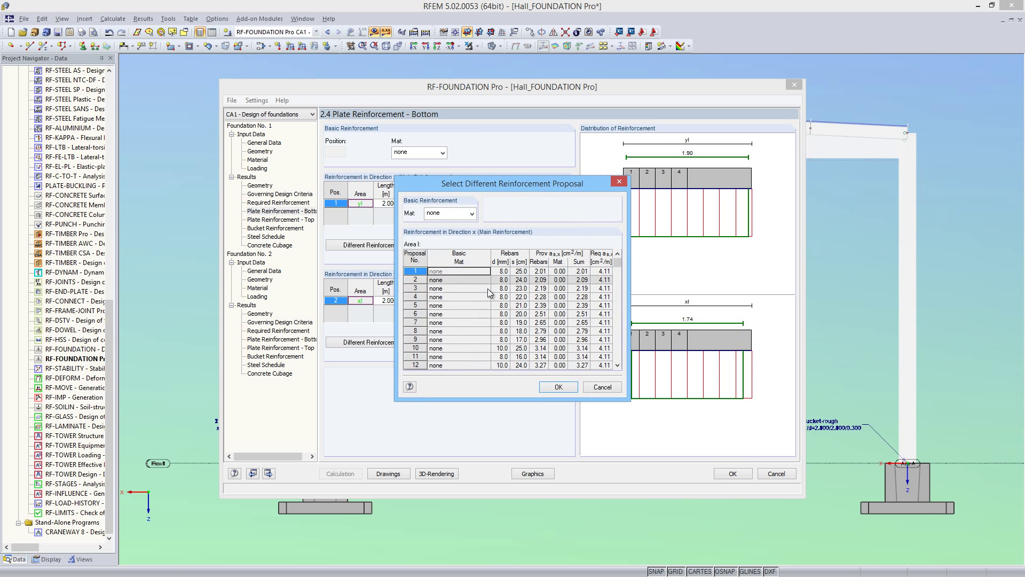
scroll(down, 3)
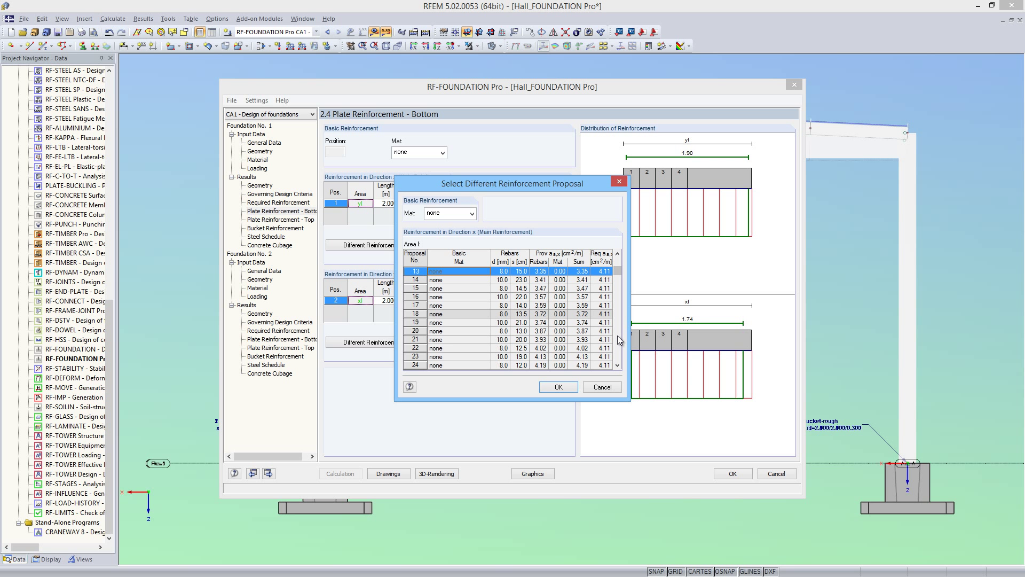
scroll(down, 3)
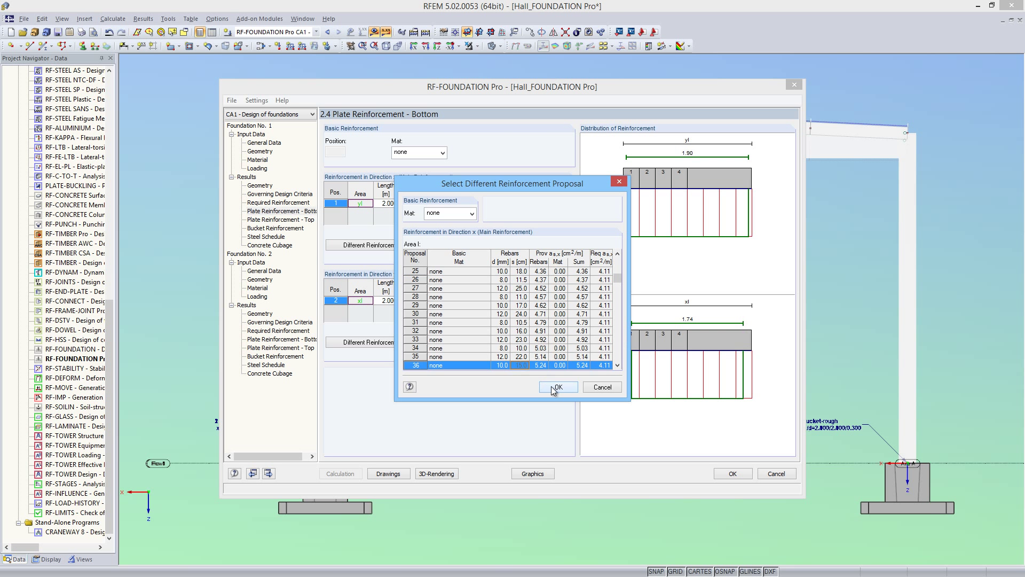
click(558, 387)
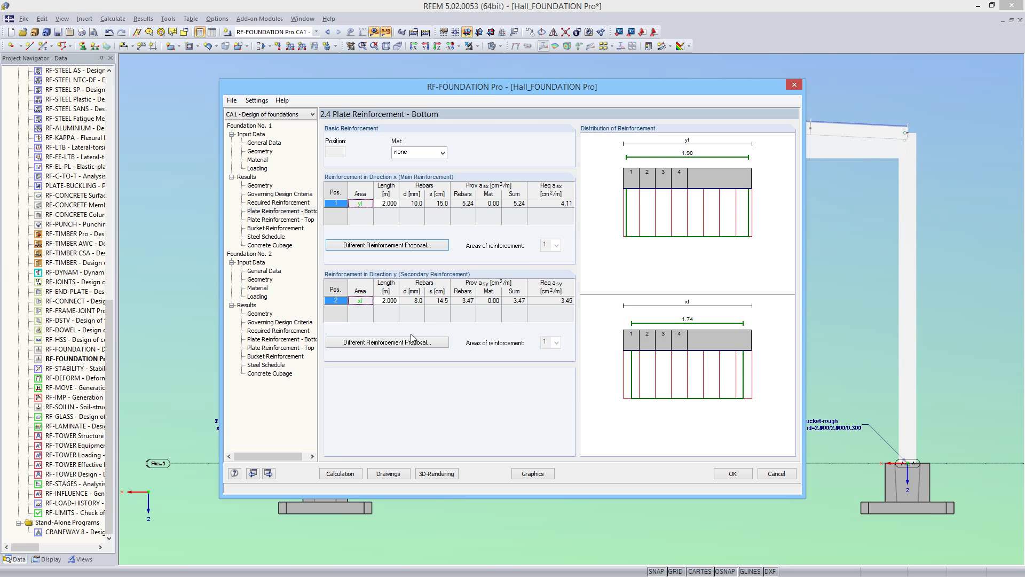
Step: Choose reinforcement proposal 21 for y: 10 mm bars at 20 cm spacing
click(387, 342)
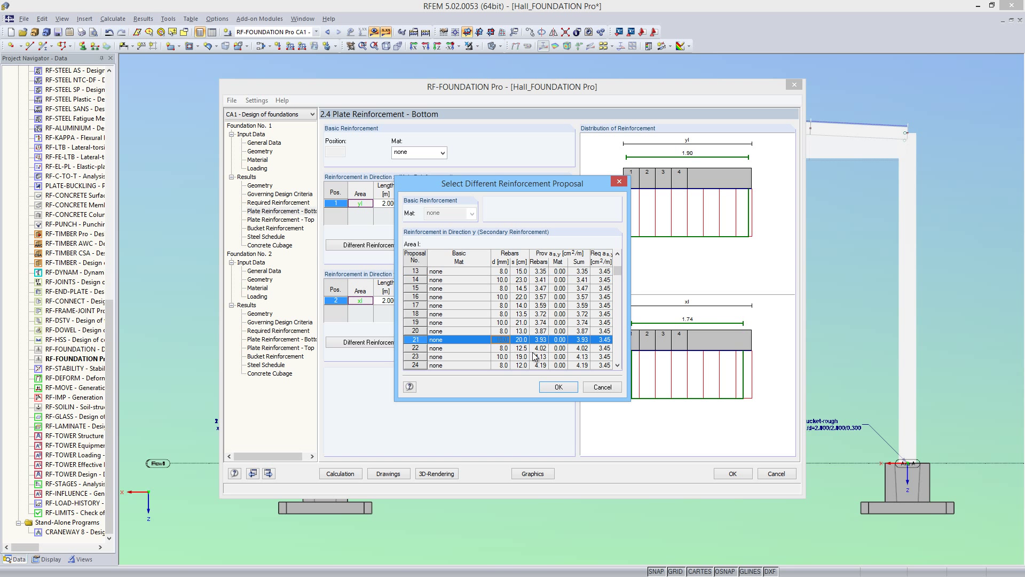
click(557, 386)
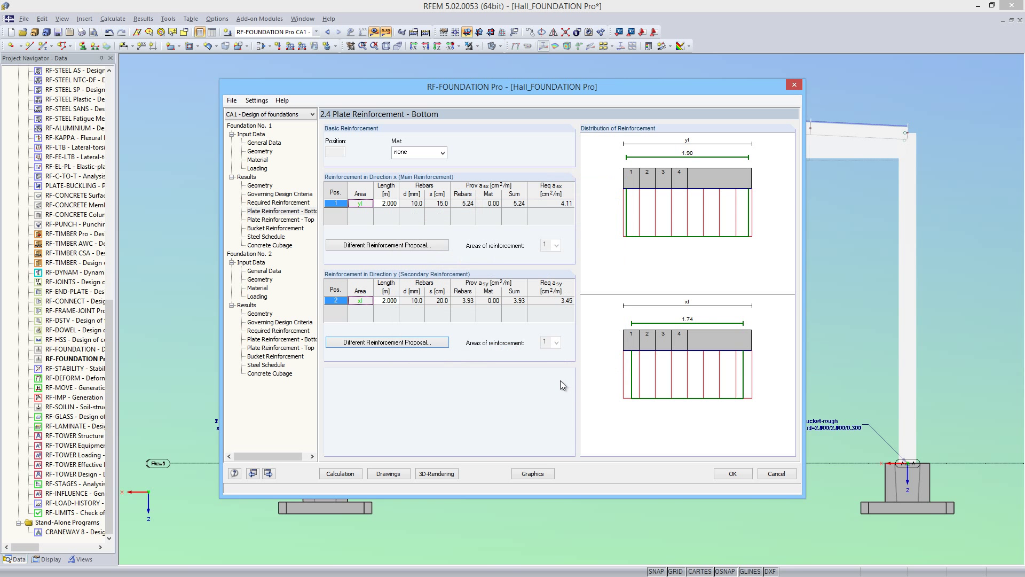
mouse_move(554, 312)
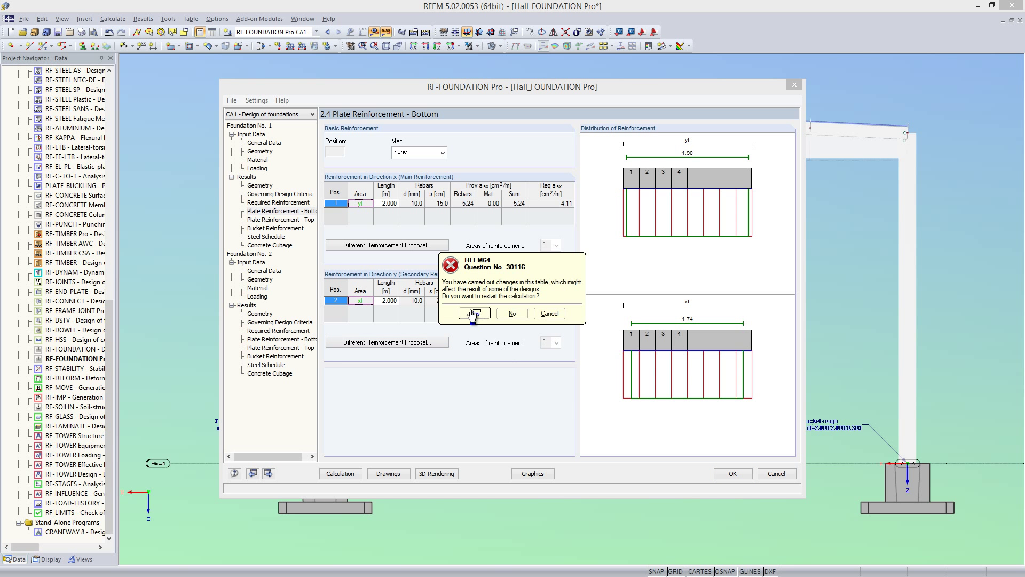
Step: Recalculate, review windows 2.5, 2.4 and 2.2 with max criterion 0.953, and exit with OK
click(474, 313)
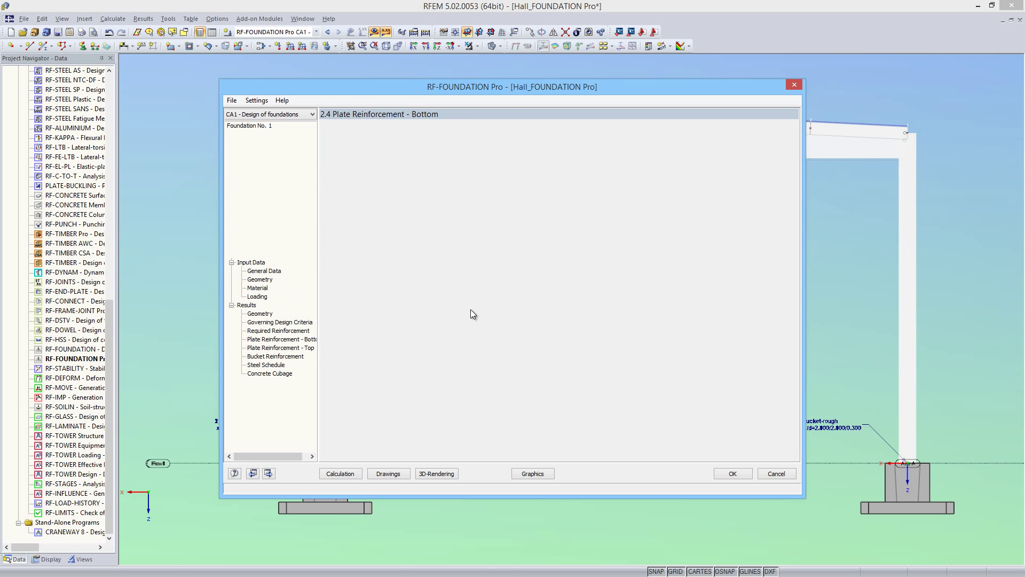
click(281, 347)
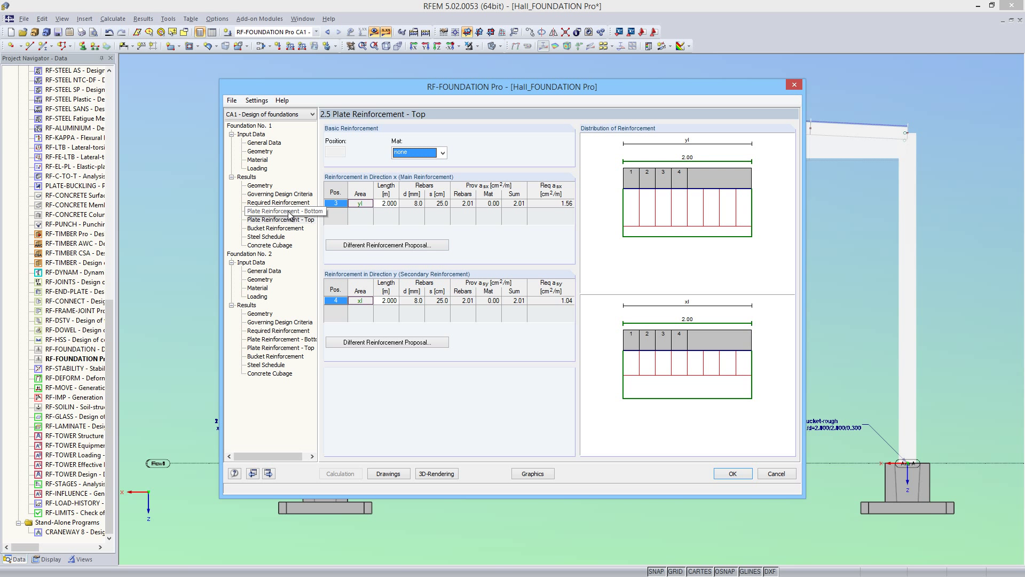
click(280, 210)
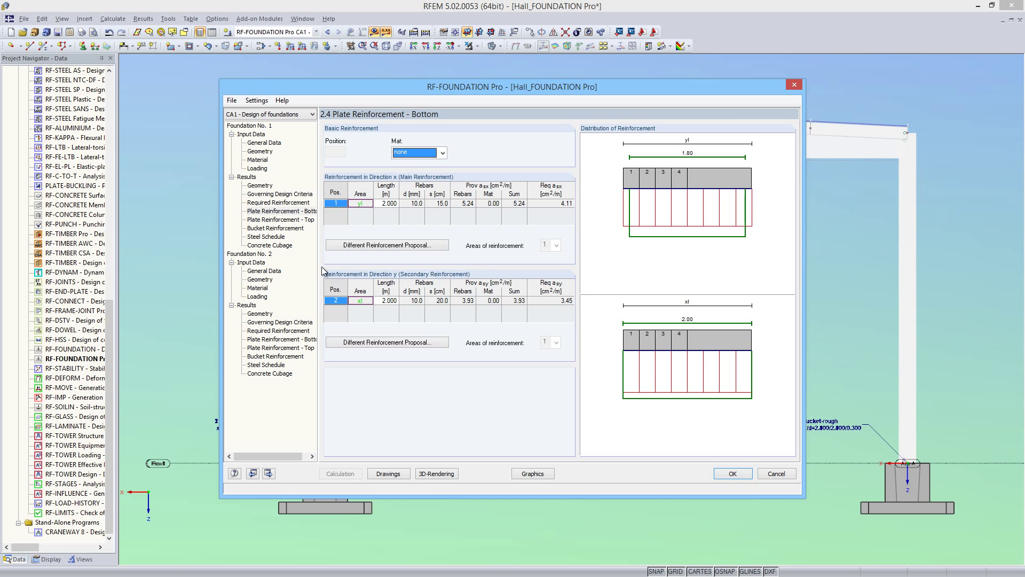
click(280, 193)
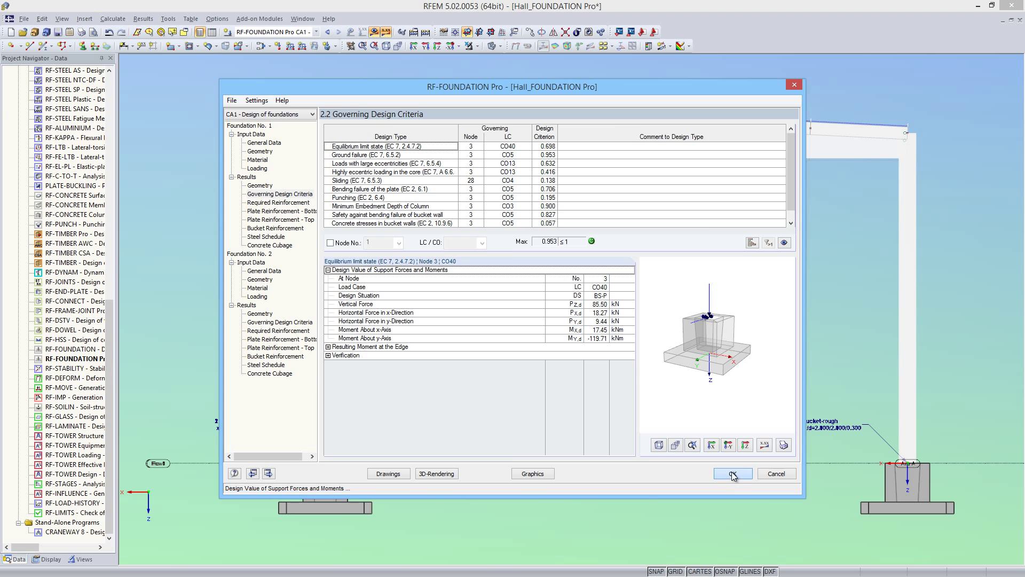
click(731, 473)
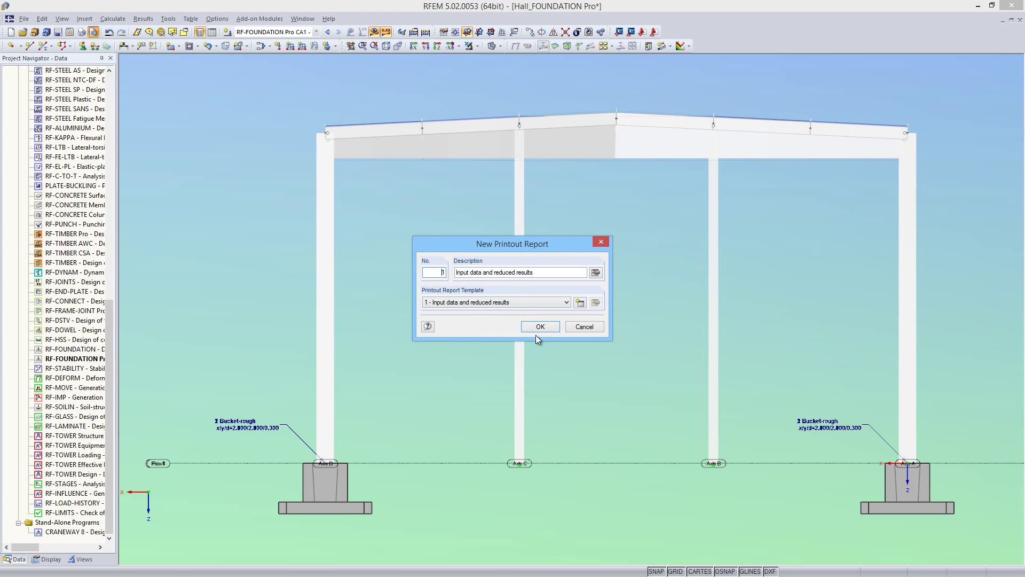
Step: Create printout report PR1 from template 1 'Input data and reduced results'
click(539, 327)
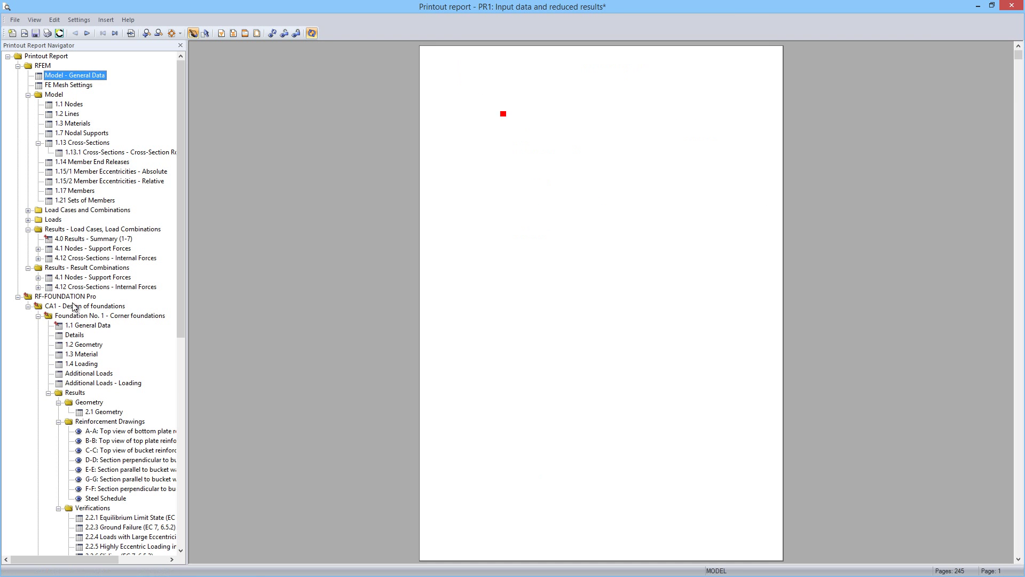
Step: Show Foundation No. 1's 1.1 General Data chapter zoomed in for reading
click(66, 296)
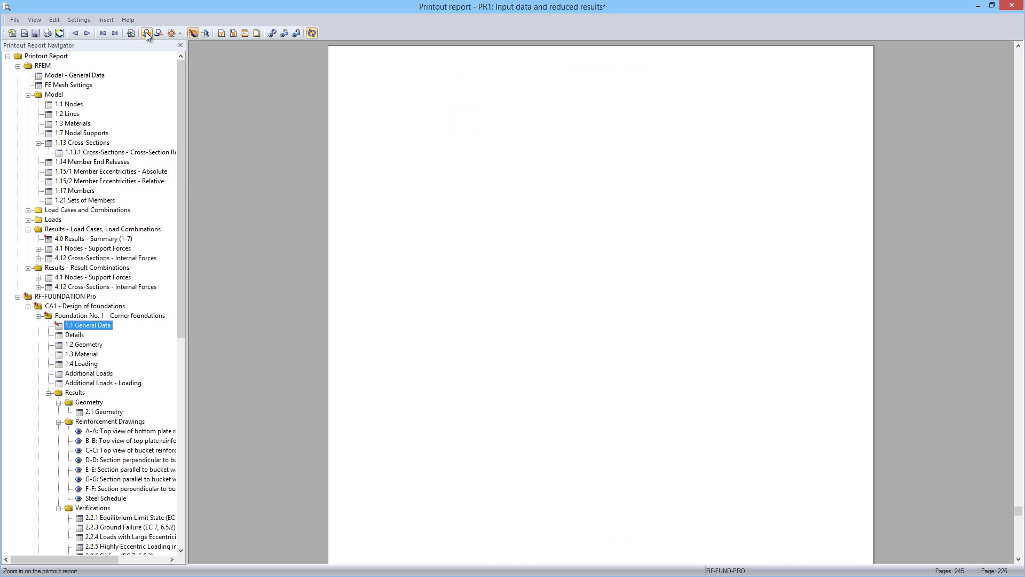
click(146, 33)
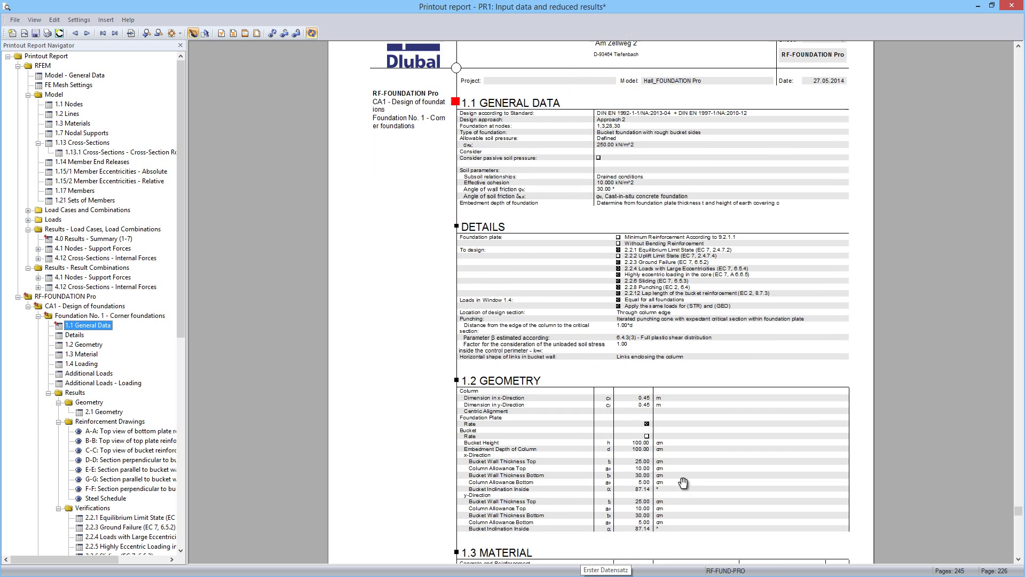
scroll(down, 3)
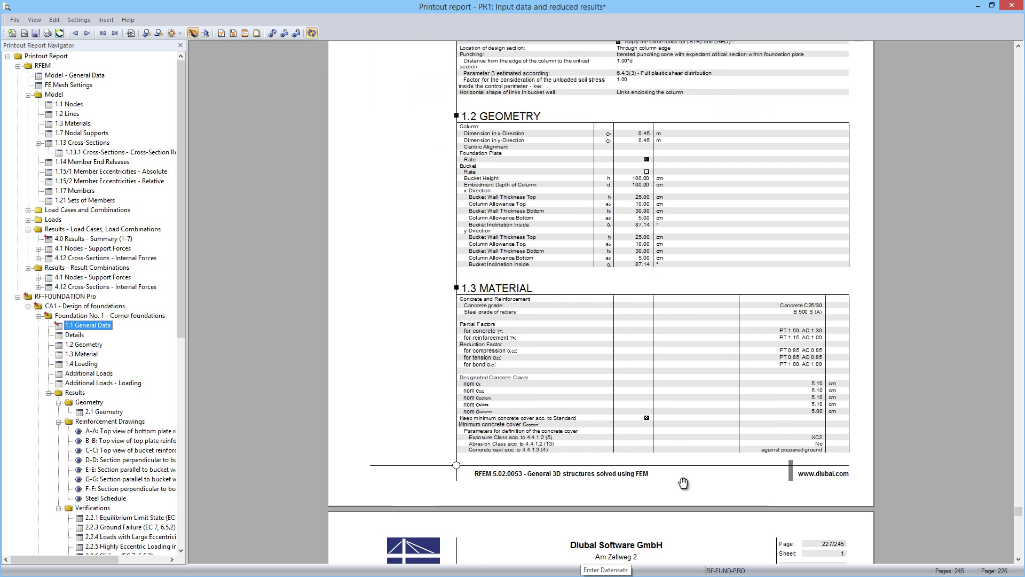
Step: Page through Foundation No. 1's reinforcement drawings
click(81, 354)
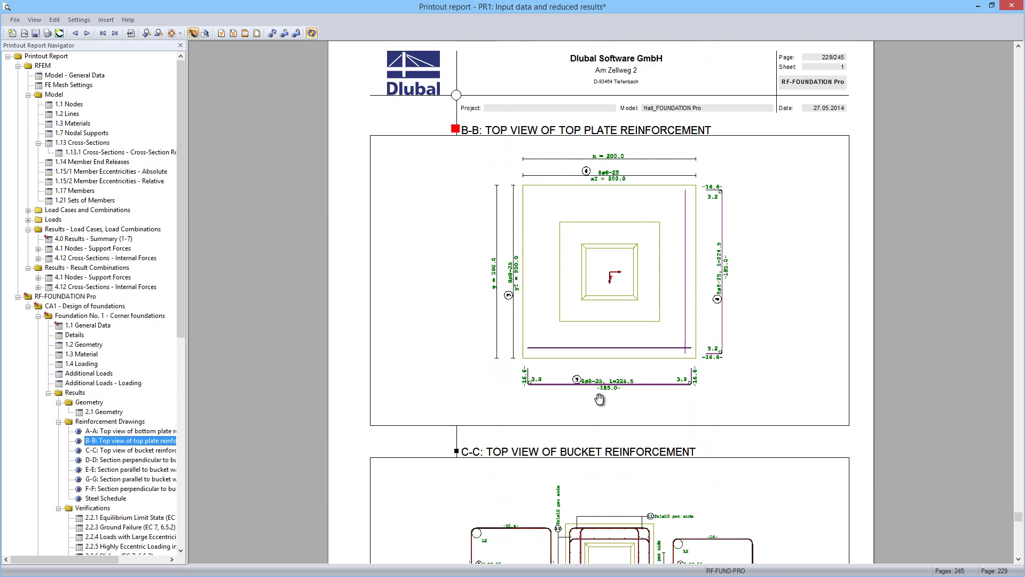
scroll(down, 3)
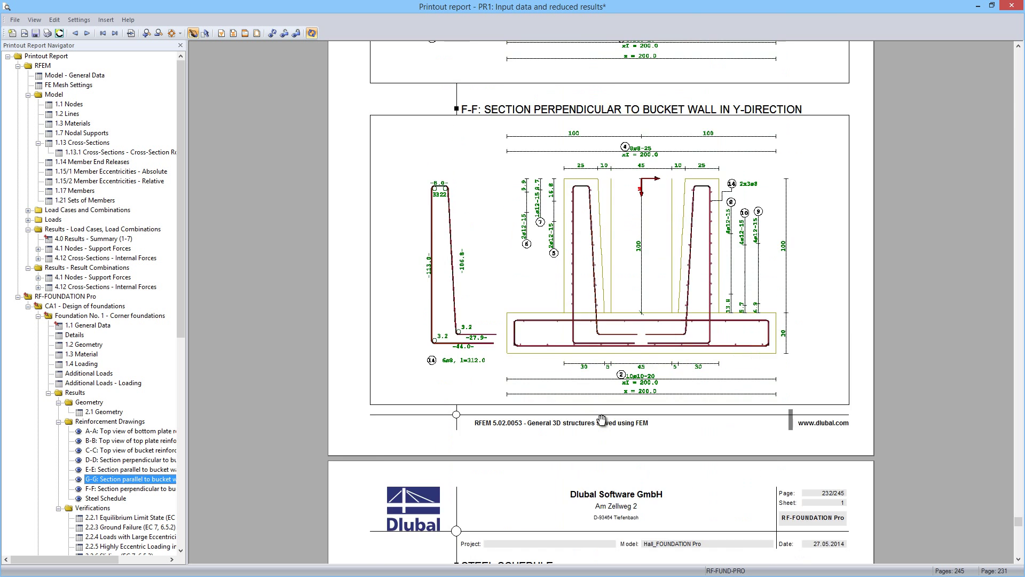
scroll(down, 3)
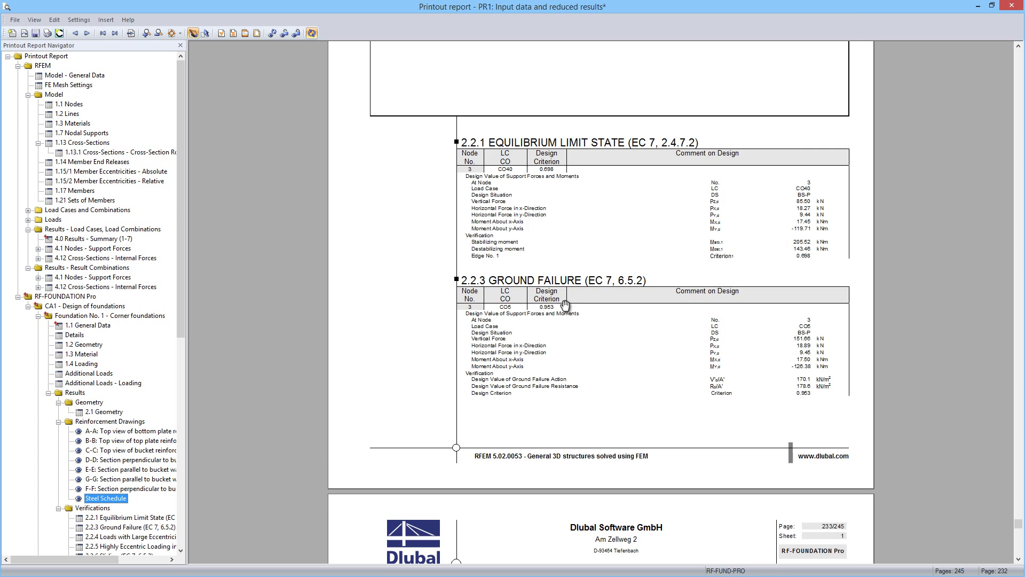
Step: Page through the large-eccentricity, sliding and plate bending verifications into Foundation 2's
click(131, 536)
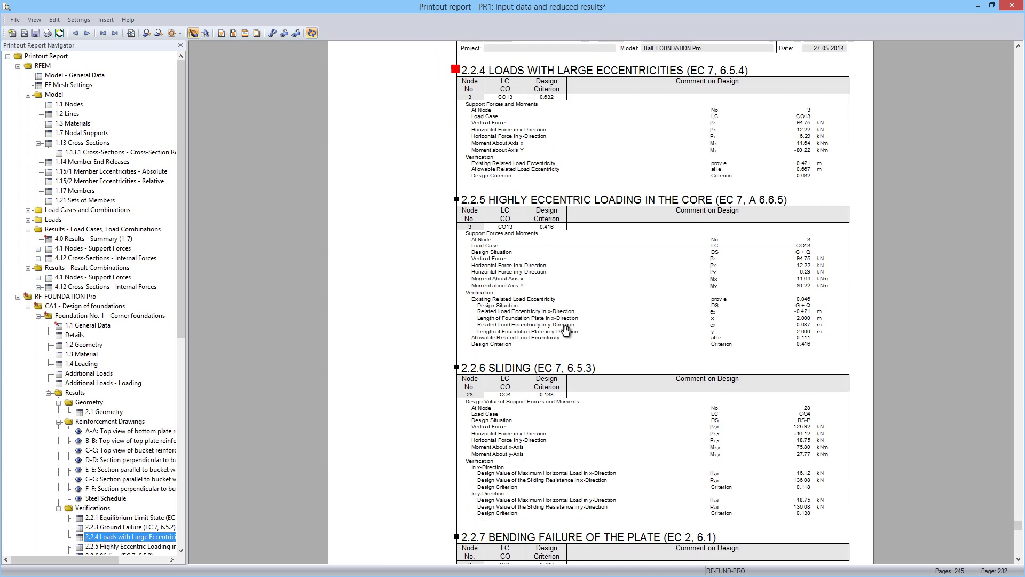
scroll(down, 3)
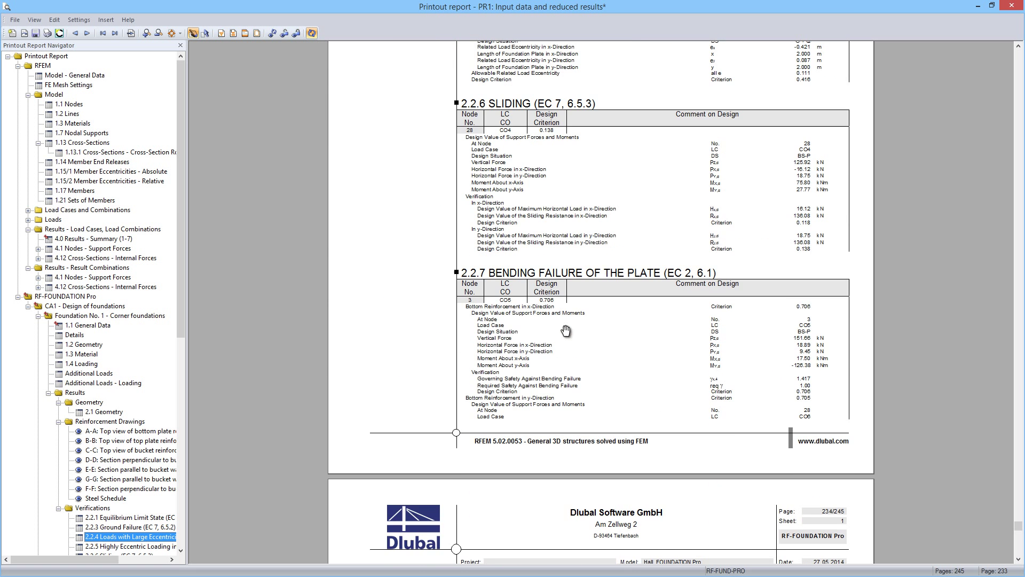
scroll(down, 3)
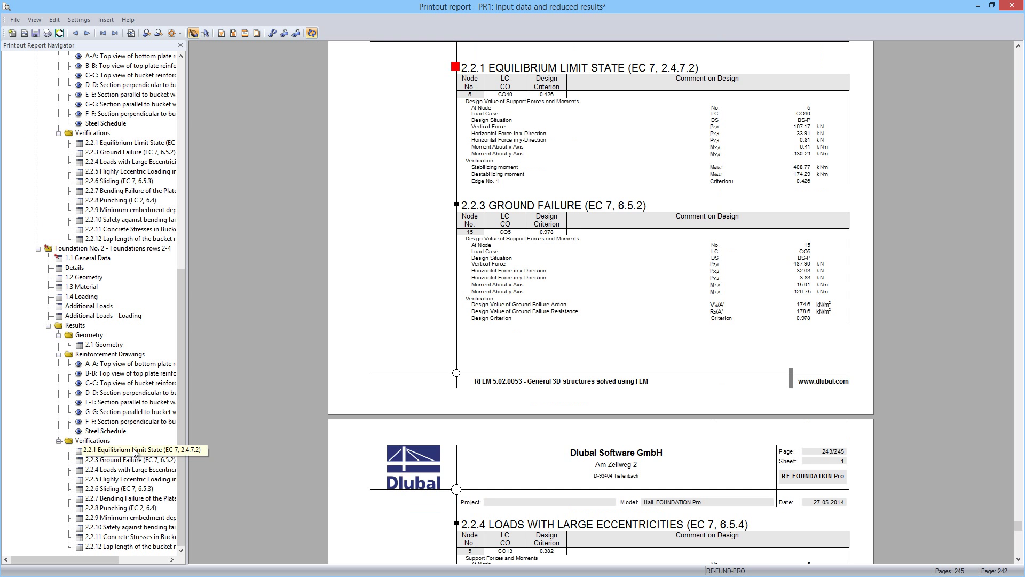
Step: Show Foundation No. 2's F-F bucket wall section drawing and bring up the File menu for PDF export
click(130, 420)
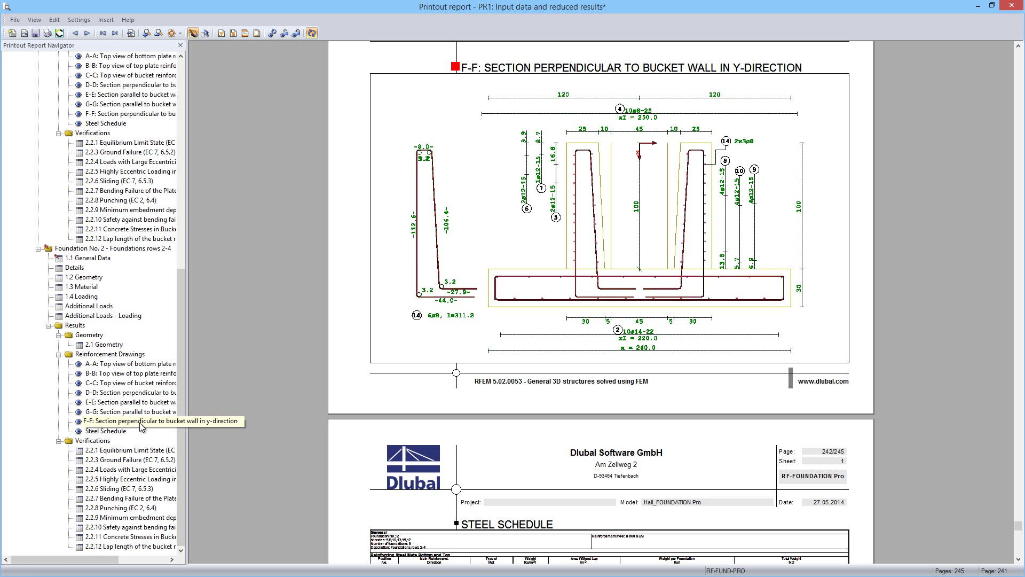
click(130, 421)
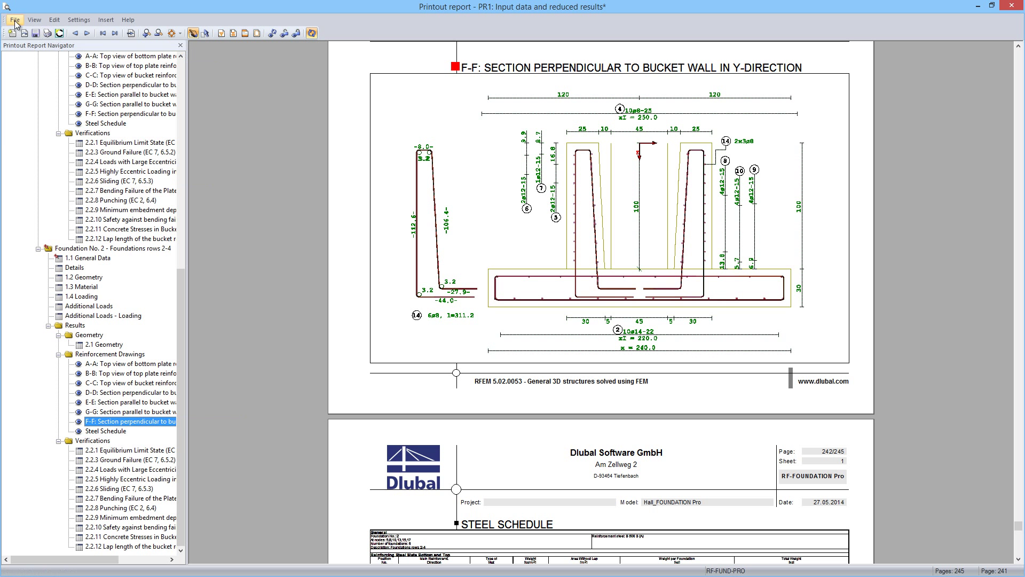
click(14, 19)
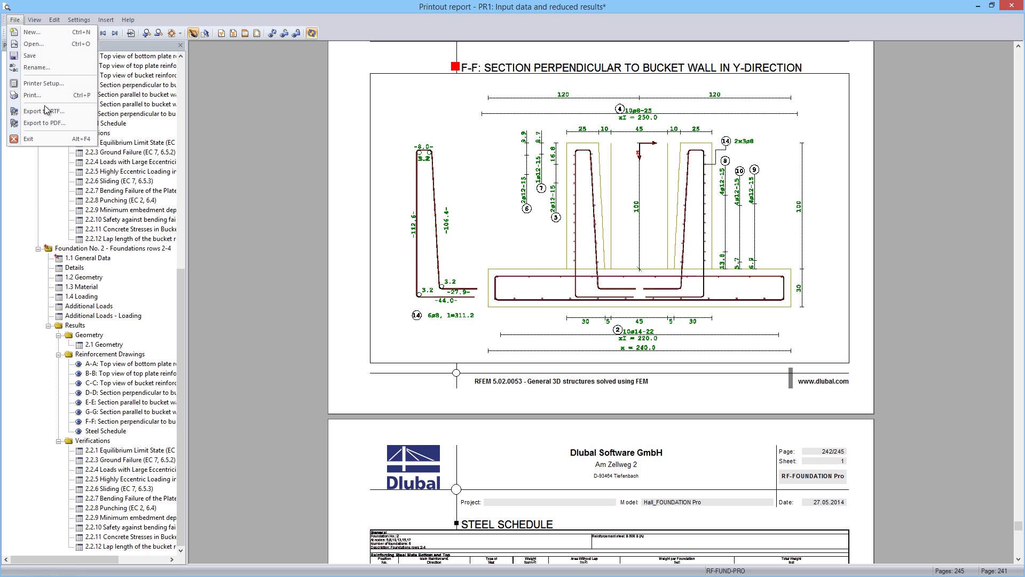
mouse_move(51, 124)
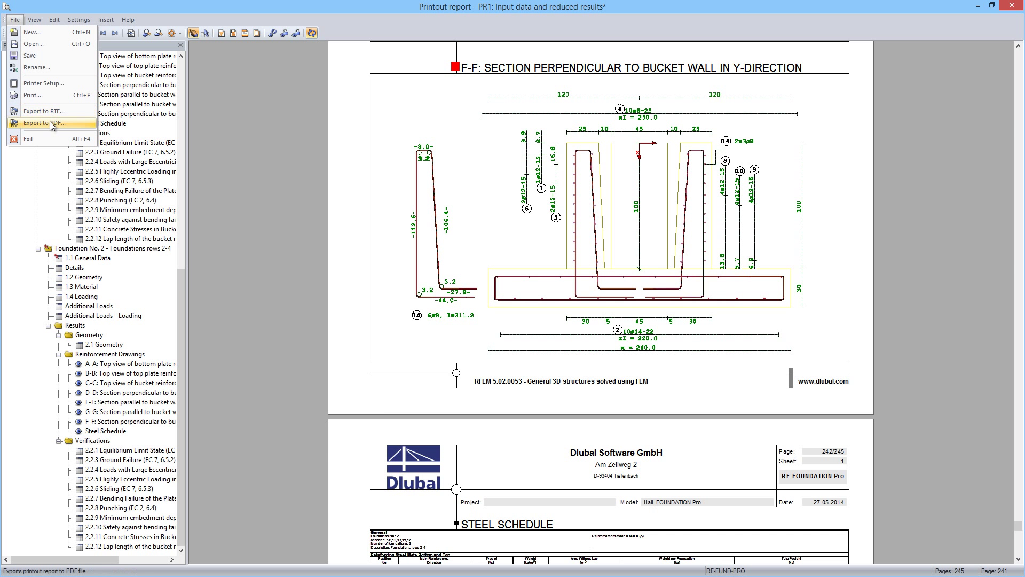